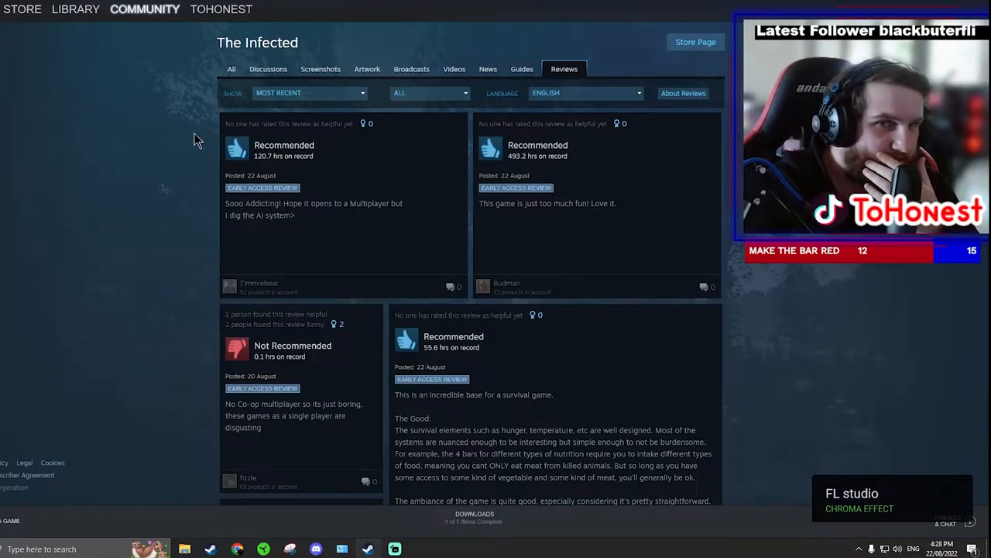
- Browse the reviews and bring up the full 'everything is so tedious' negative review
click(309, 93)
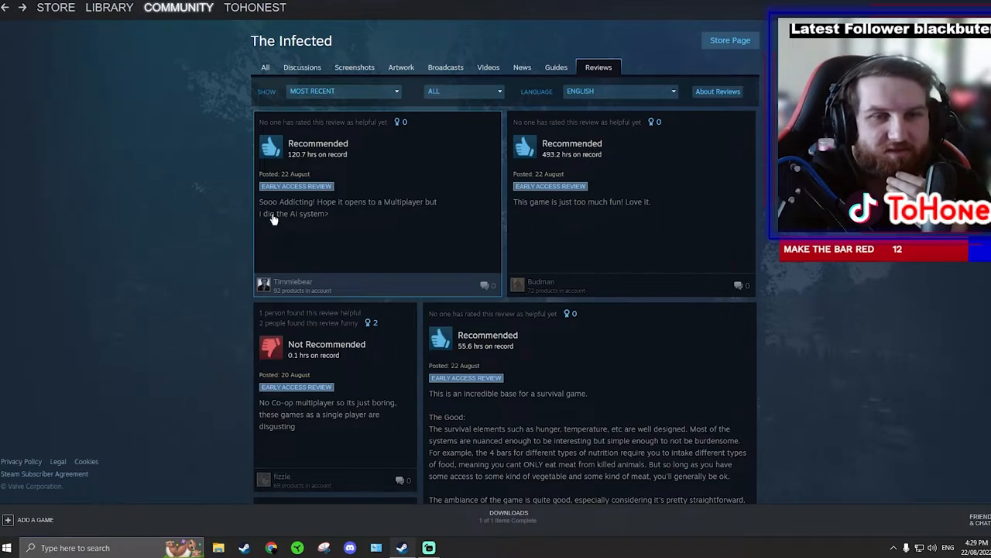
mouse_move(412, 223)
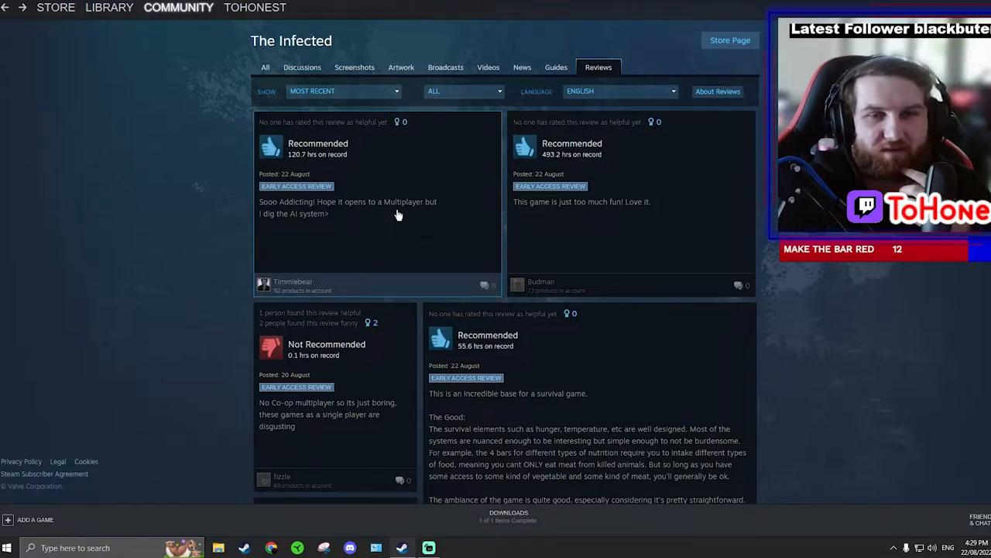
mouse_move(375, 223)
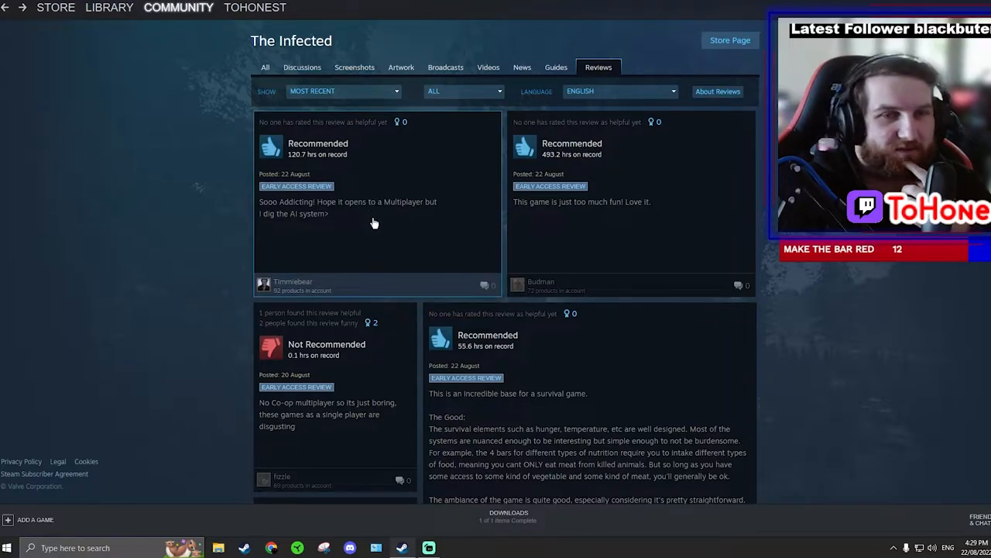
mouse_move(391, 207)
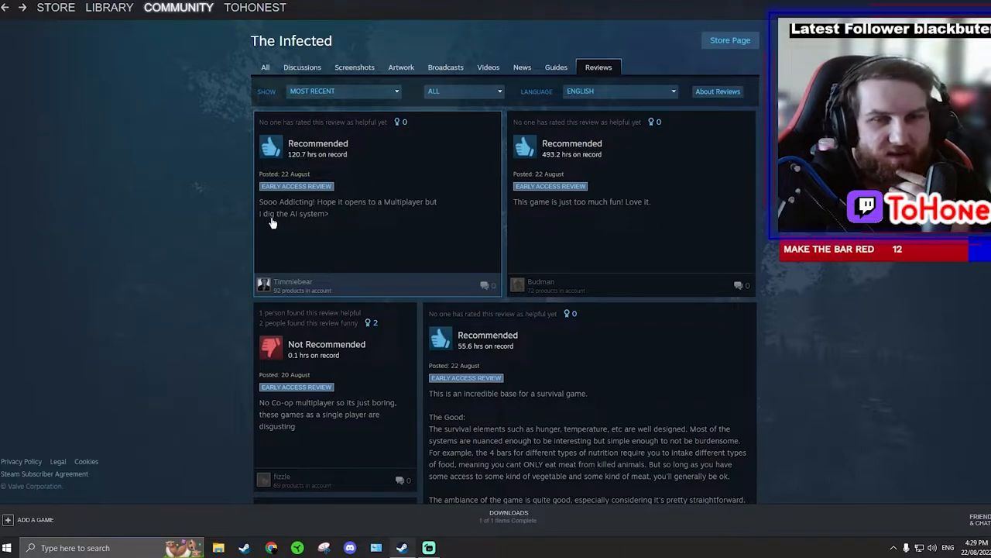
mouse_move(271, 227)
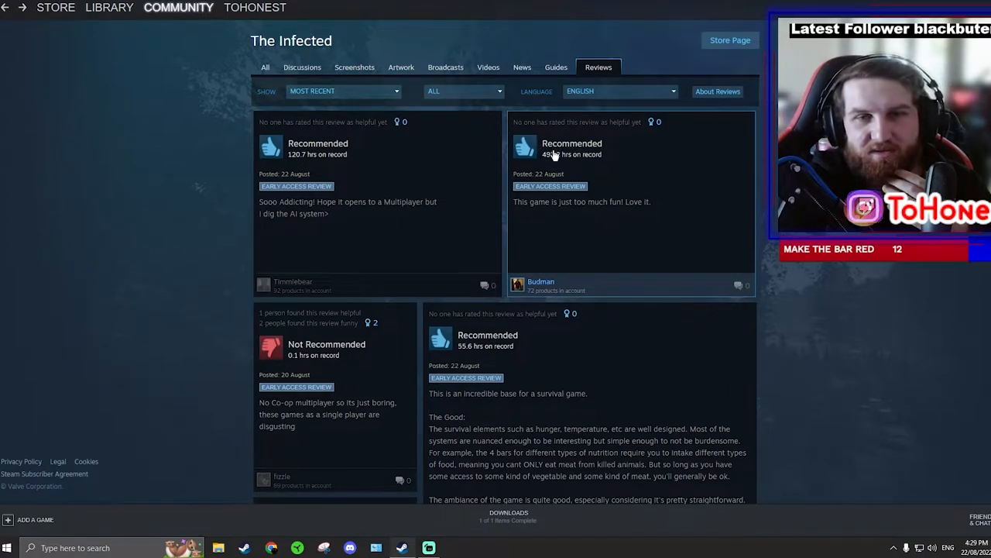
mouse_move(152, 290)
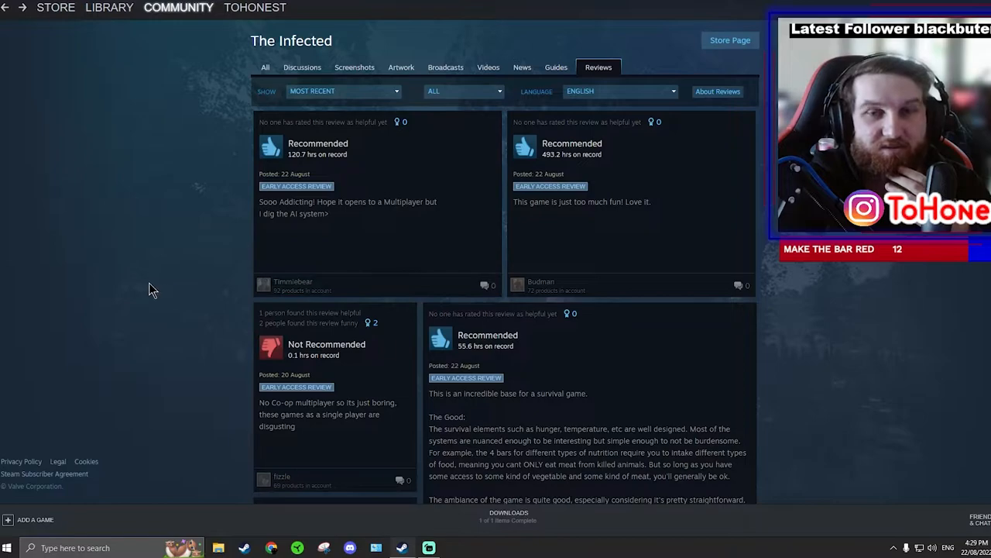
scroll(down, 3)
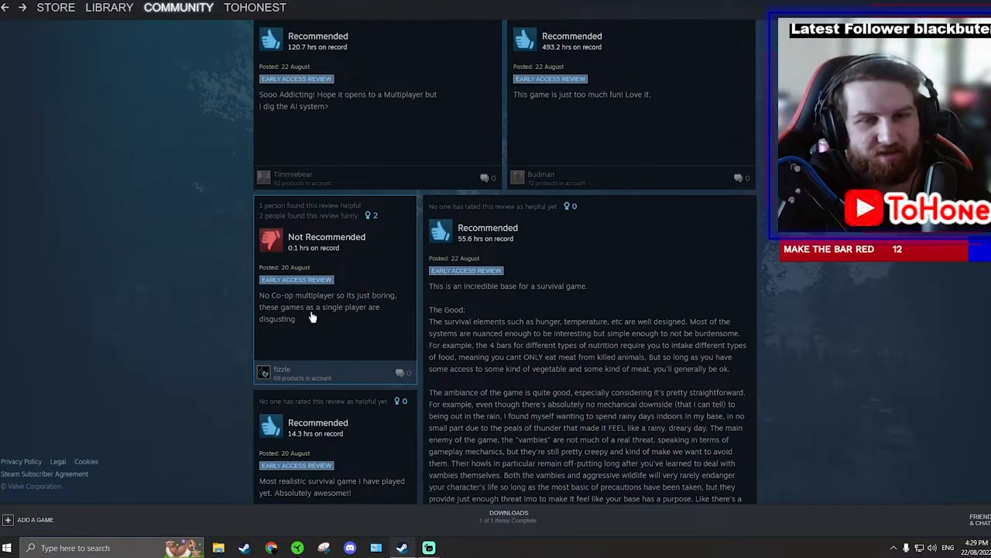
mouse_move(350, 342)
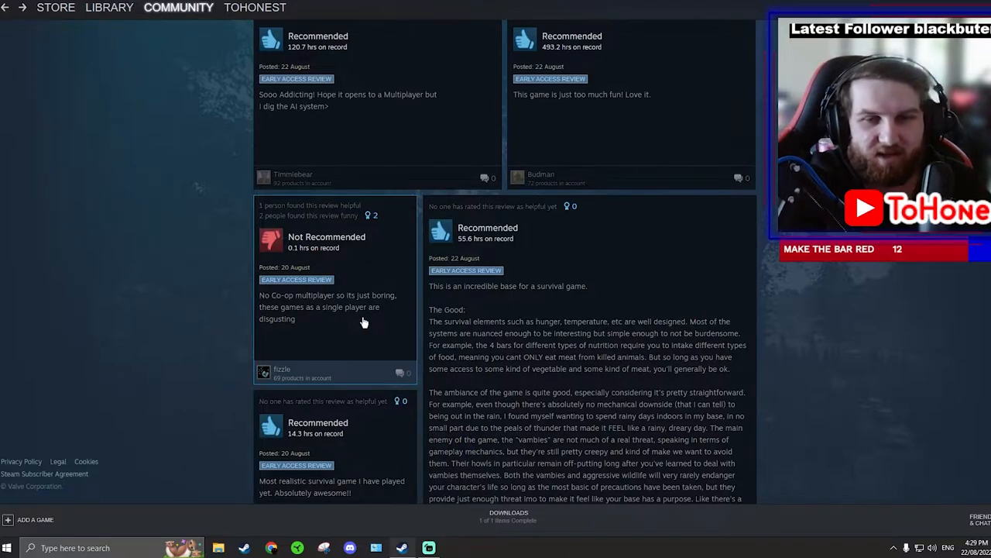
scroll(down, 3)
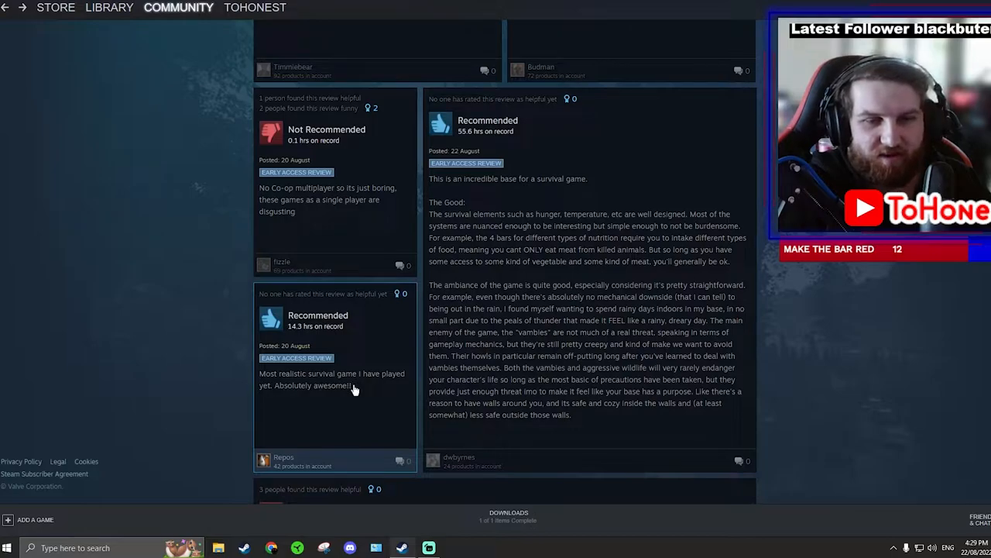
mouse_move(371, 385)
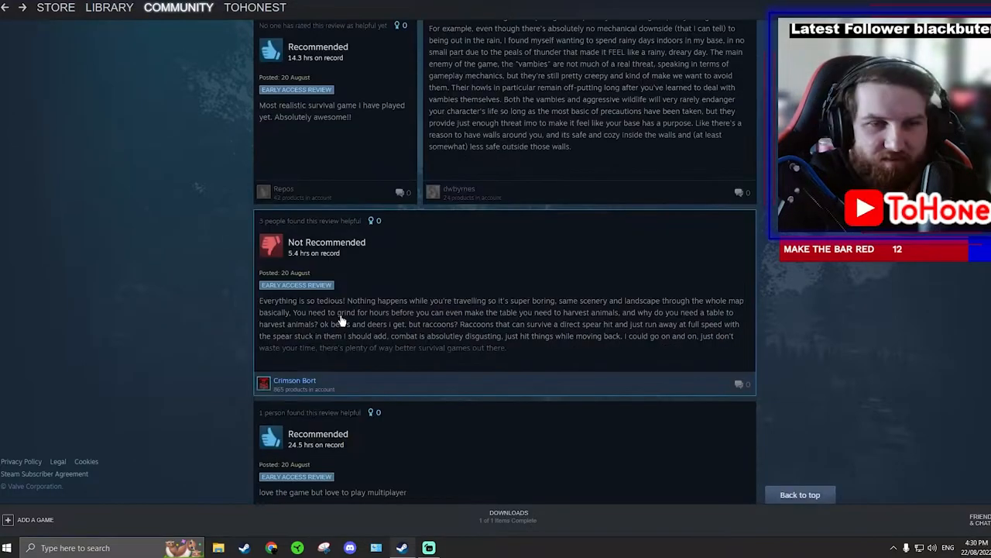
click(499, 323)
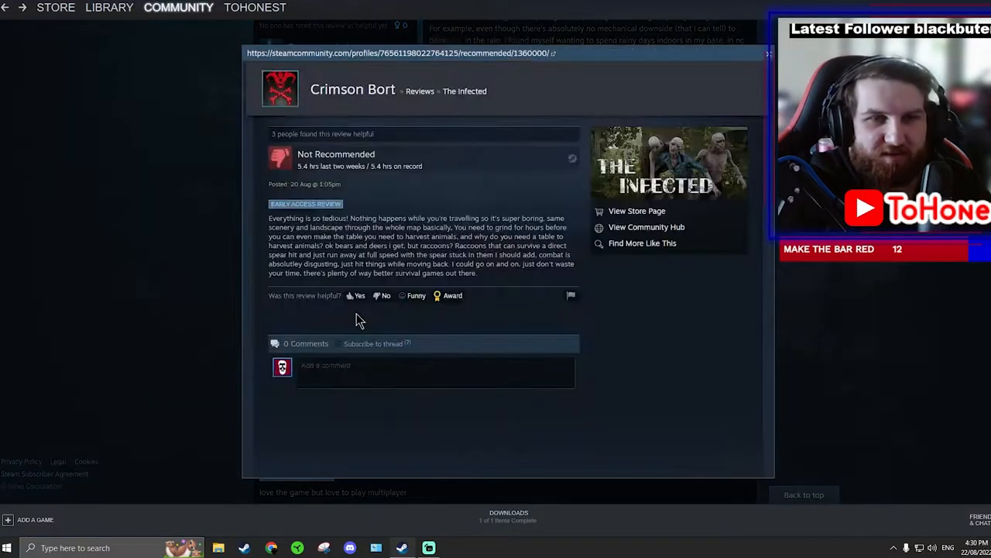
- Highlight key complaint words such as 'disgusting' while reading that review
double_click(285, 217)
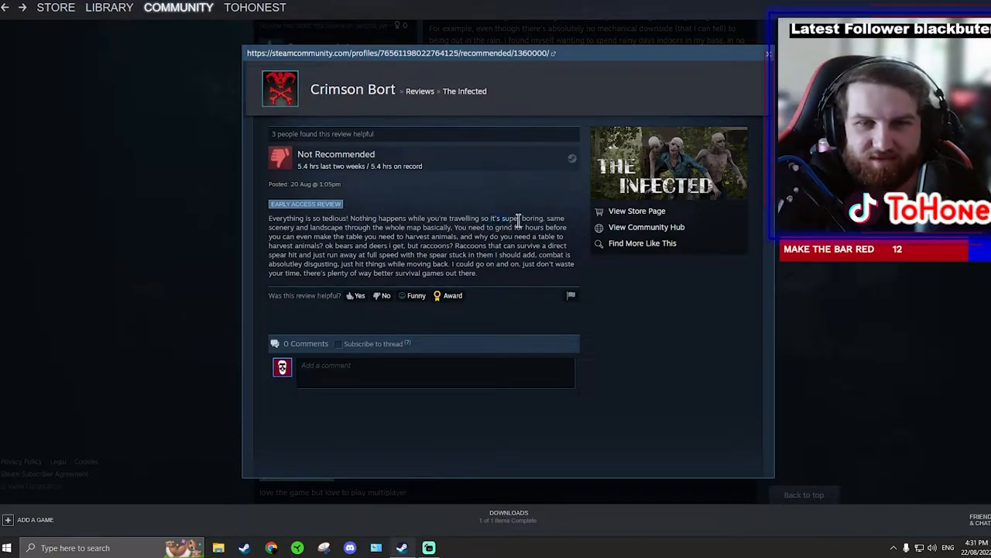
mouse_move(323, 229)
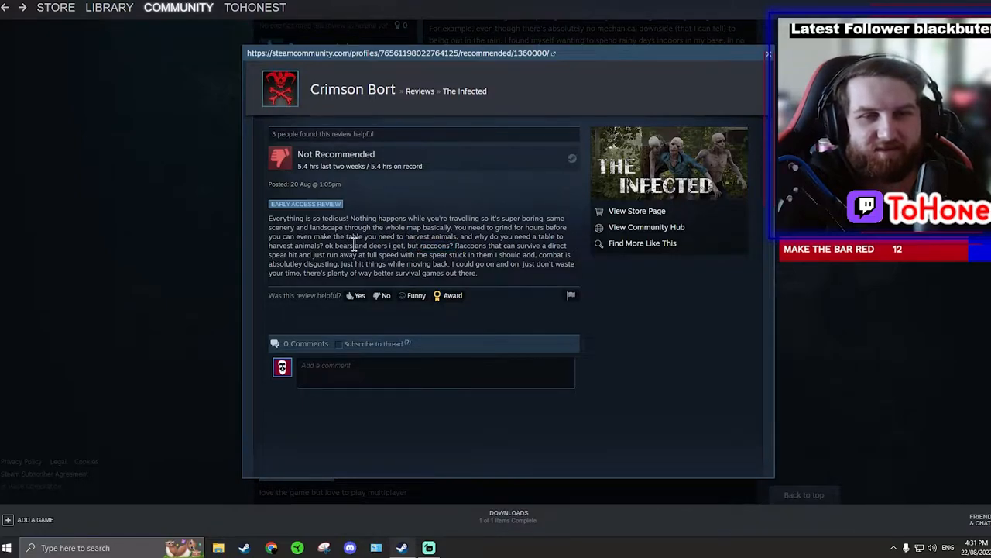
double_click(403, 244)
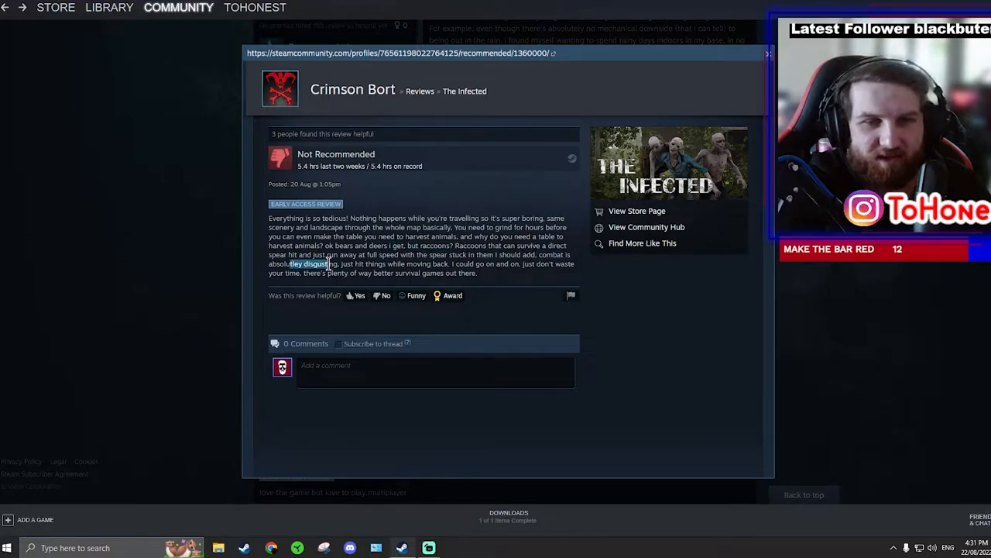
click(353, 264)
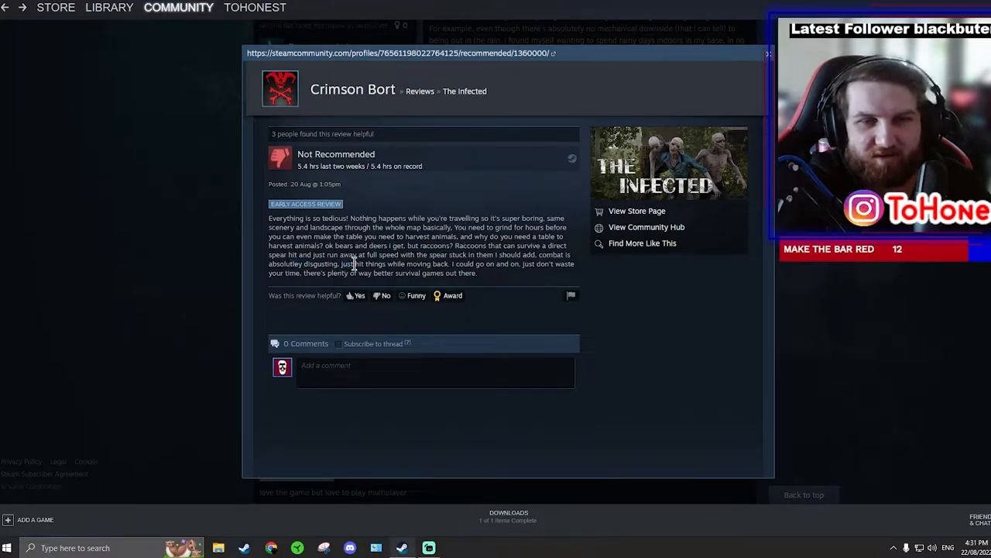
drag(325, 273, 411, 273)
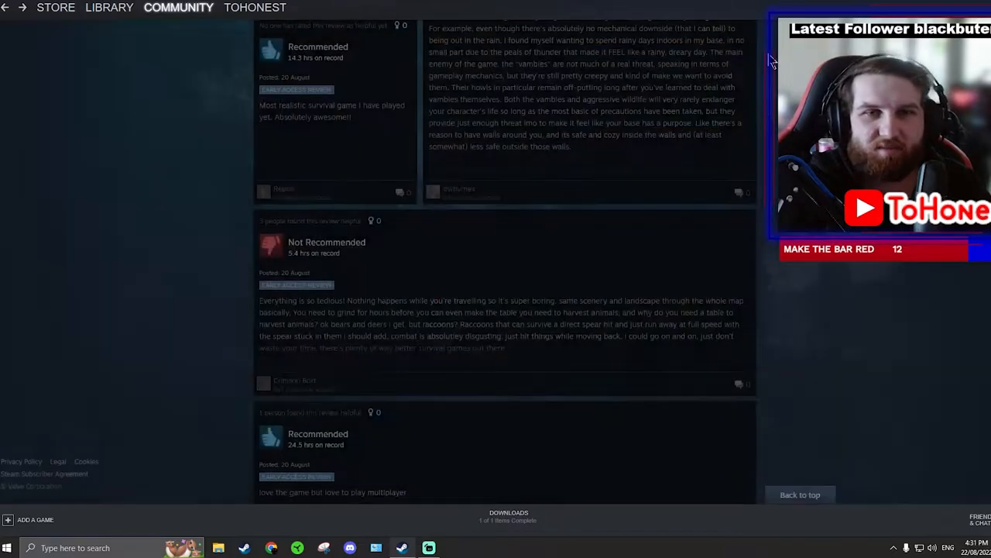
- Filter the reviews to Negative Only and continue through the not-recommended reviews
scroll(down, 3)
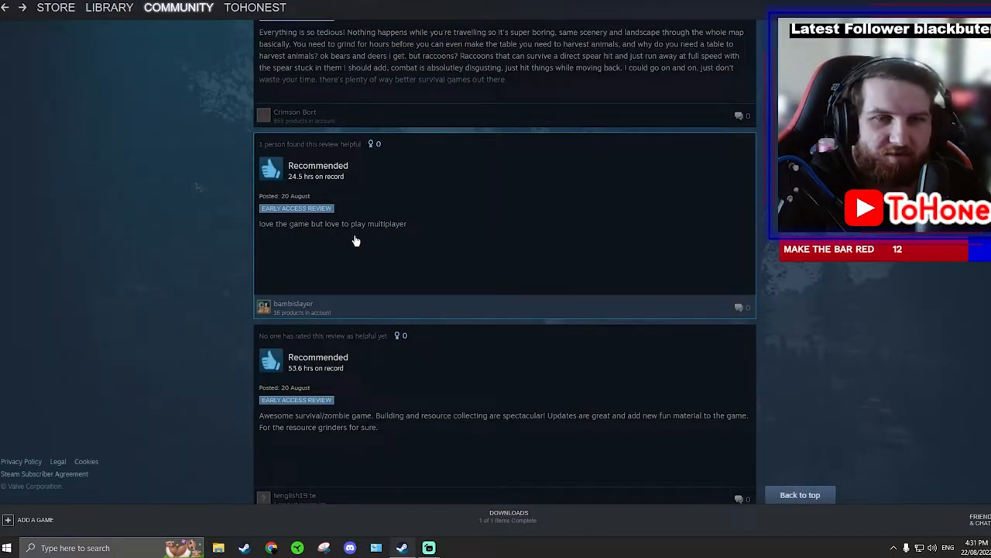
scroll(down, 3)
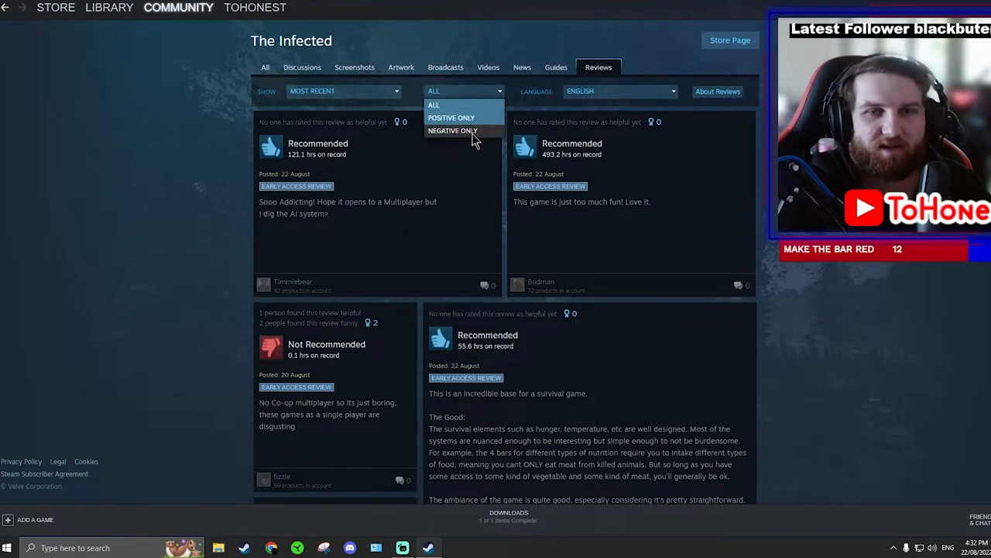
click(453, 130)
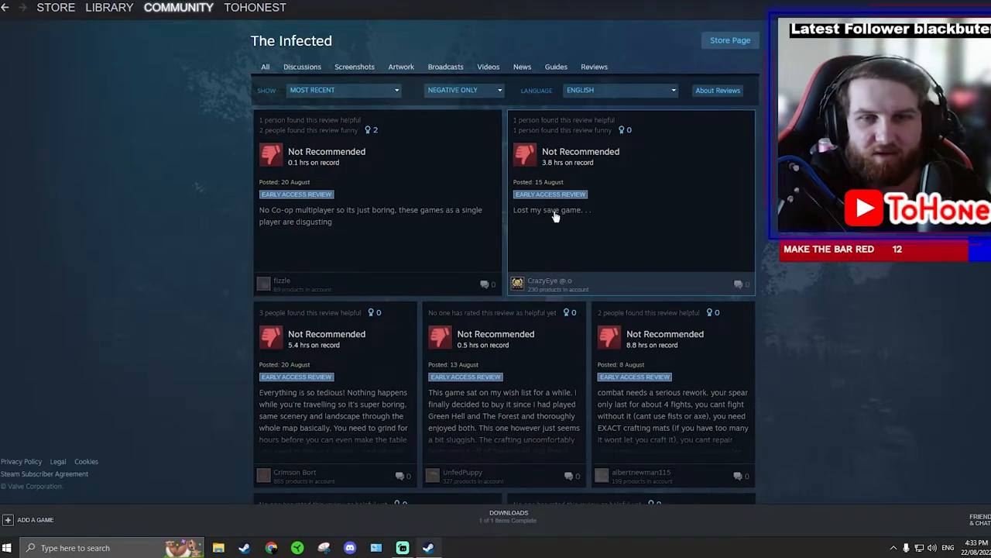
mouse_move(570, 231)
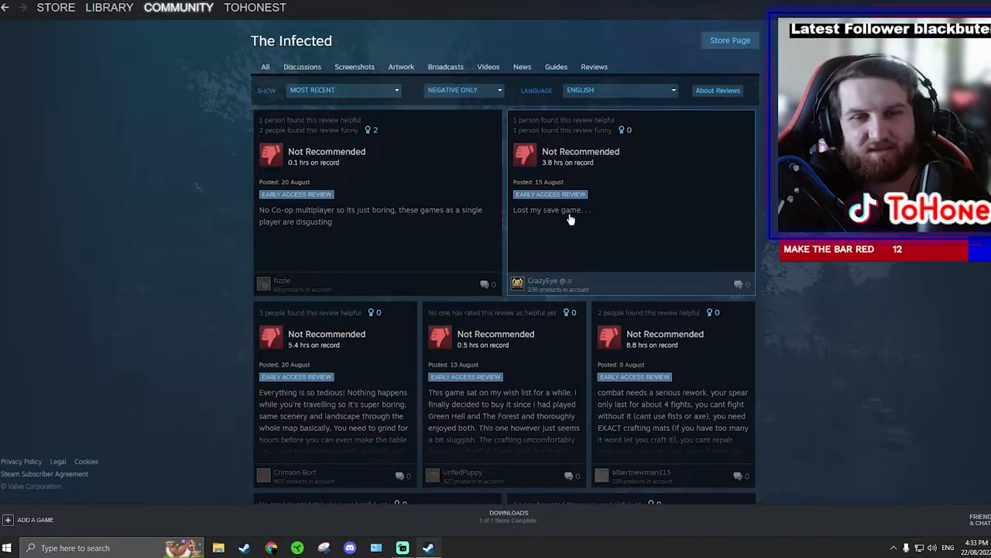
scroll(down, 3)
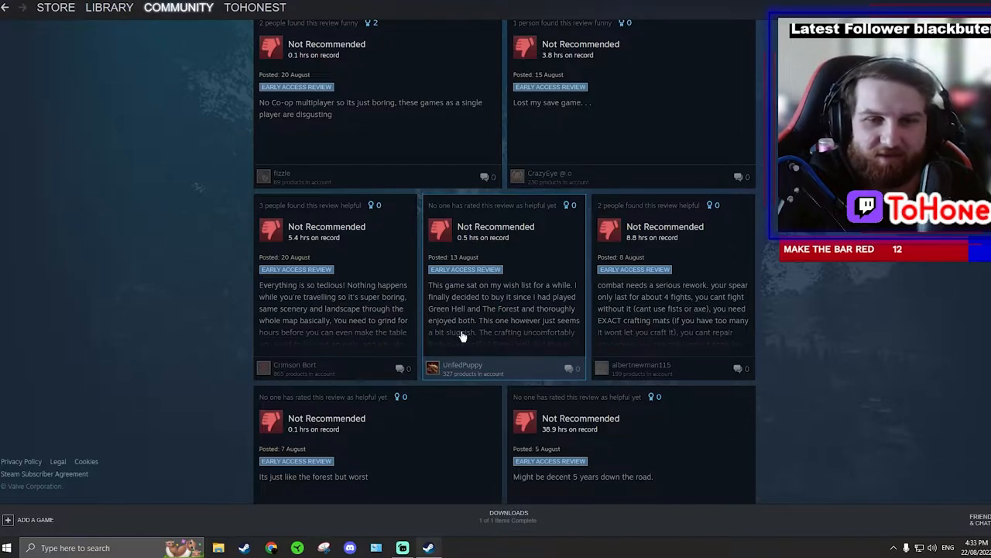
mouse_move(545, 296)
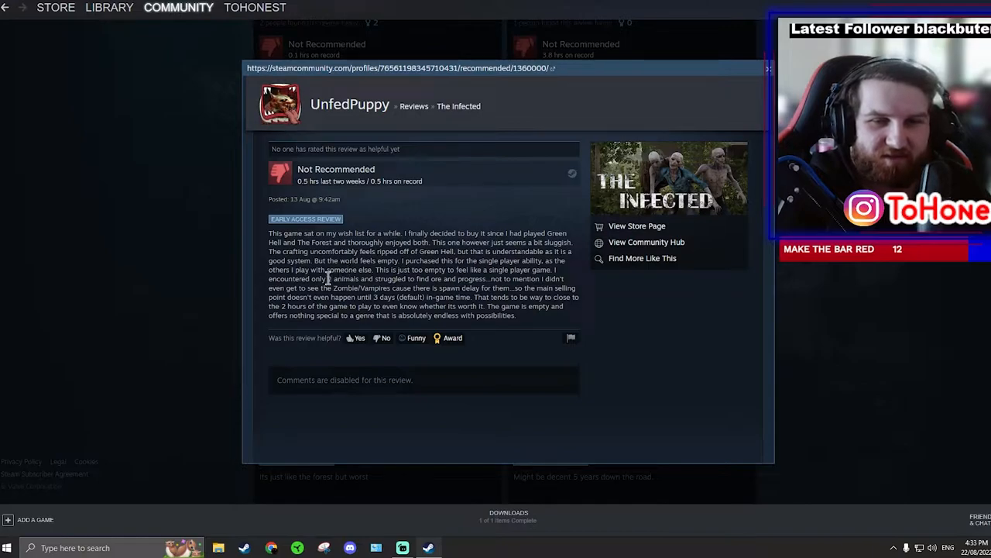
mouse_move(597, 313)
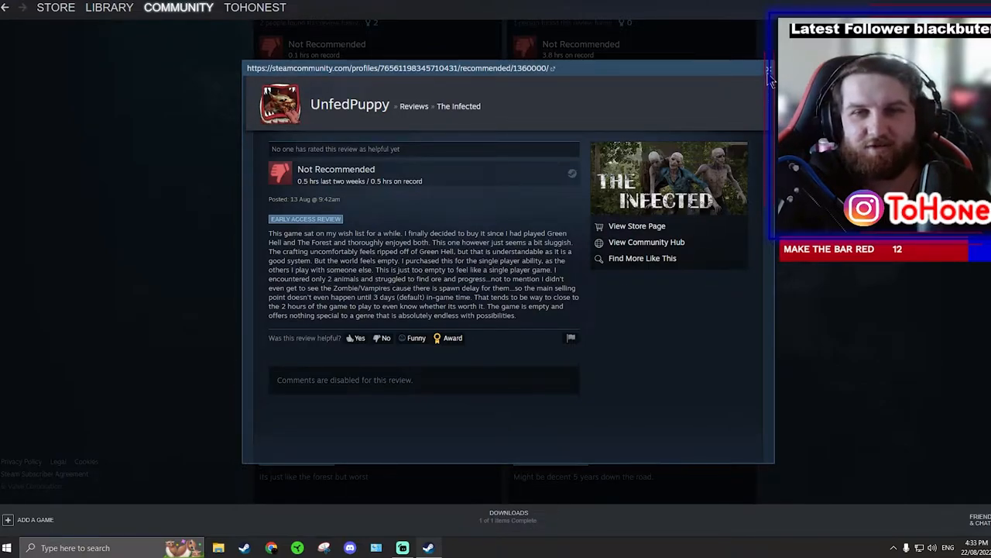
click(770, 70)
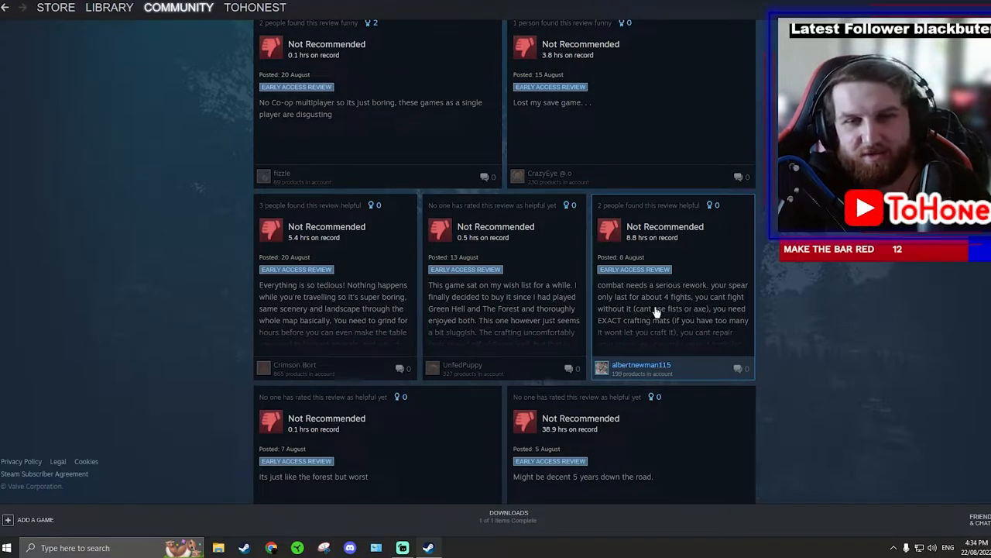
mouse_move(673, 304)
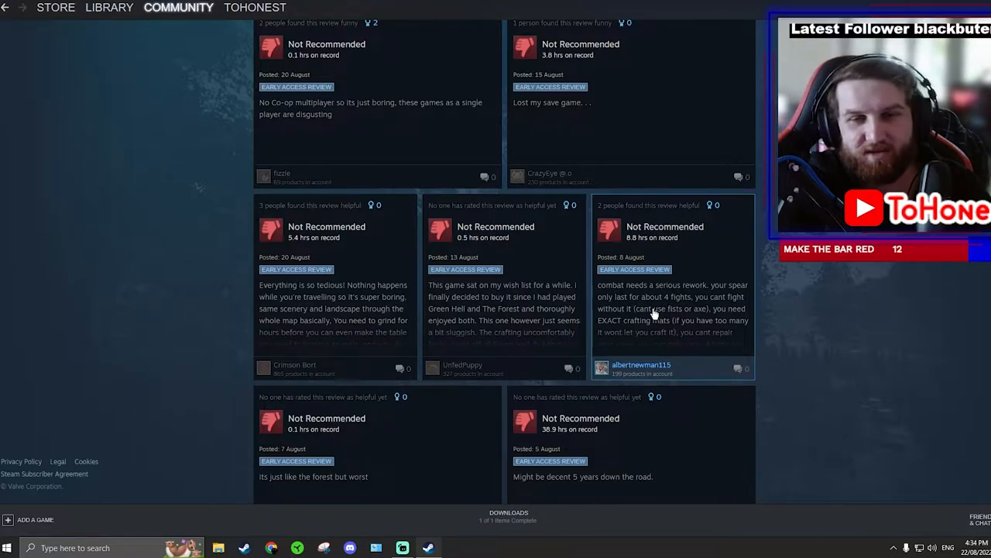
scroll(down, 3)
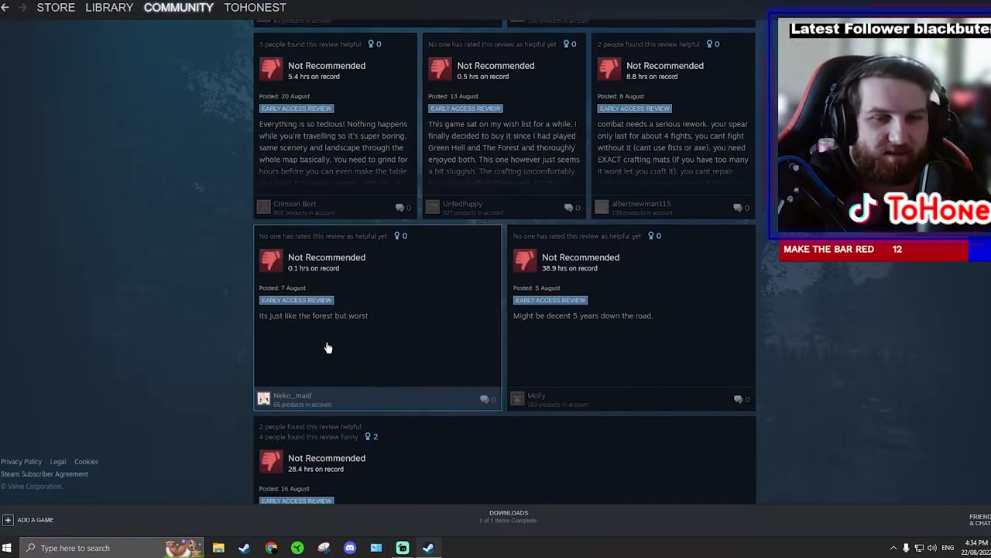
mouse_move(316, 325)
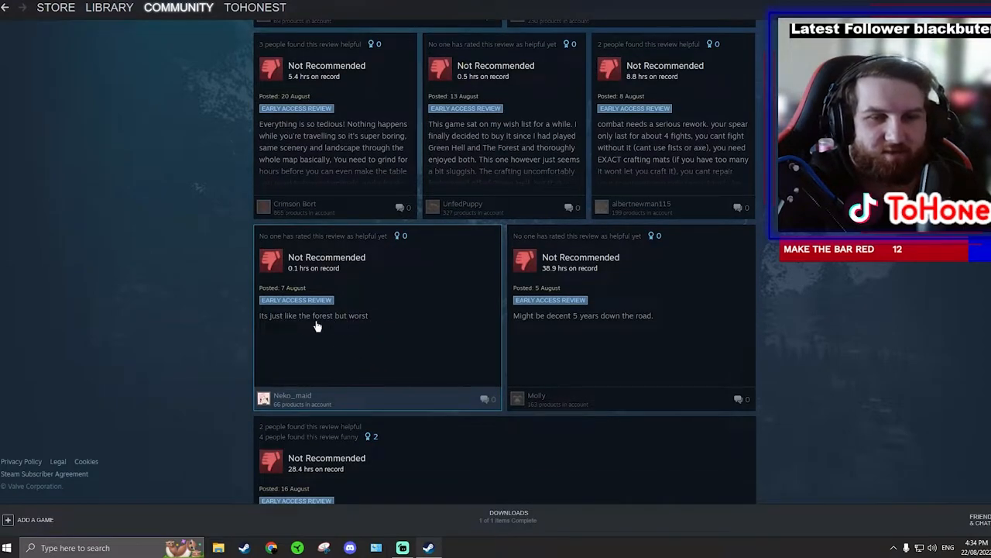
mouse_move(273, 325)
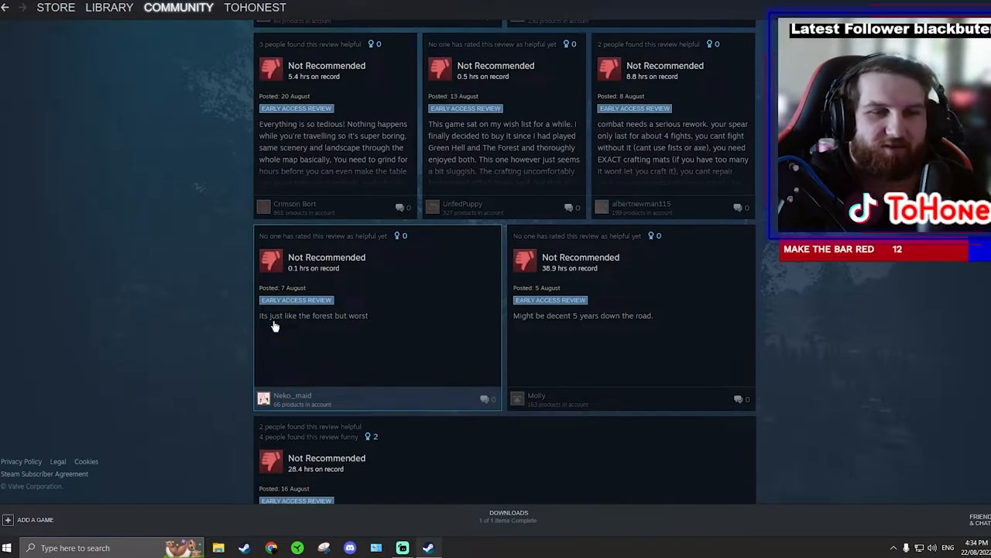
mouse_move(325, 335)
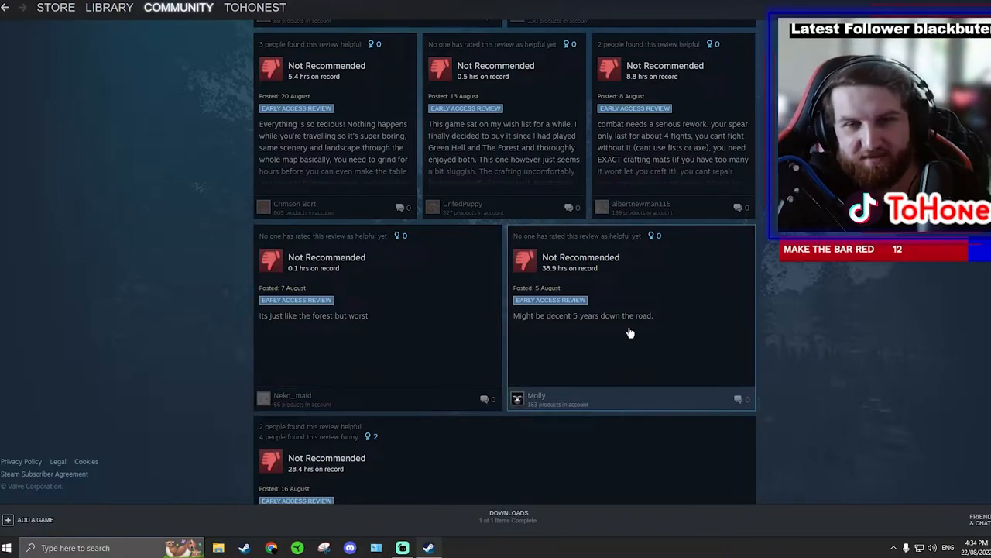
mouse_move(572, 332)
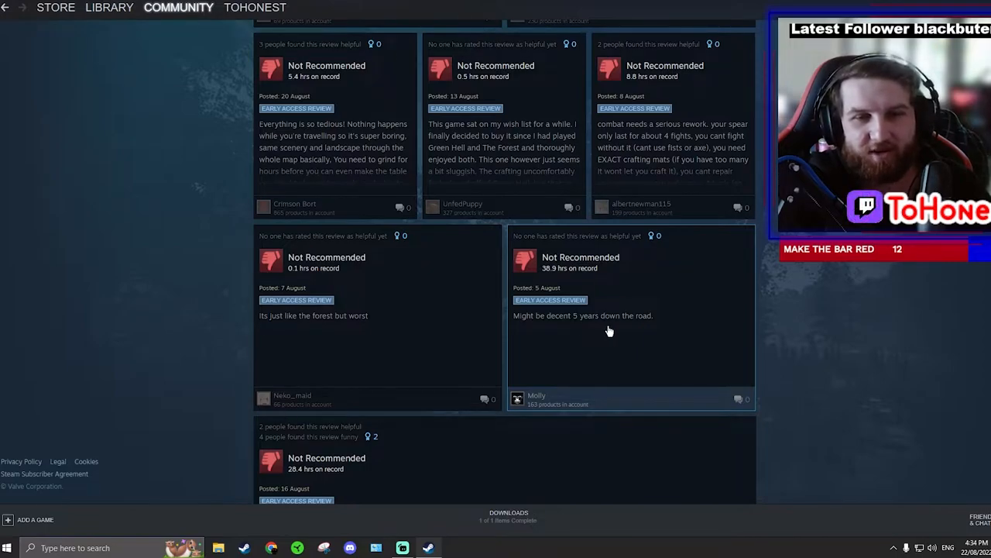
mouse_move(542, 282)
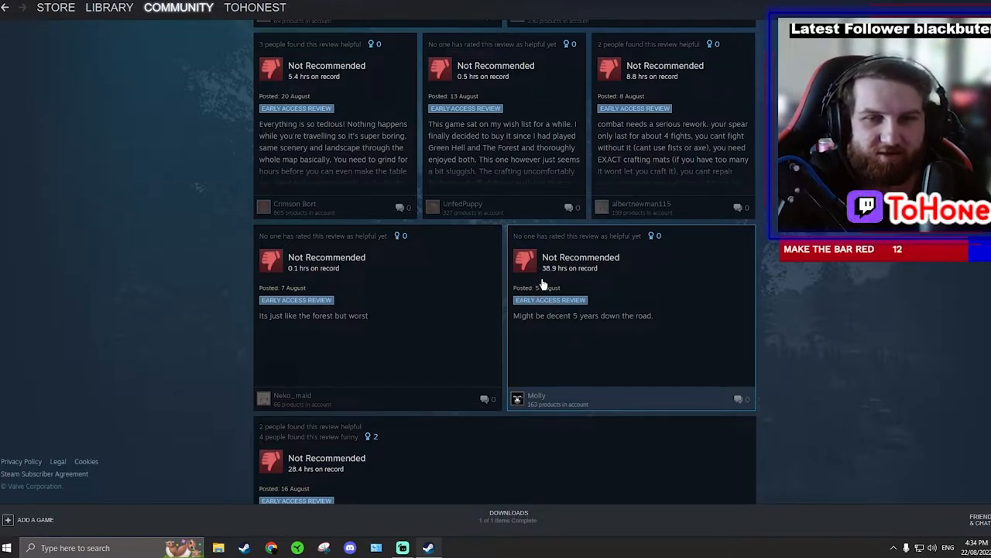
scroll(down, 3)
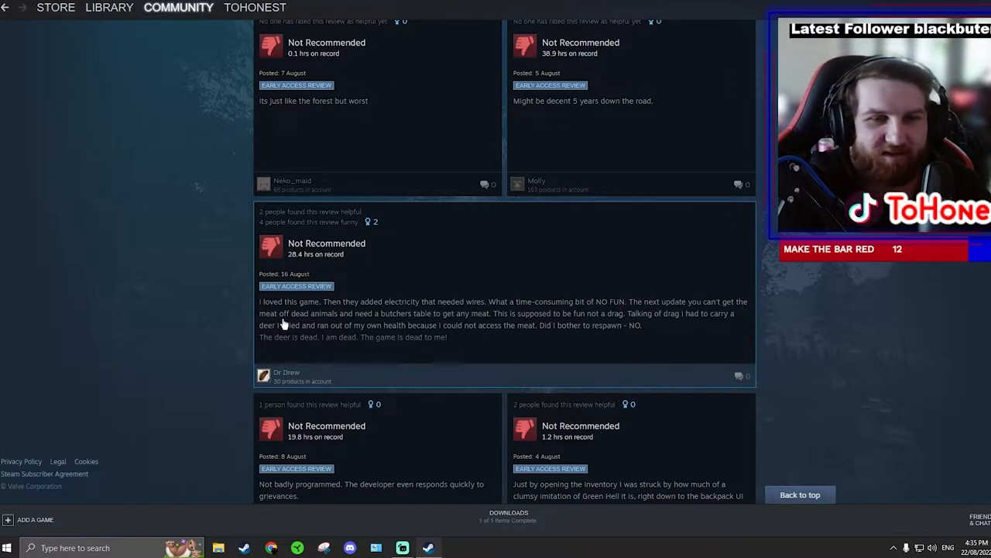
mouse_move(462, 324)
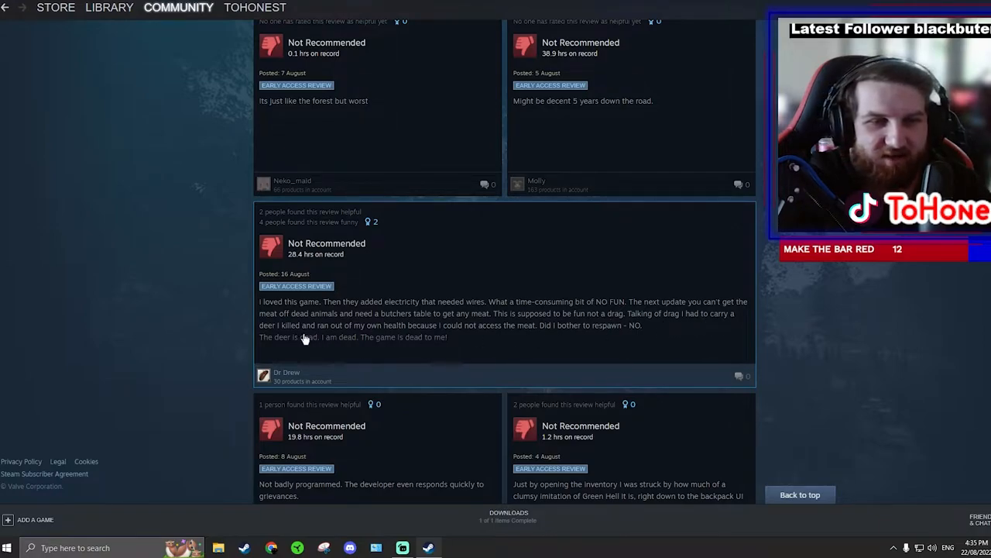
mouse_move(396, 334)
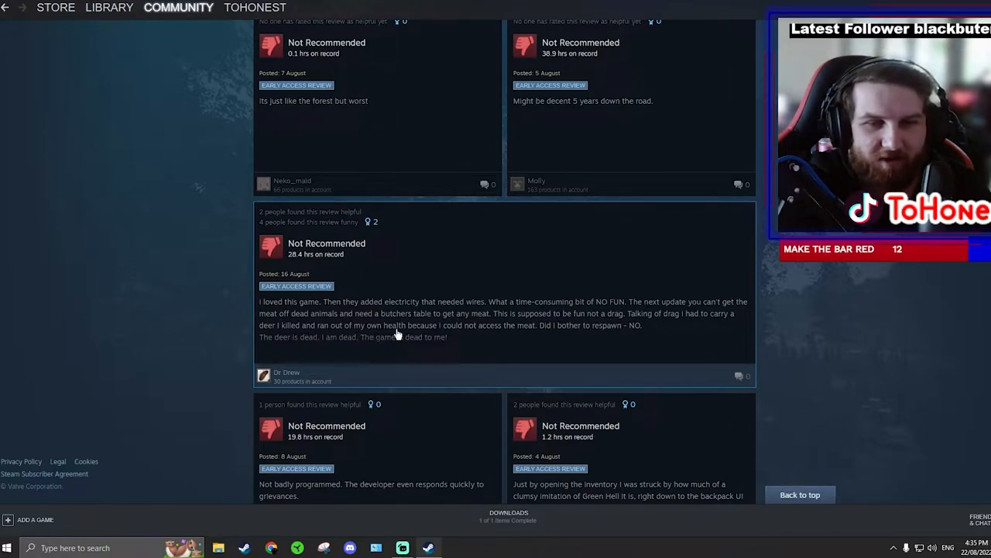
mouse_move(536, 338)
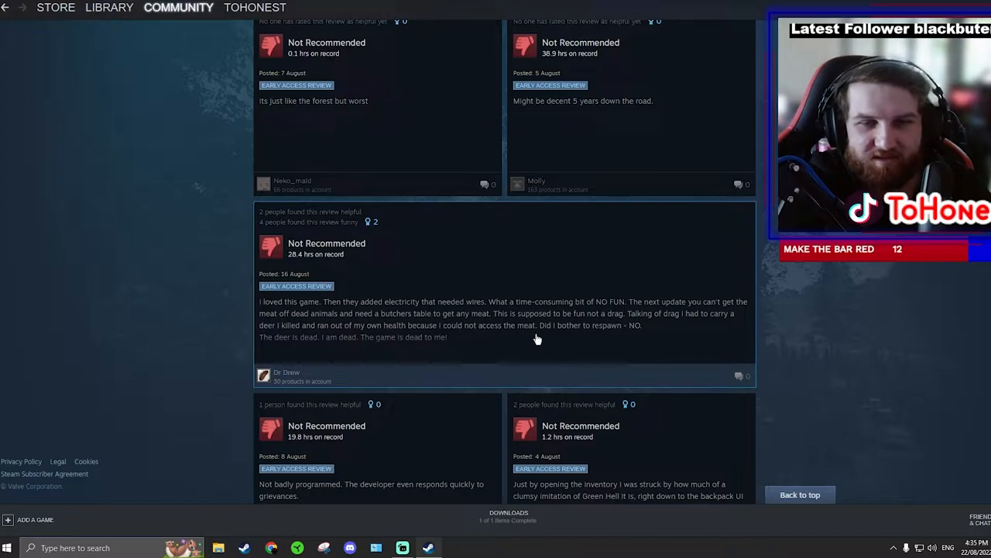
mouse_move(596, 337)
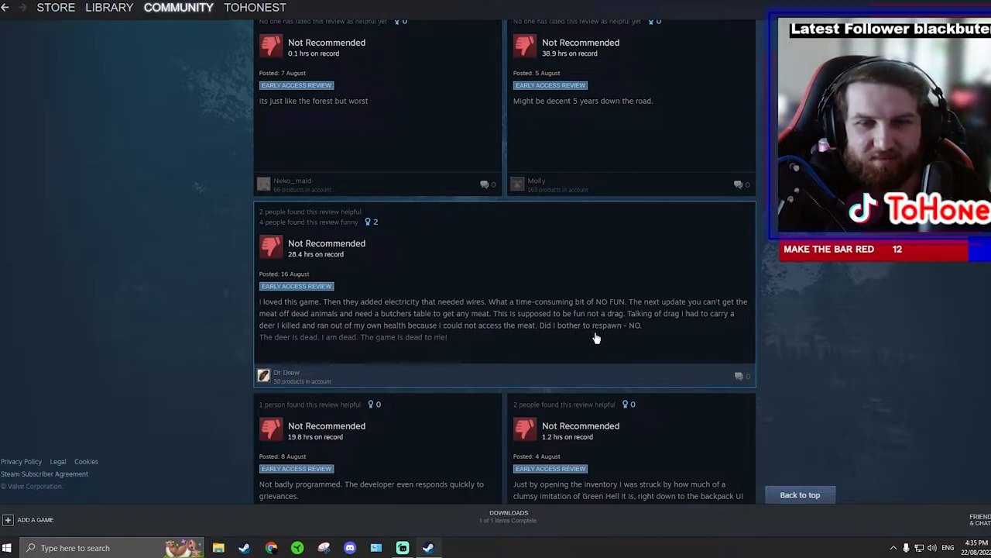
mouse_move(331, 347)
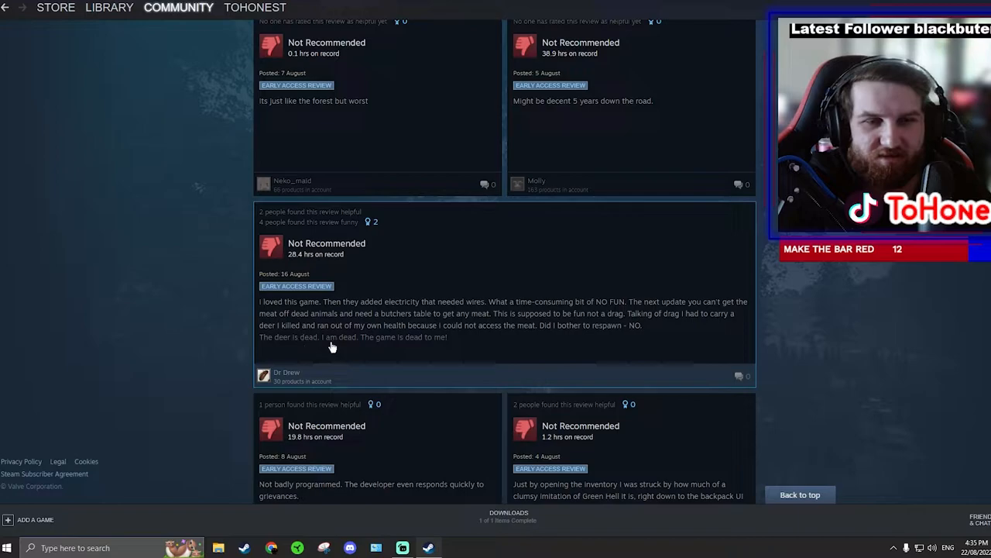
mouse_move(432, 334)
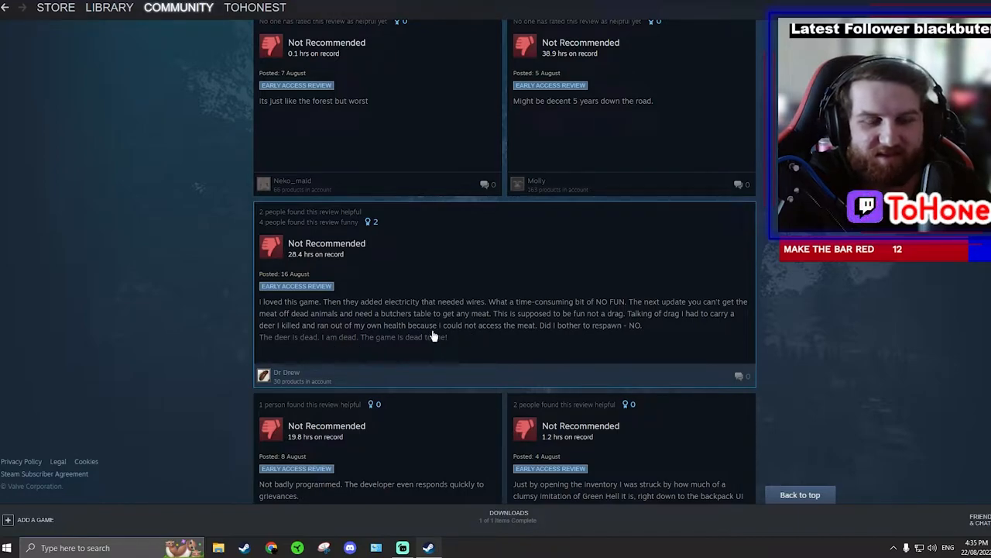
scroll(down, 3)
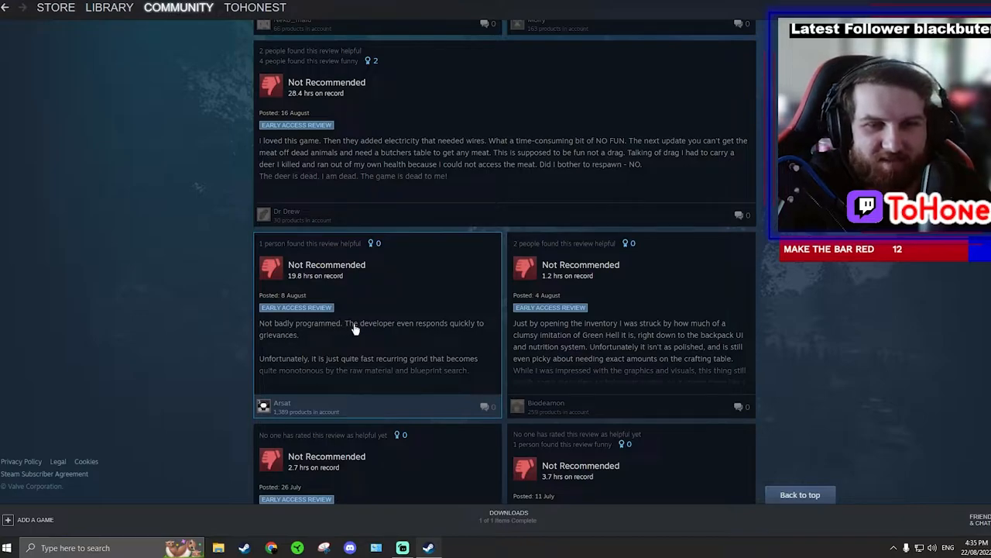
mouse_move(302, 344)
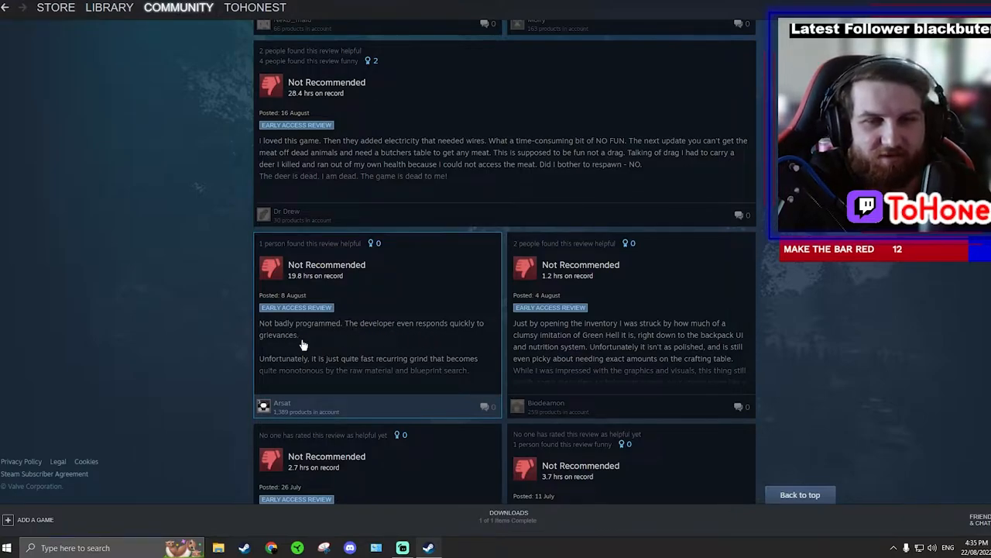
mouse_move(365, 365)
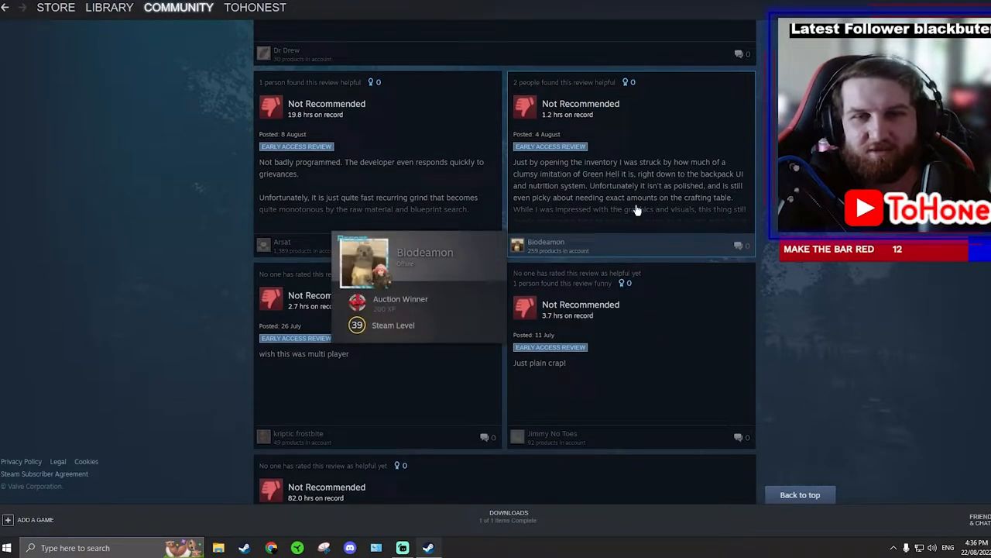
scroll(down, 3)
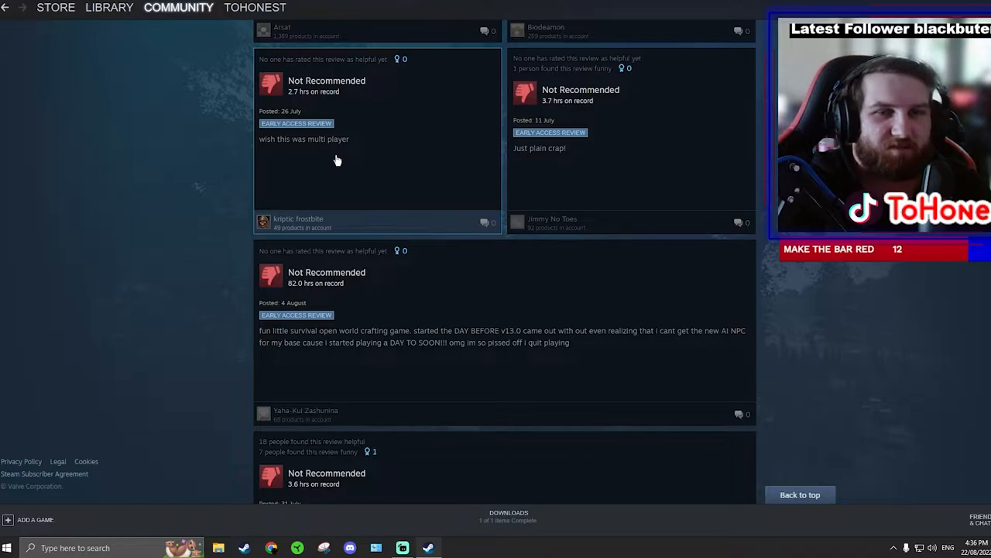
scroll(down, 3)
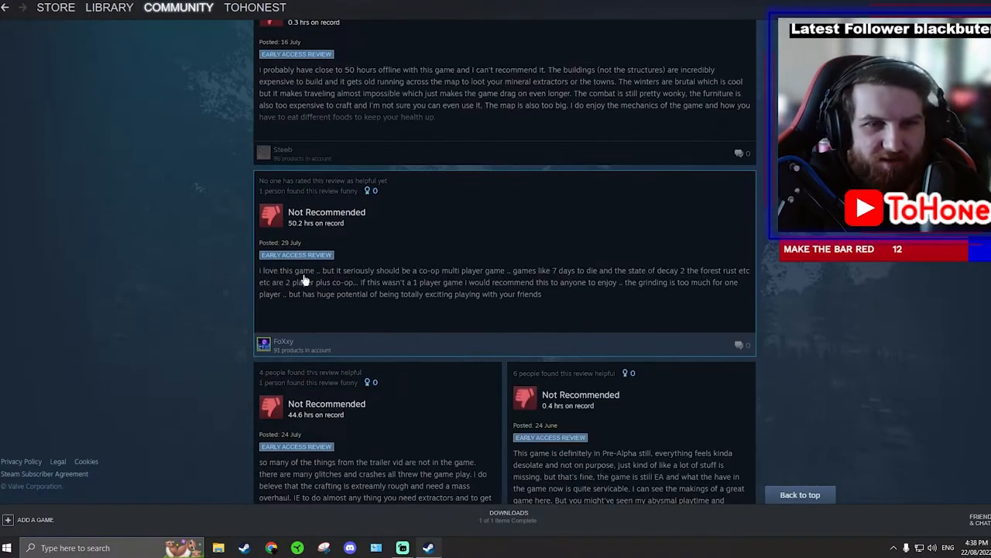
mouse_move(391, 282)
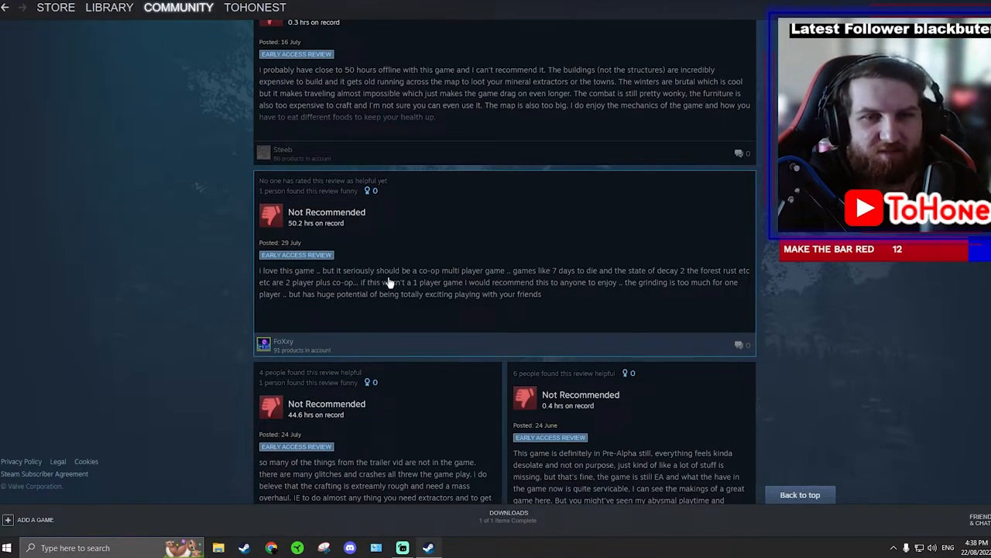
mouse_move(410, 282)
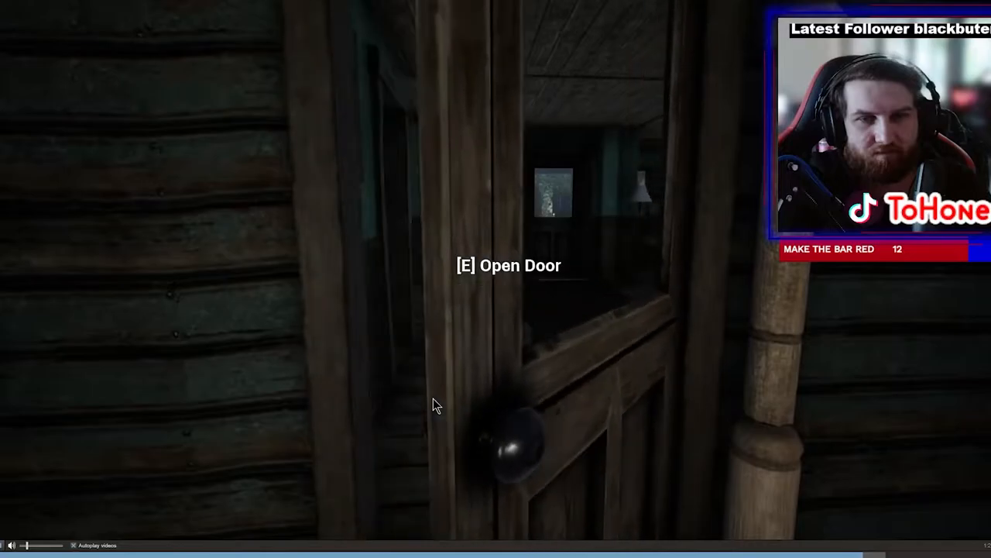
- Leave the reviews for The Infected's store page with its gameplay footage
key(e)
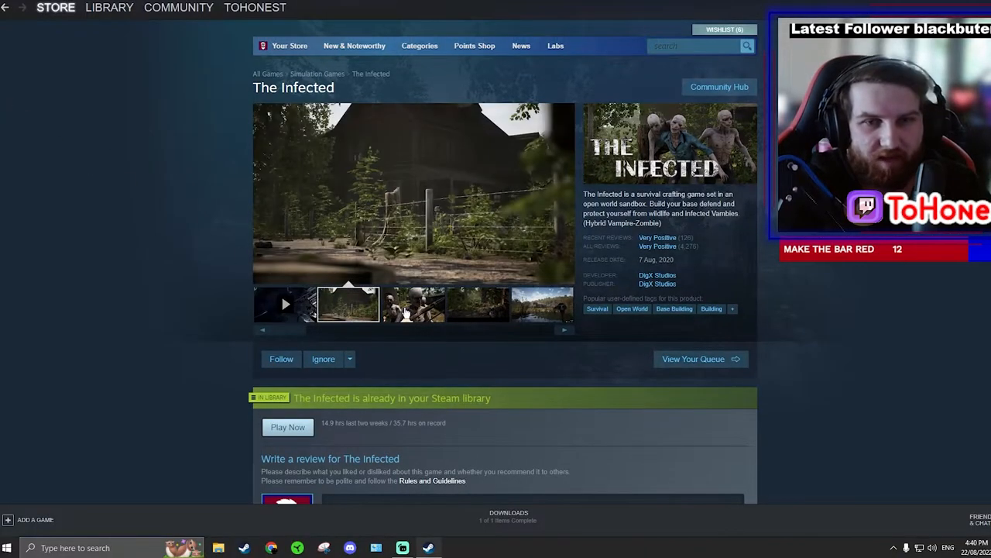
- Enlarge a store screenshot, close it, and advance through later screenshots
click(412, 304)
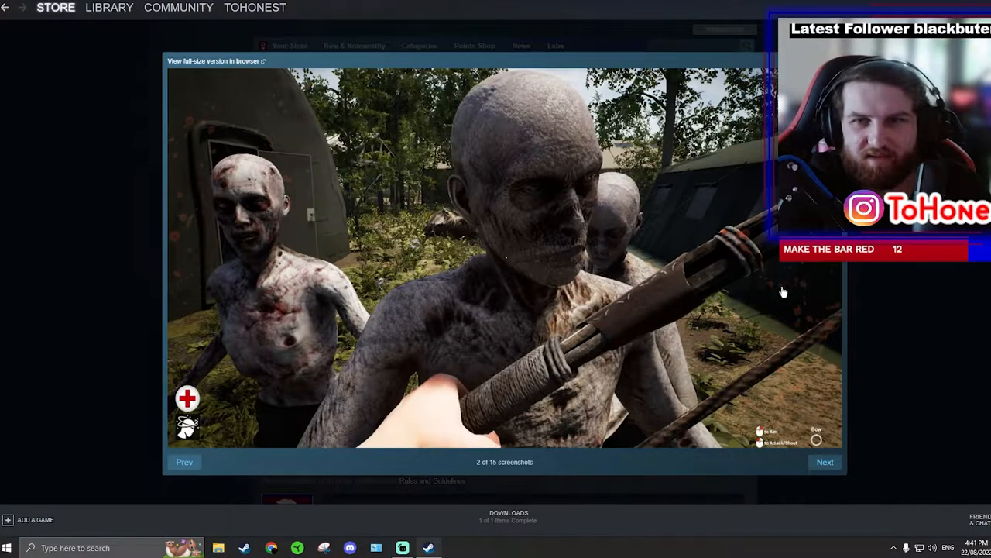
click(824, 461)
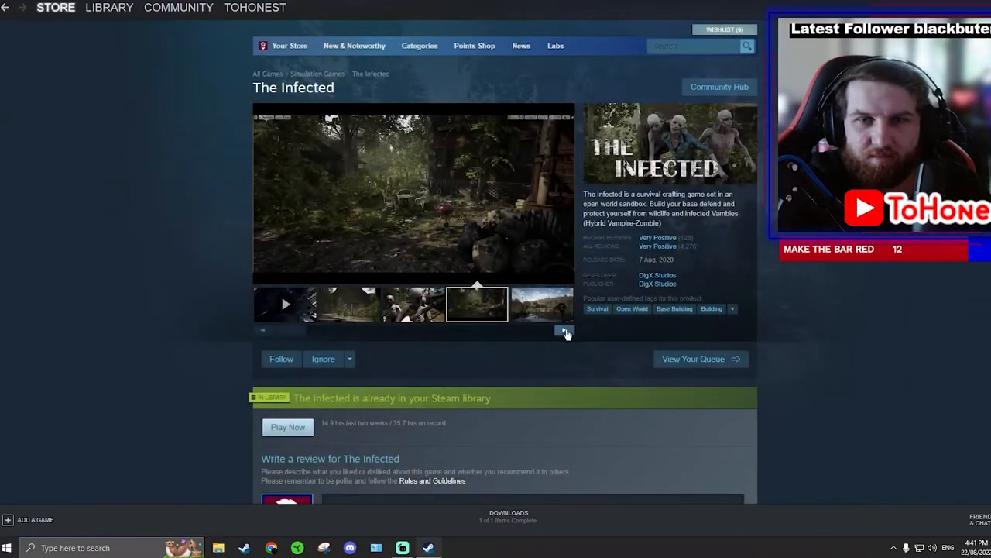
click(563, 329)
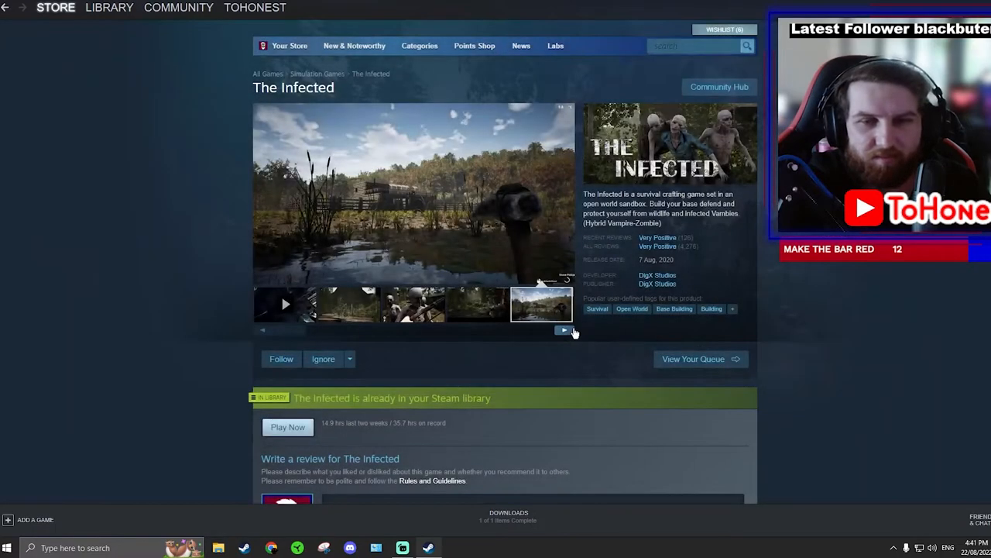
click(564, 332)
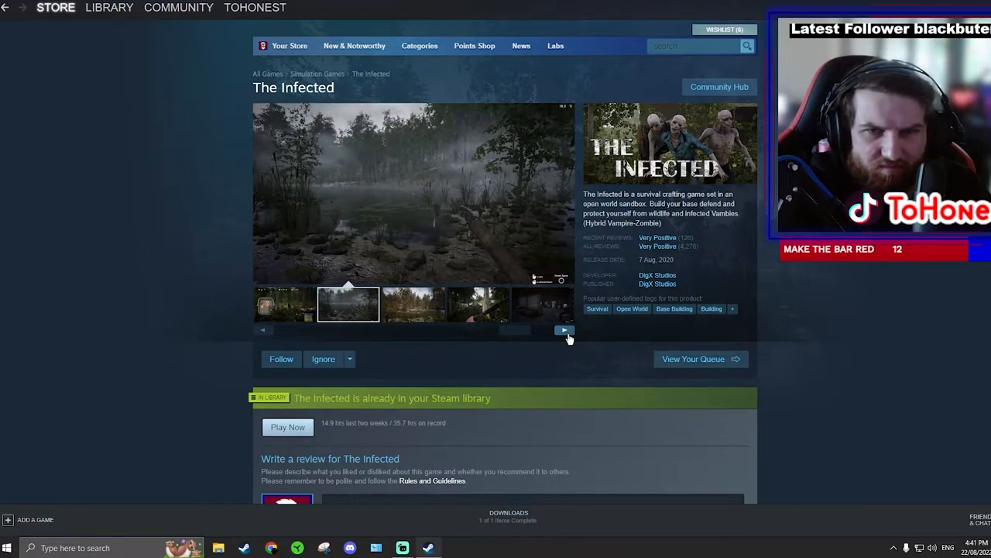
- View the forest screenshot and further ones, then return to the Not Recommended community reviews
click(564, 330)
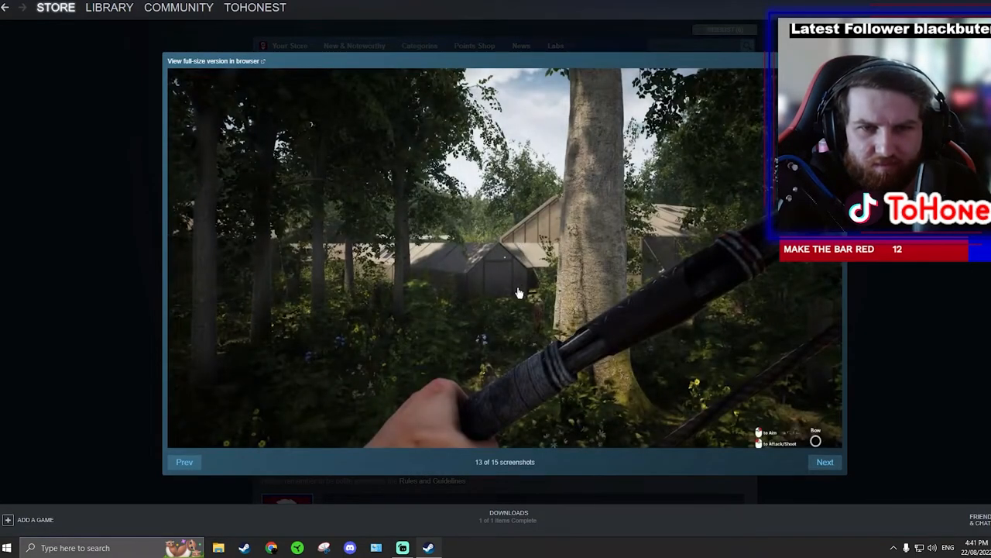
mouse_move(576, 235)
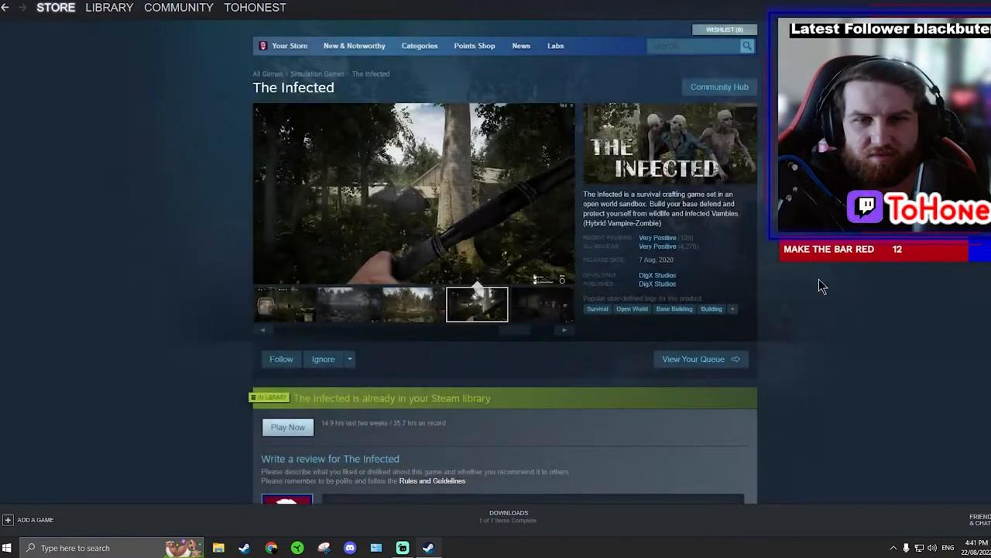
click(565, 330)
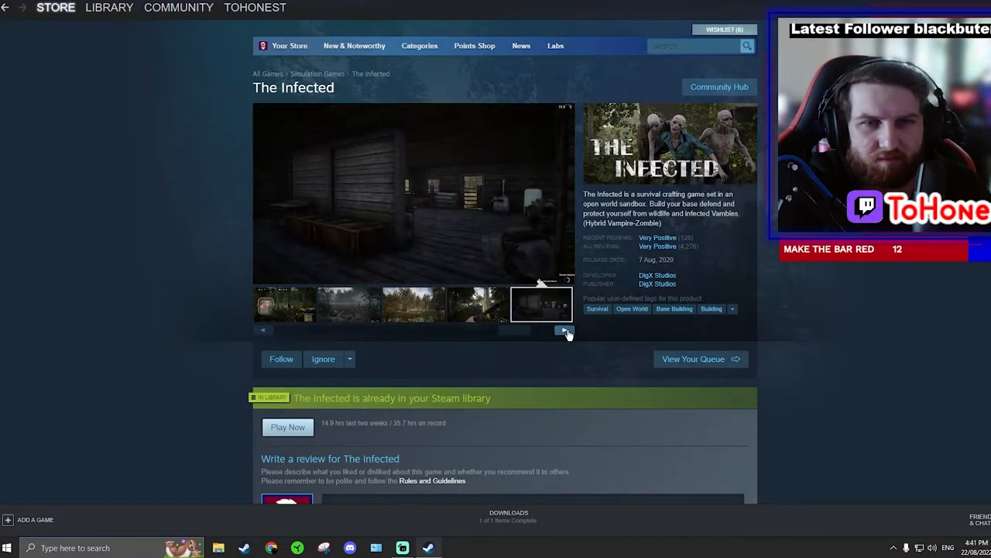
click(565, 329)
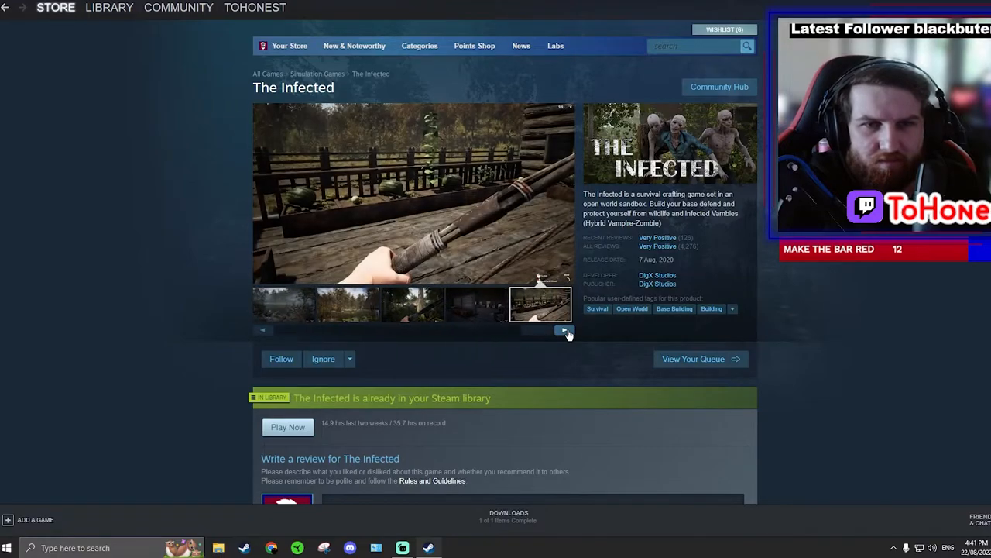
click(178, 7)
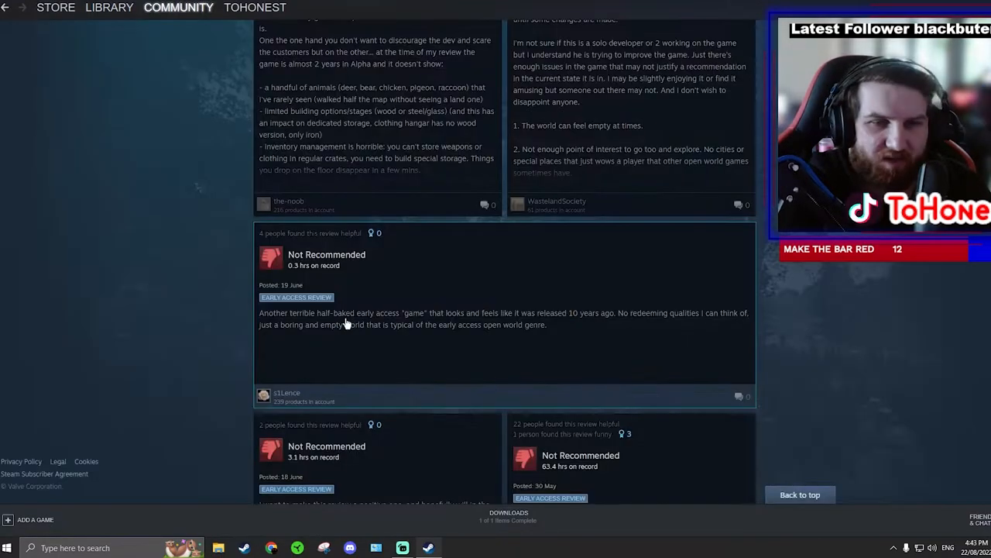
mouse_move(415, 324)
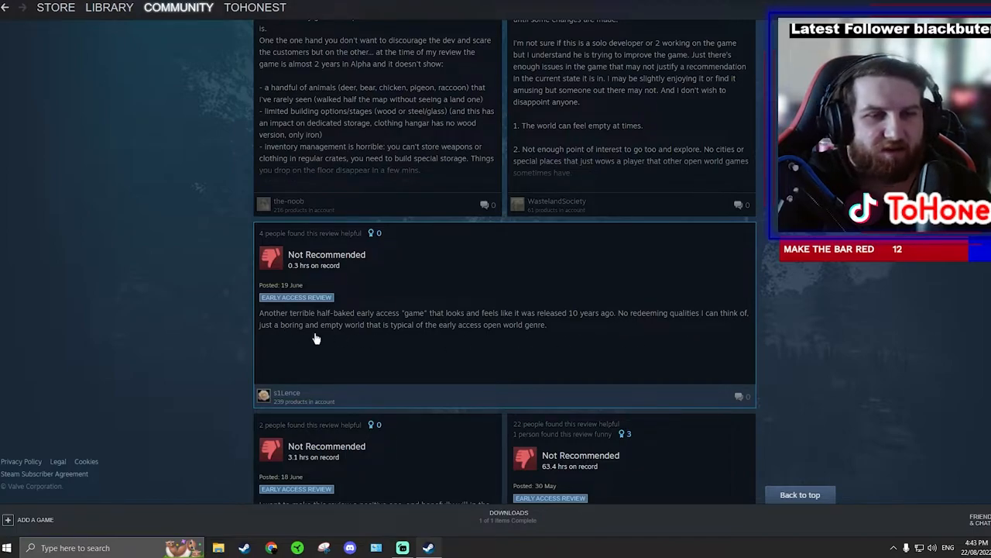
mouse_move(455, 337)
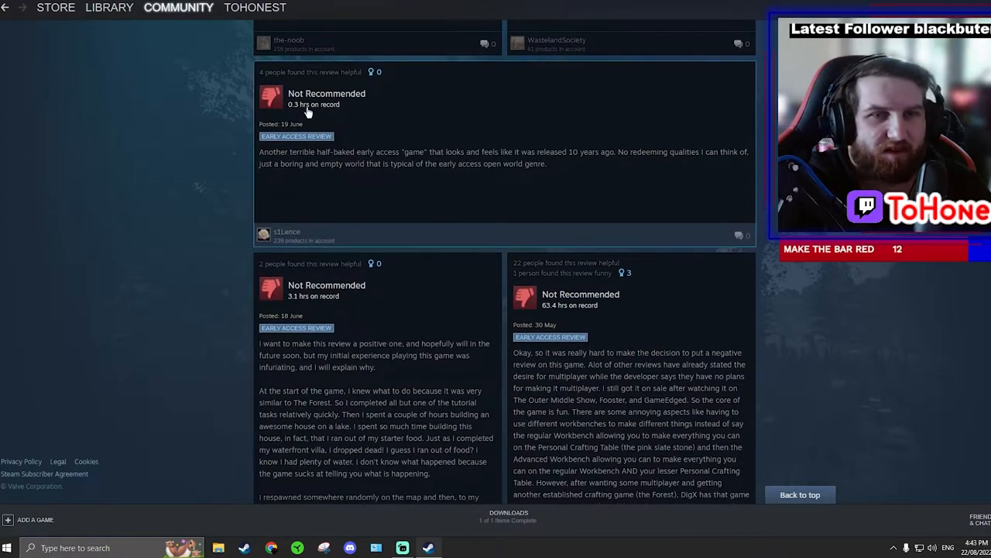
mouse_move(381, 285)
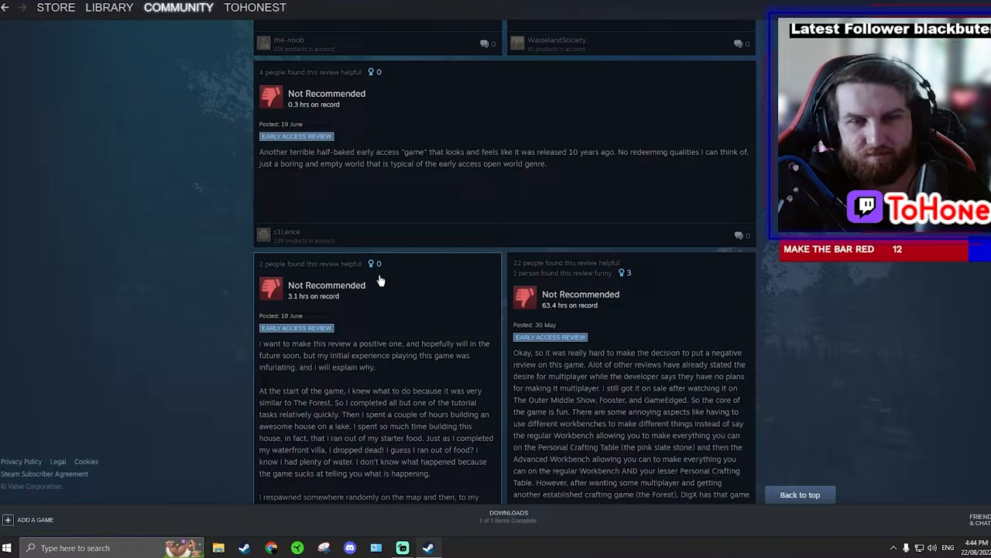
mouse_move(378, 275)
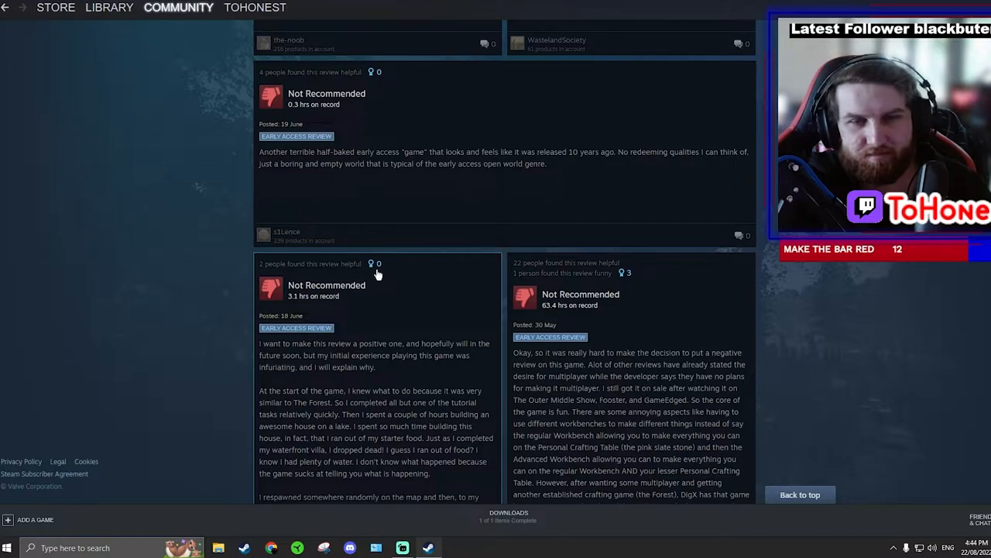
scroll(down, 3)
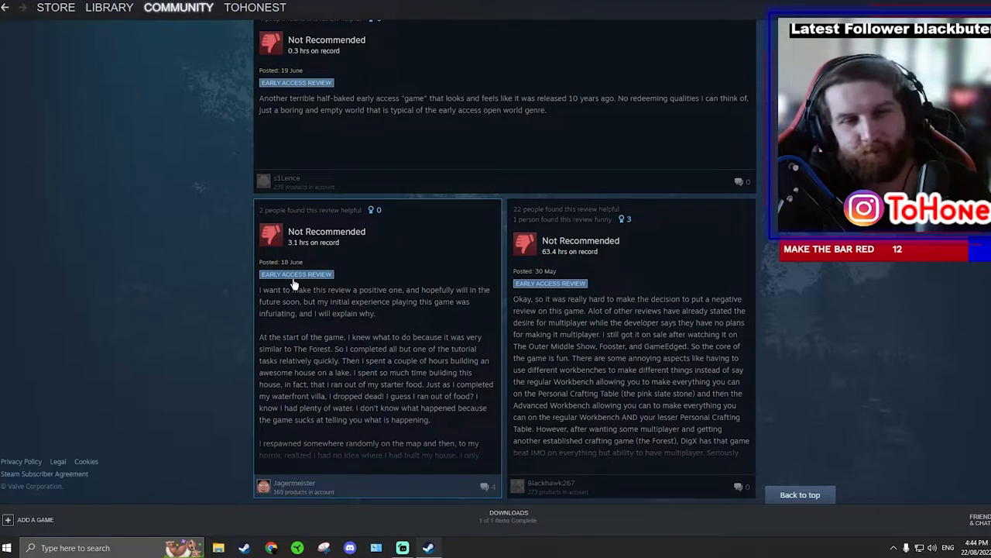
scroll(down, 3)
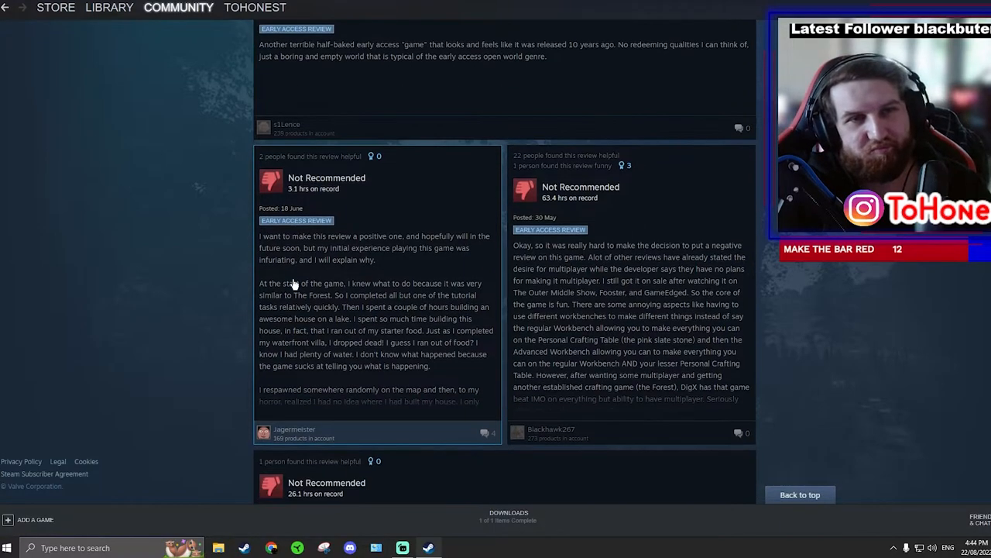
scroll(down, 3)
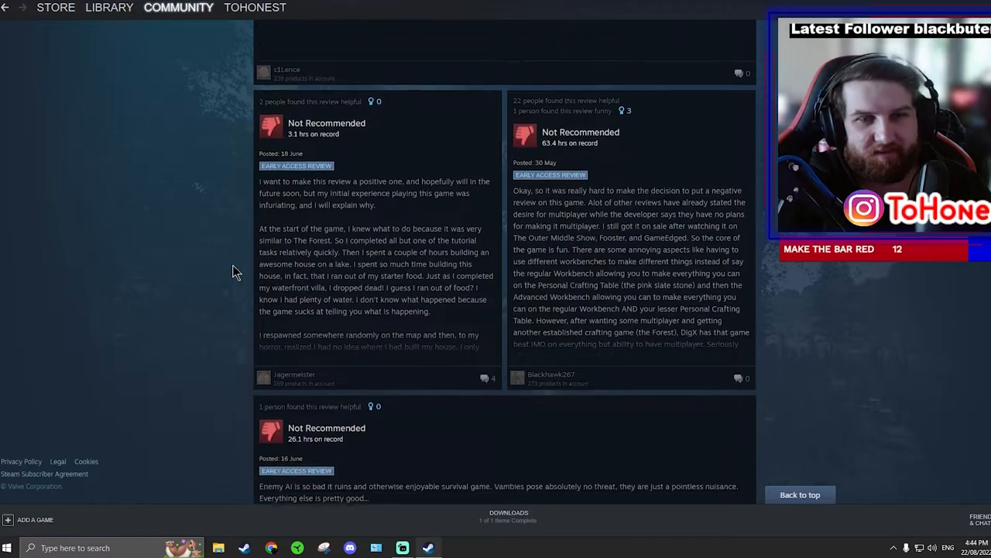
scroll(down, 3)
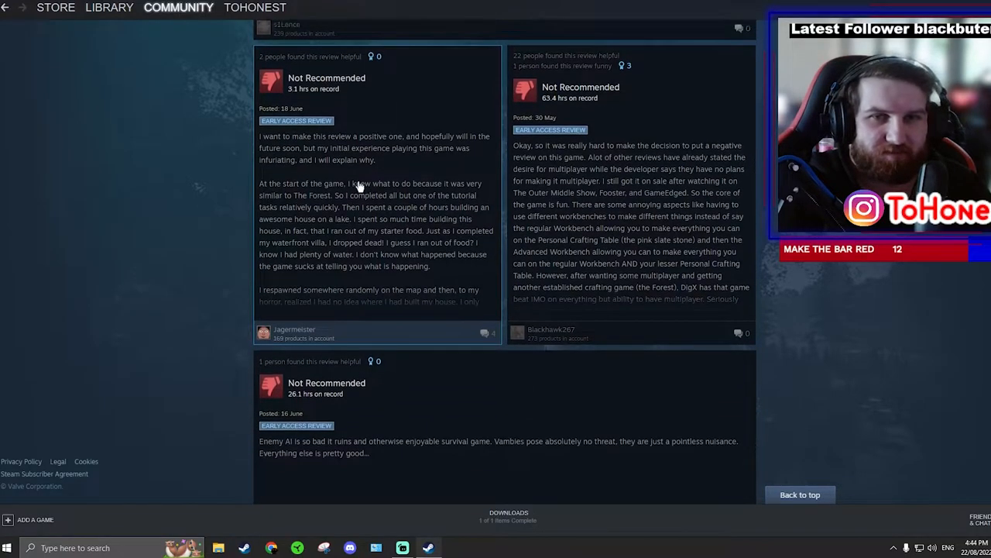
scroll(down, 3)
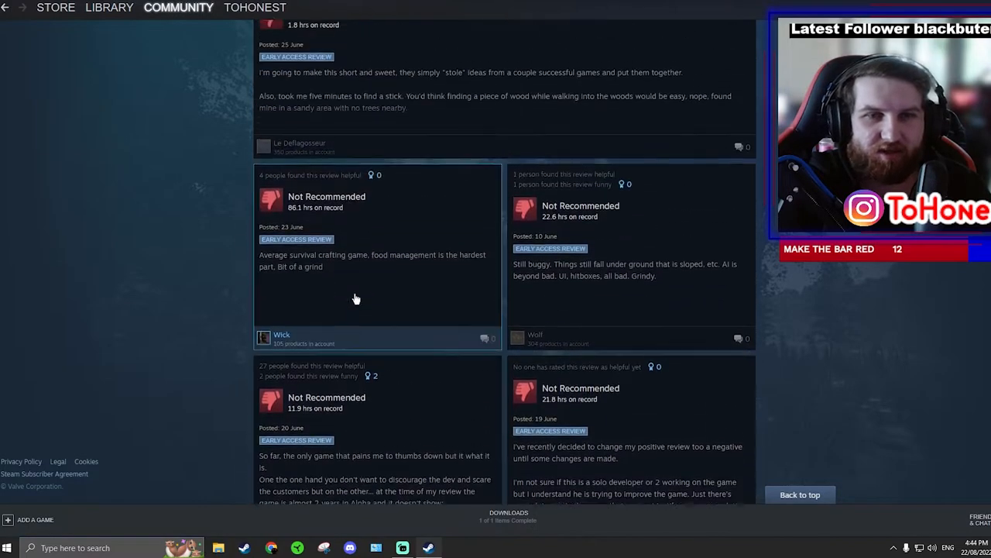
scroll(down, 3)
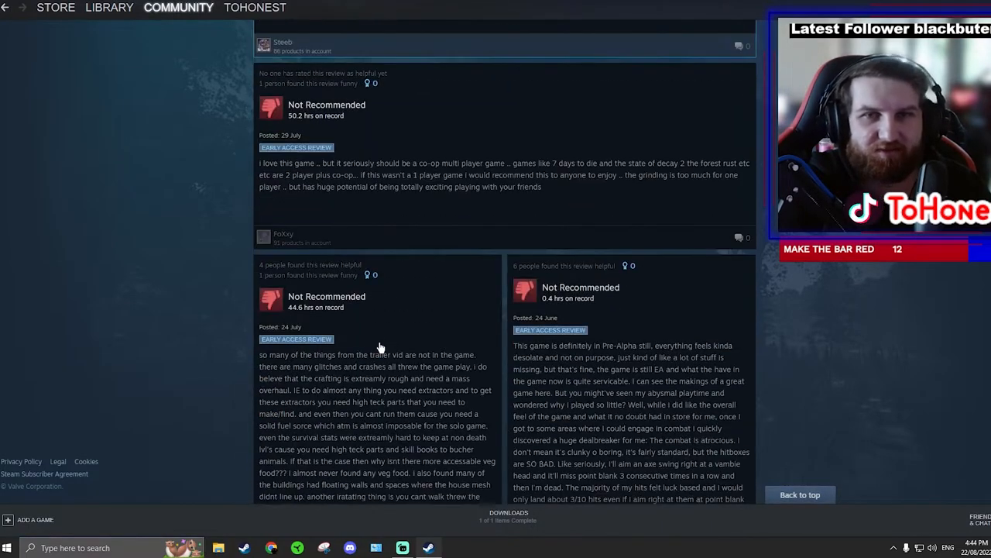
scroll(down, 3)
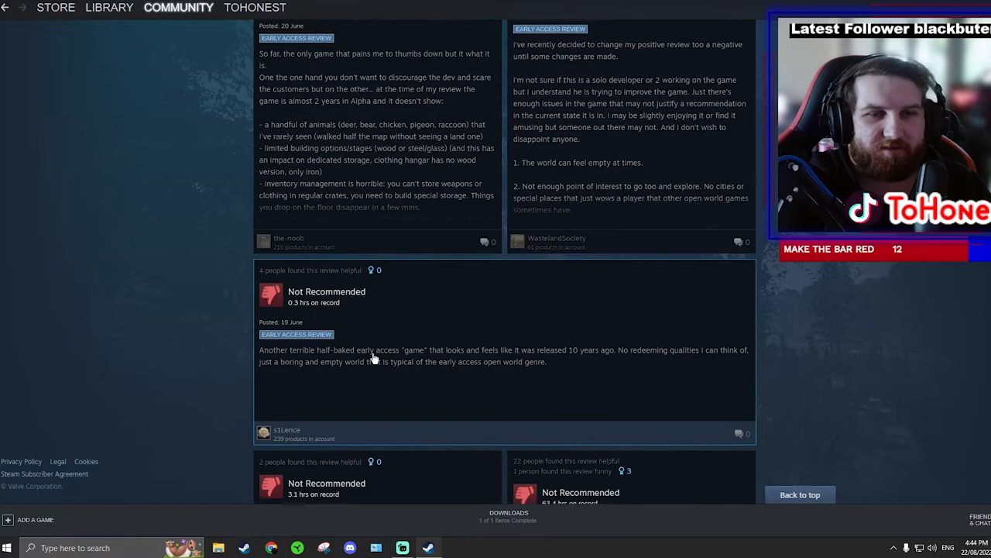
scroll(down, 3)
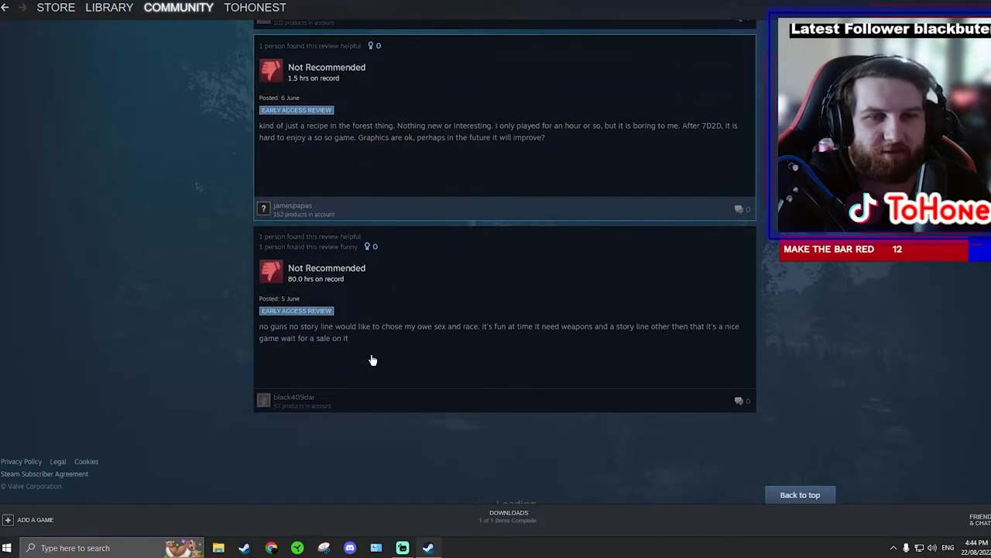
- Scroll the reviews down to the short negatives like 'trash' and 'knock off version of the forest'
scroll(down, 3)
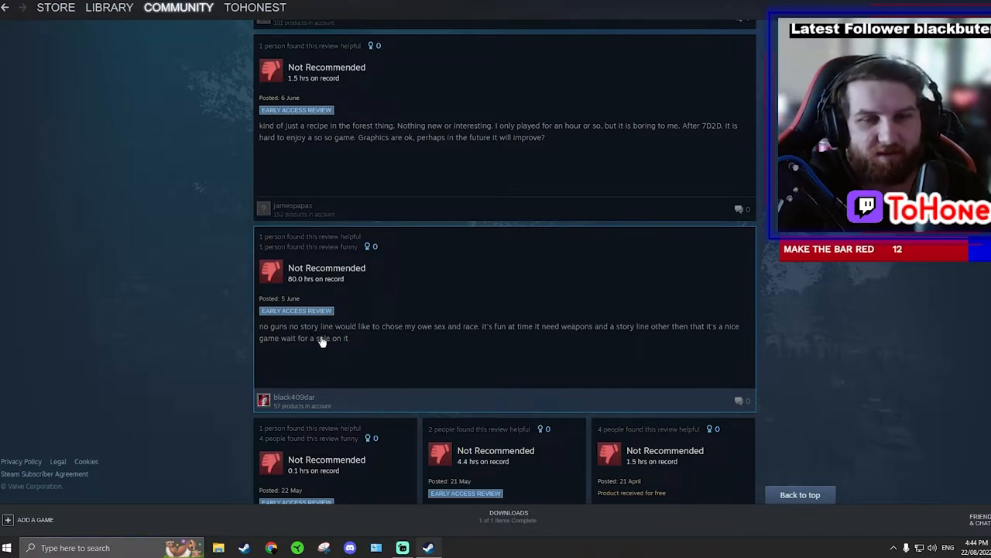
mouse_move(456, 337)
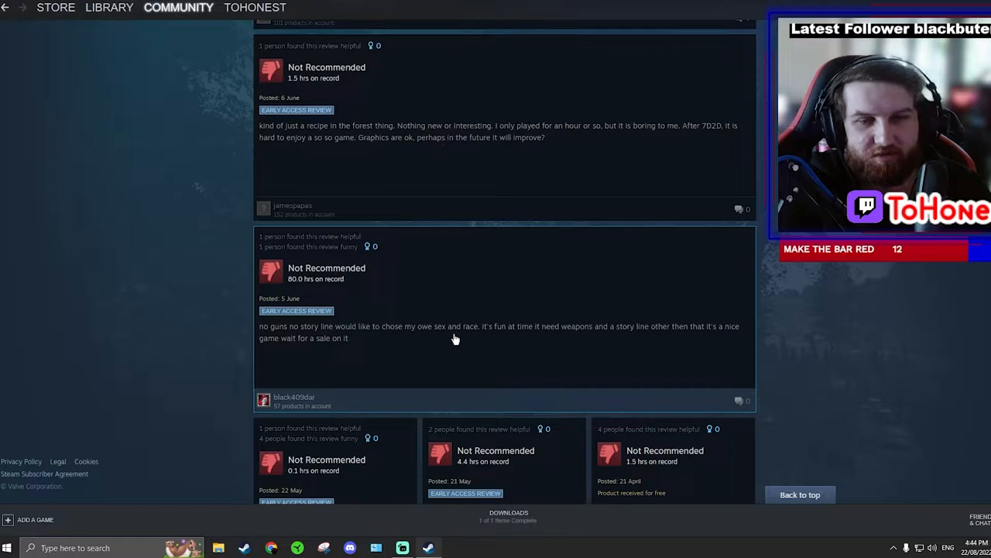
mouse_move(676, 342)
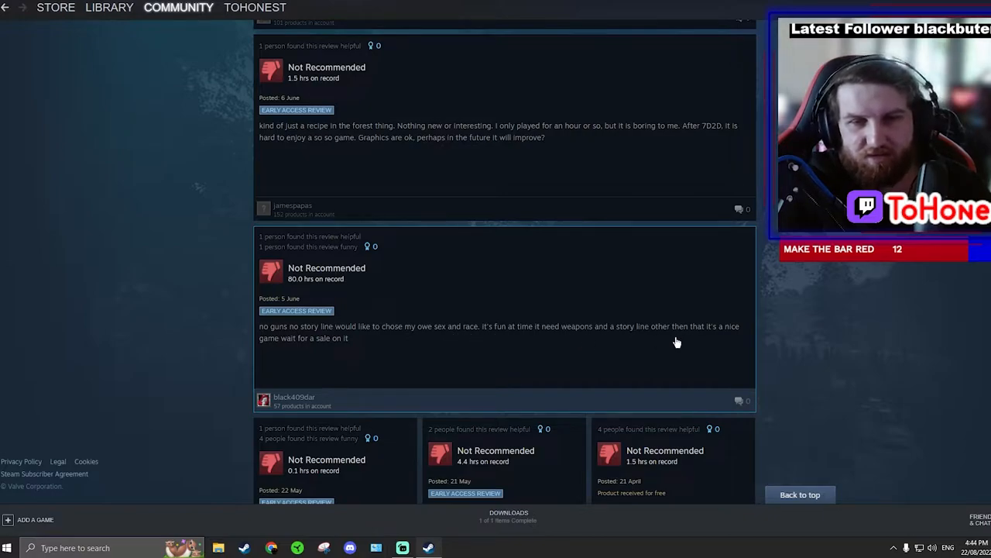
mouse_move(368, 345)
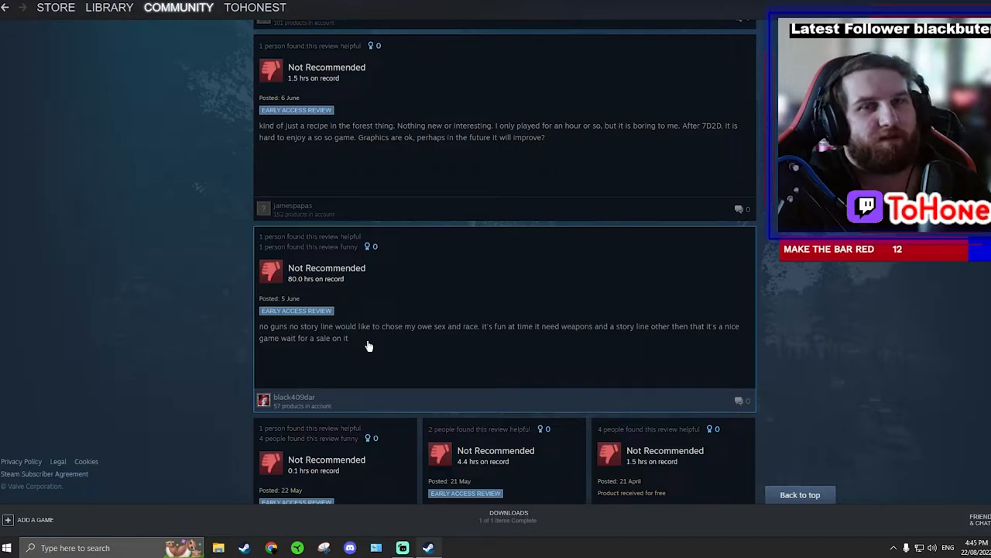
scroll(down, 3)
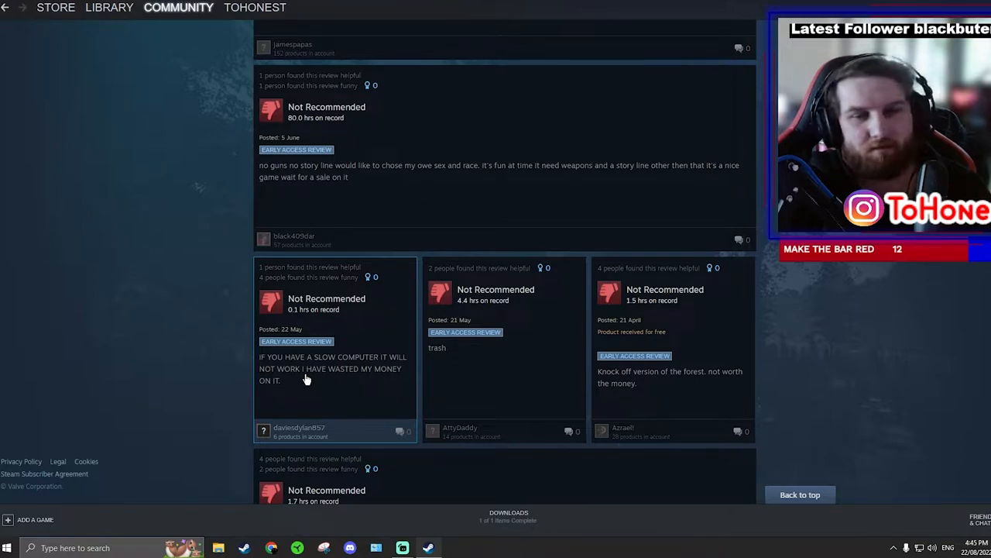
mouse_move(417, 384)
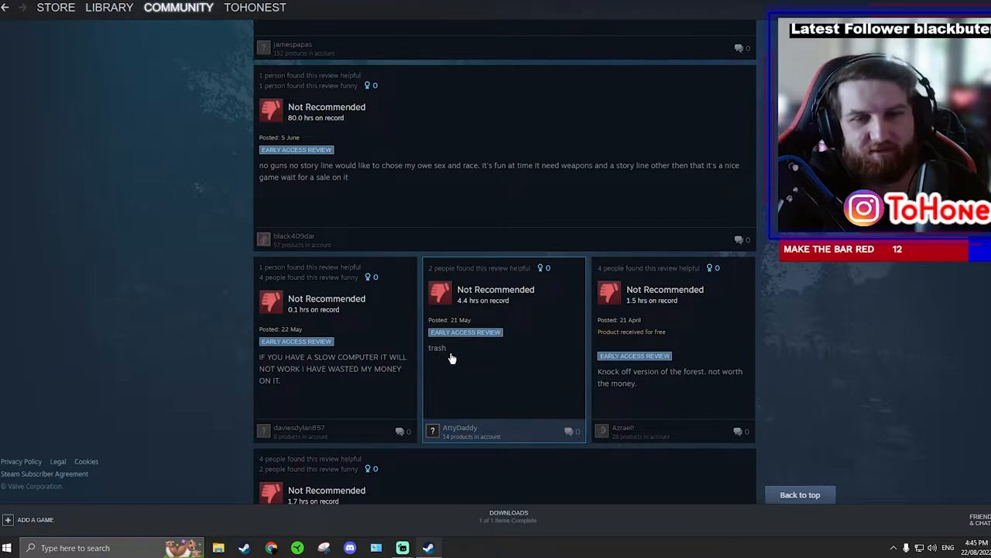
mouse_move(474, 368)
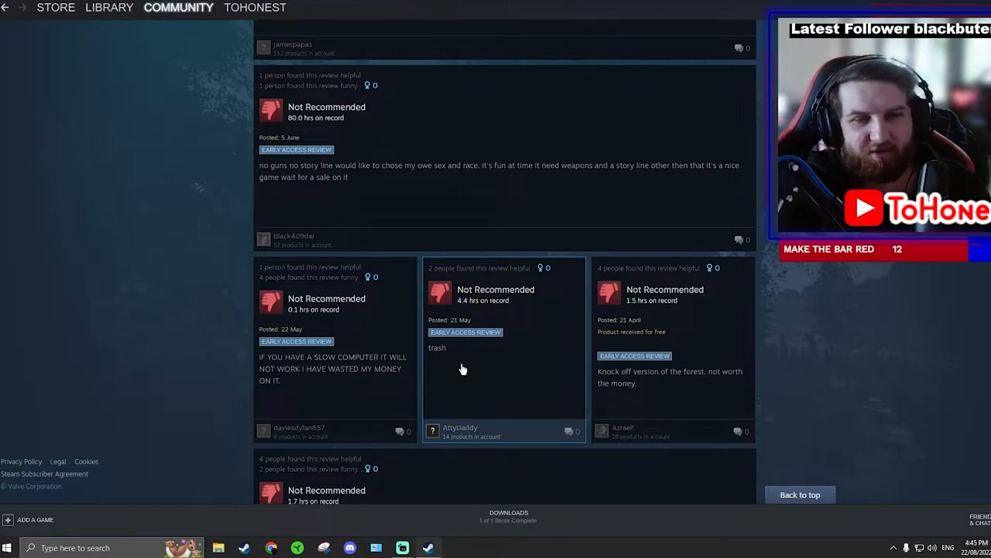
mouse_move(585, 390)
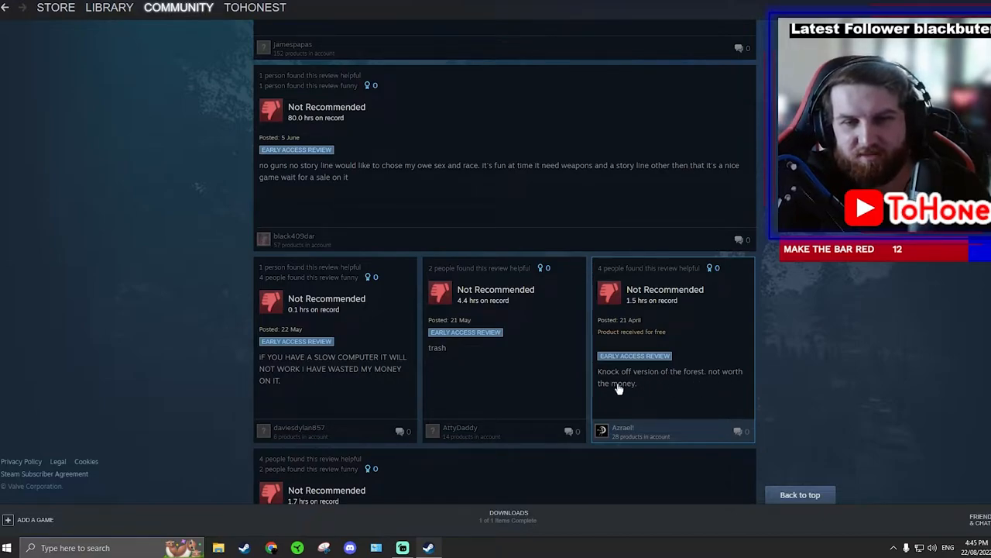
mouse_move(499, 378)
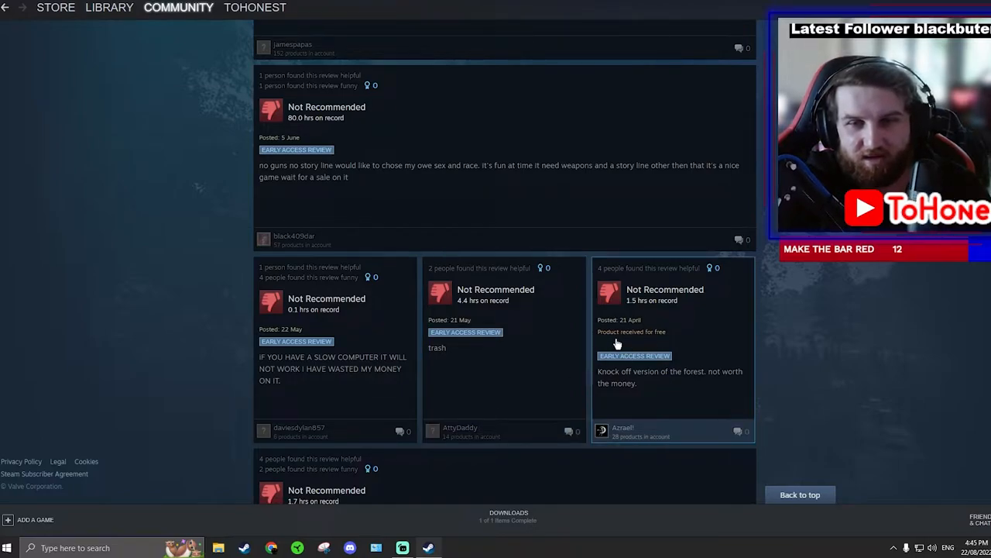
mouse_move(496, 402)
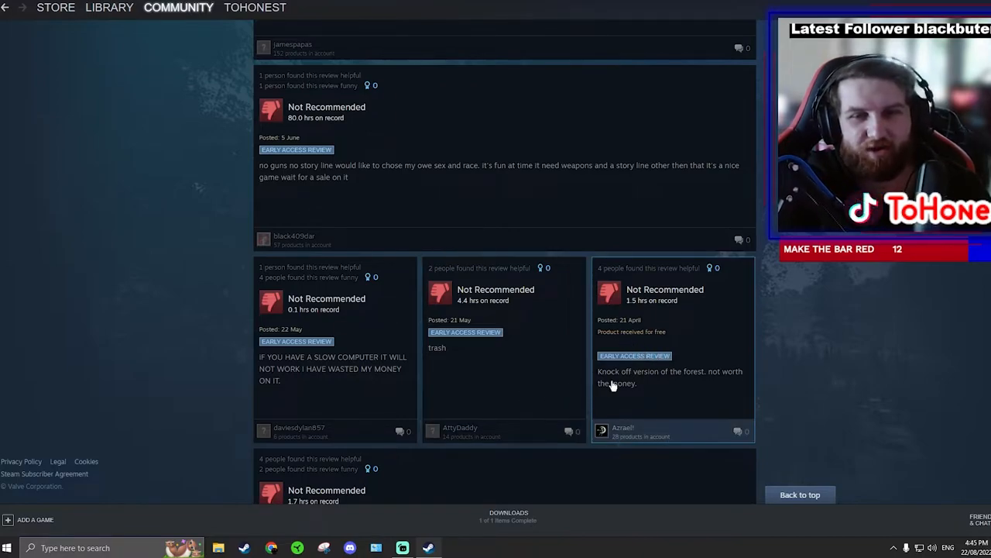
mouse_move(647, 390)
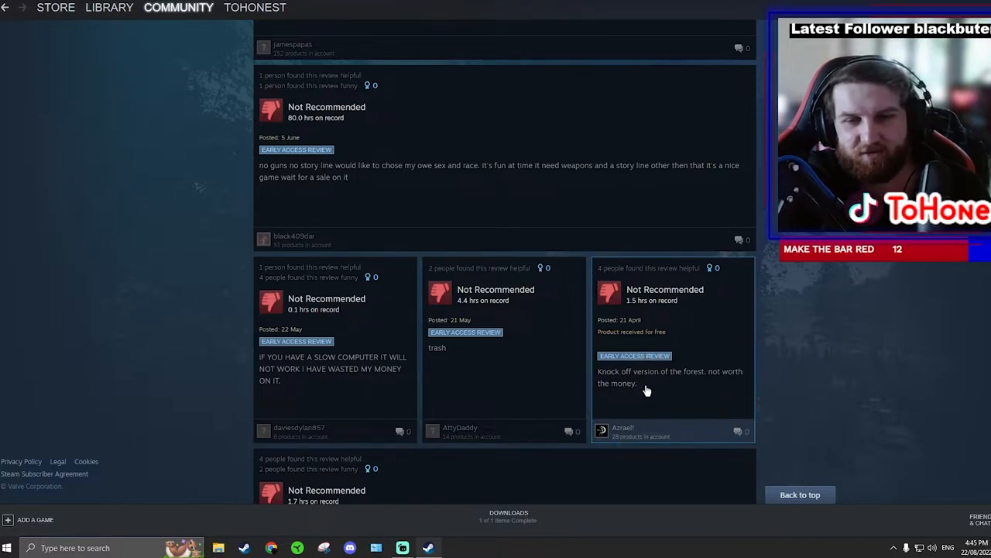
scroll(down, 3)
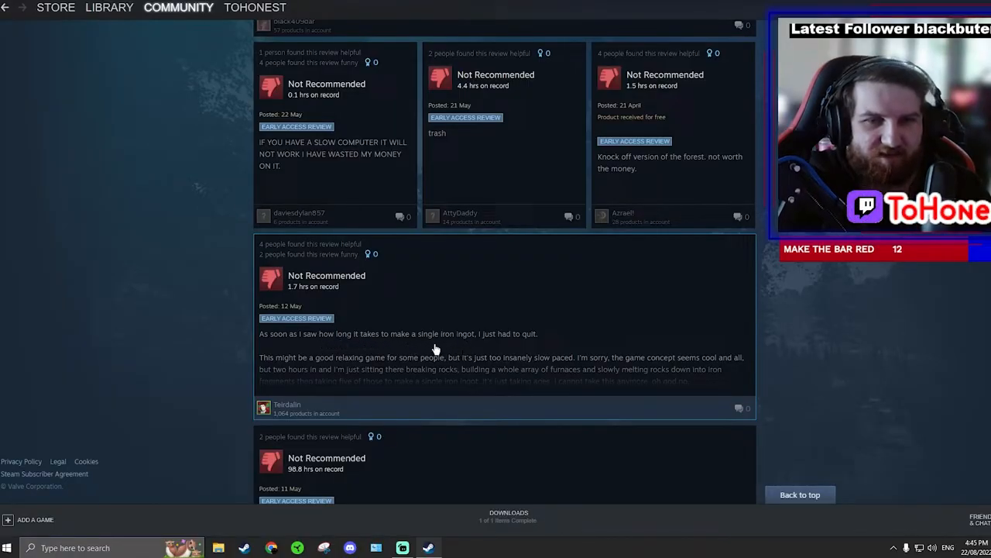
mouse_move(465, 350)
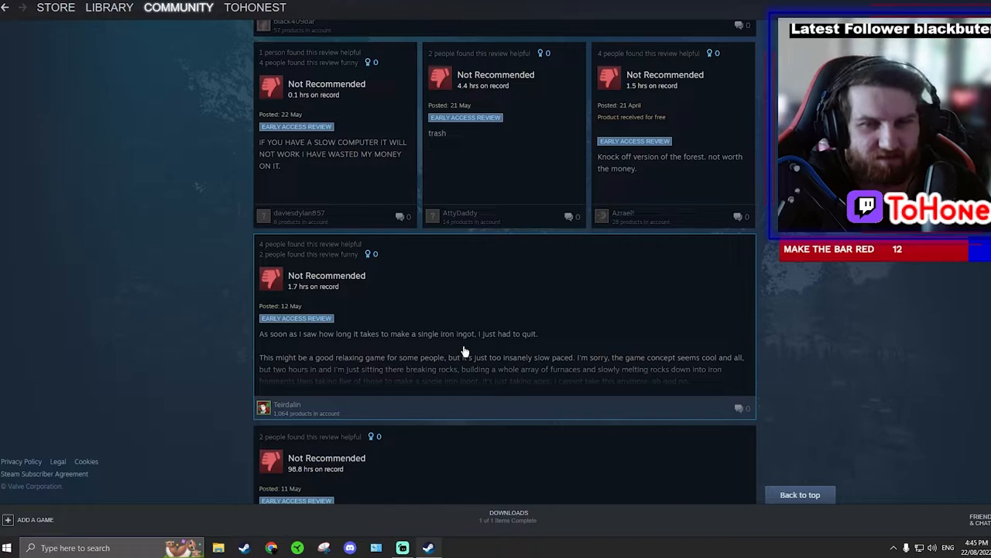
mouse_move(447, 358)
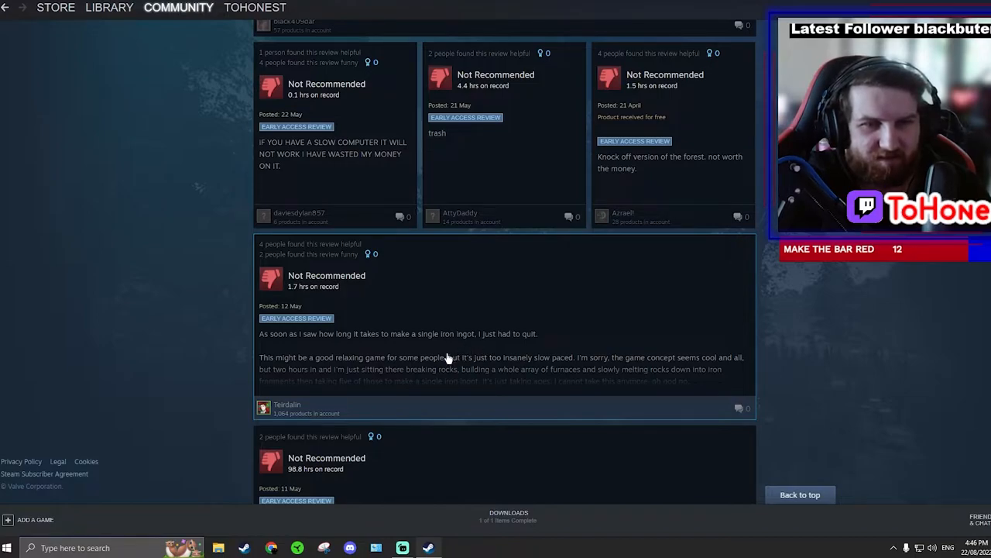
mouse_move(294, 299)
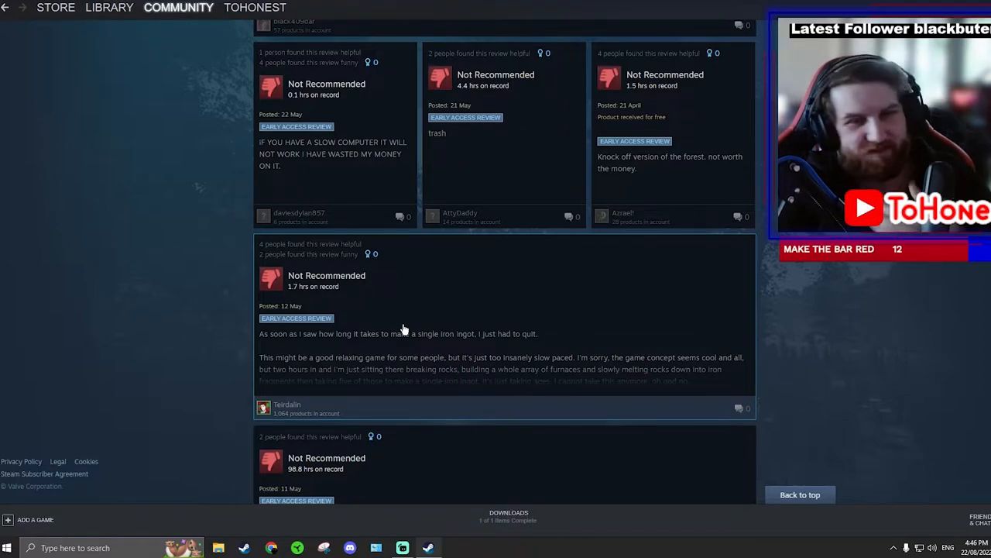
mouse_move(457, 364)
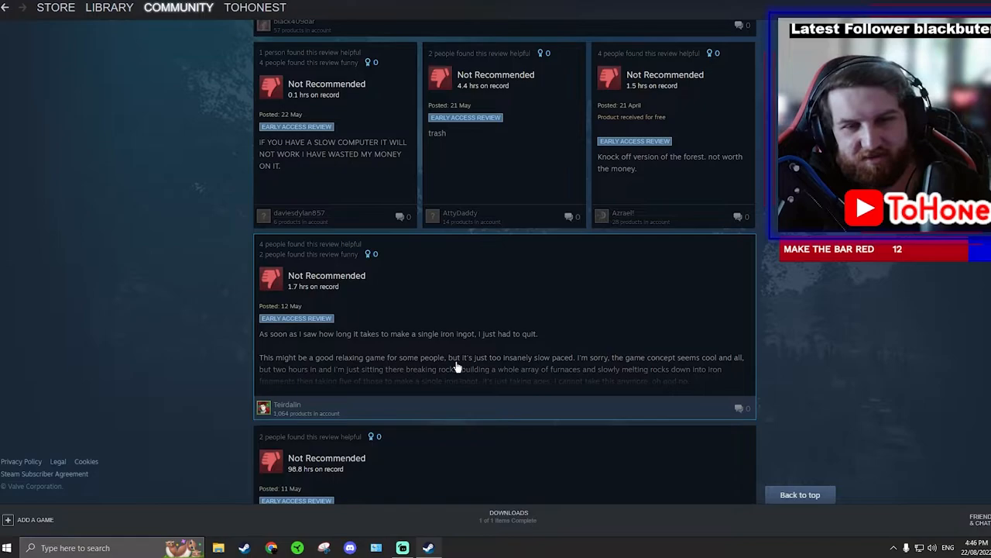
mouse_move(616, 368)
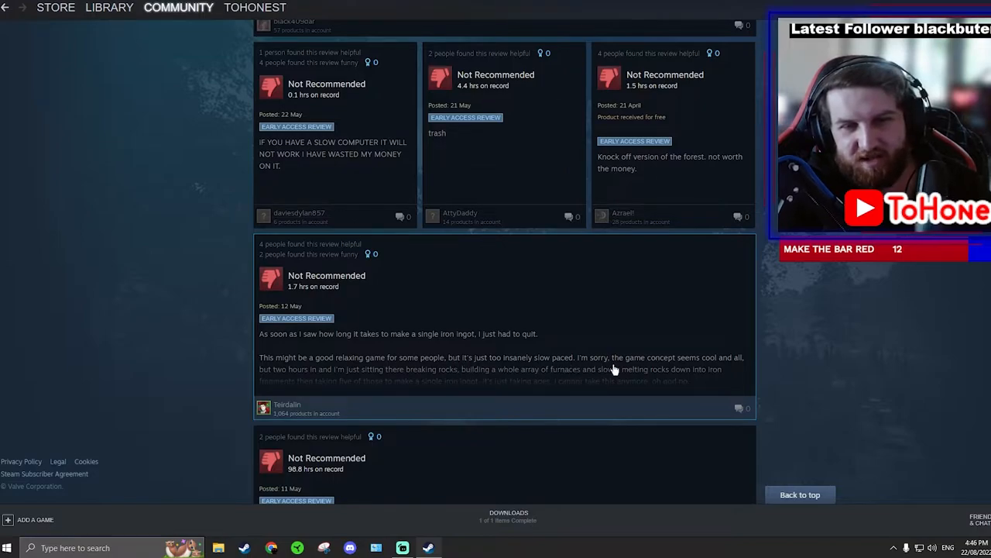
scroll(down, 3)
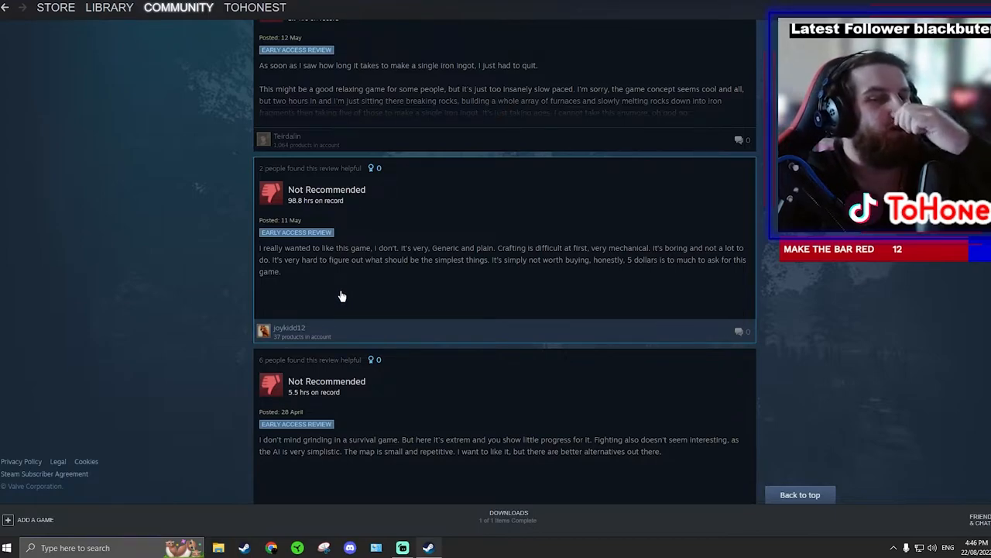
mouse_move(350, 290)
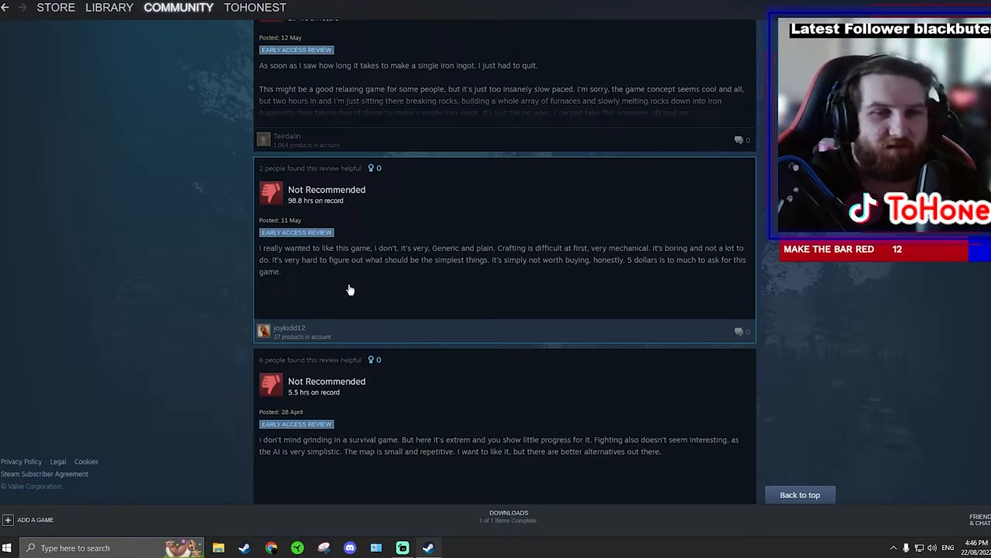
mouse_move(354, 273)
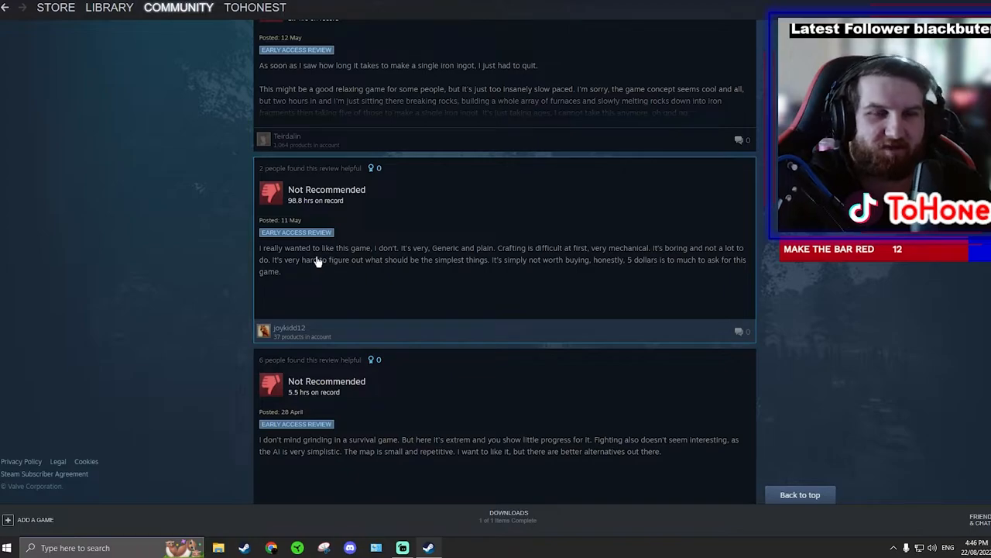
scroll(down, 3)
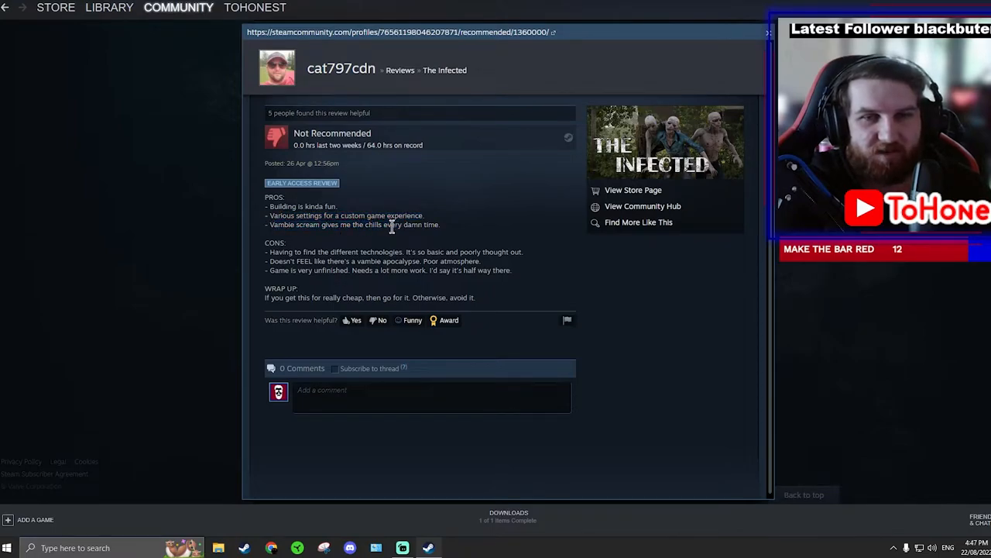
- Highlight the CONS about finding technologies and the game feeling unfinished
double_click(277, 251)
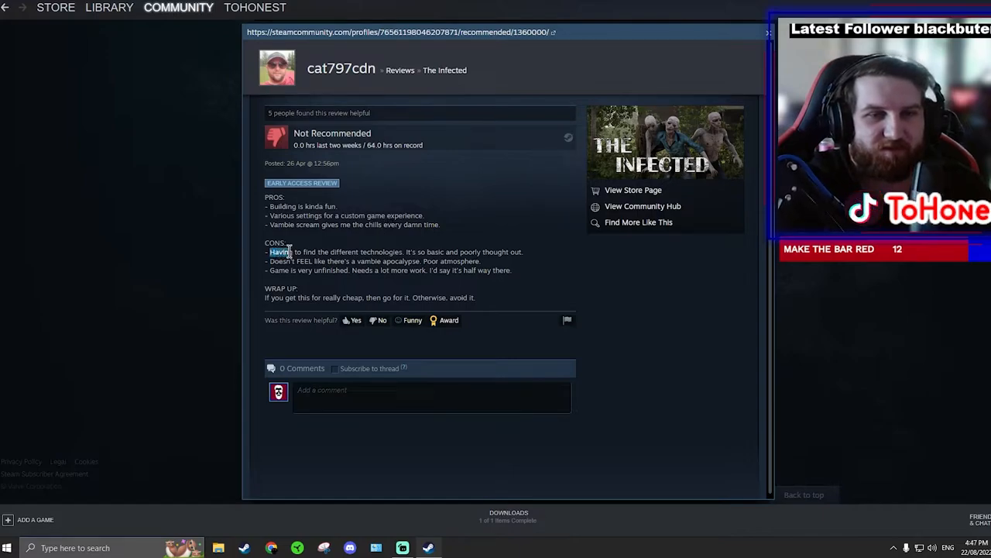
drag(270, 251, 349, 250)
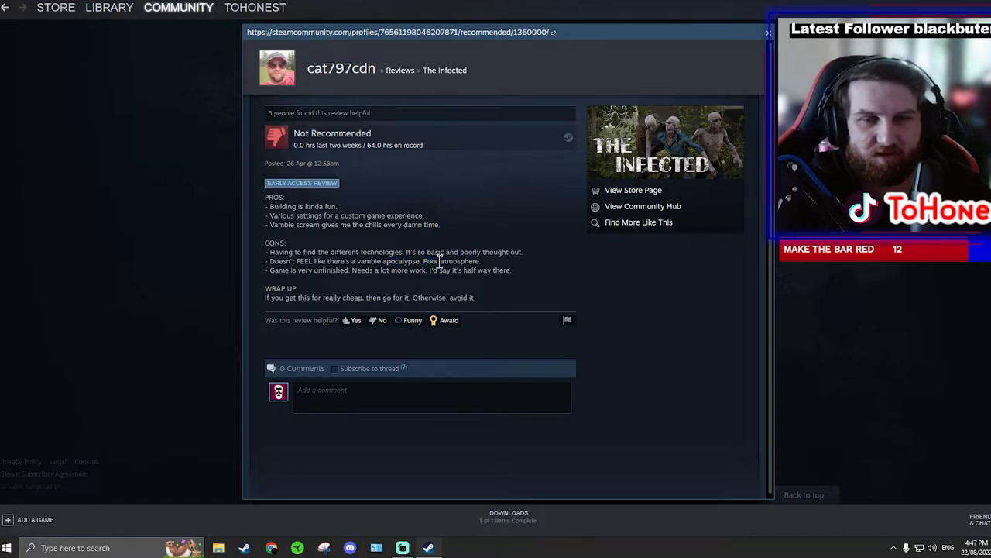
double_click(280, 270)
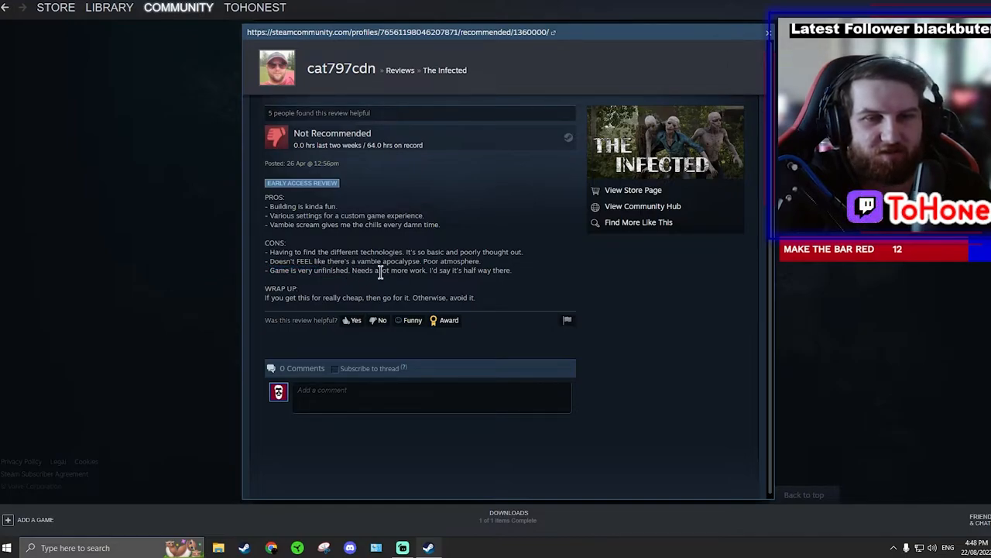
mouse_move(467, 271)
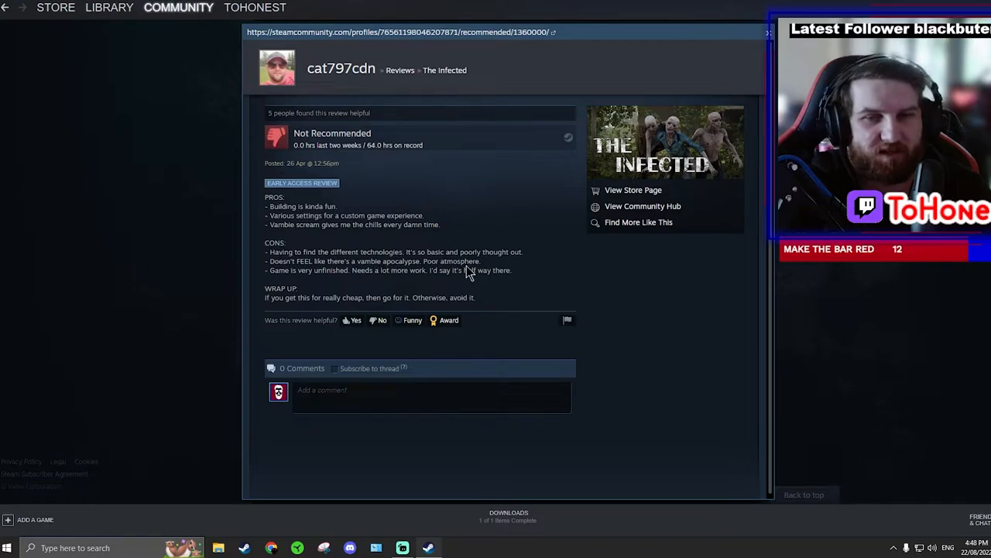
drag(265, 298, 333, 297)
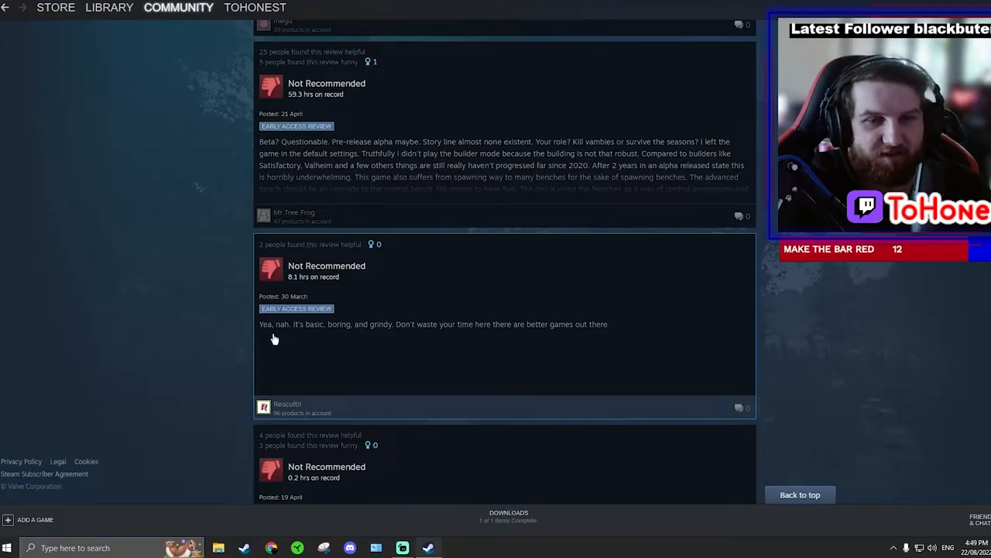
mouse_move(324, 342)
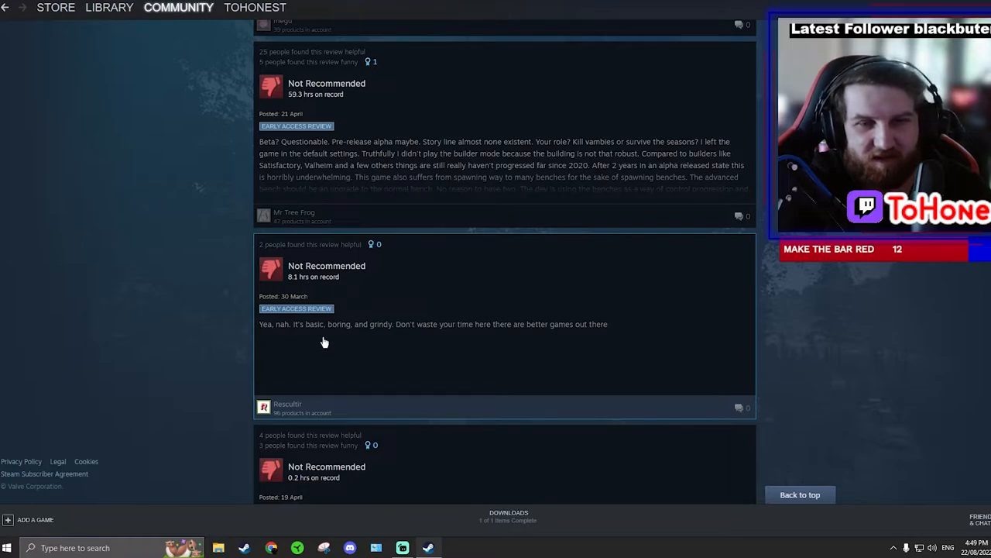
mouse_move(426, 342)
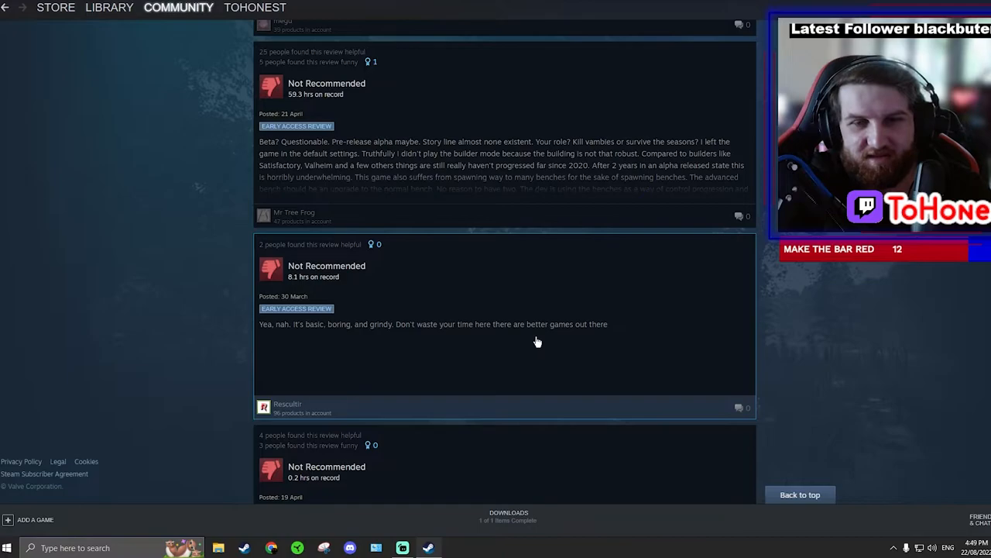
- Scroll to the clunky crafting and inventory complaint and reach Dabs' review on AI pathing and bugs
scroll(down, 3)
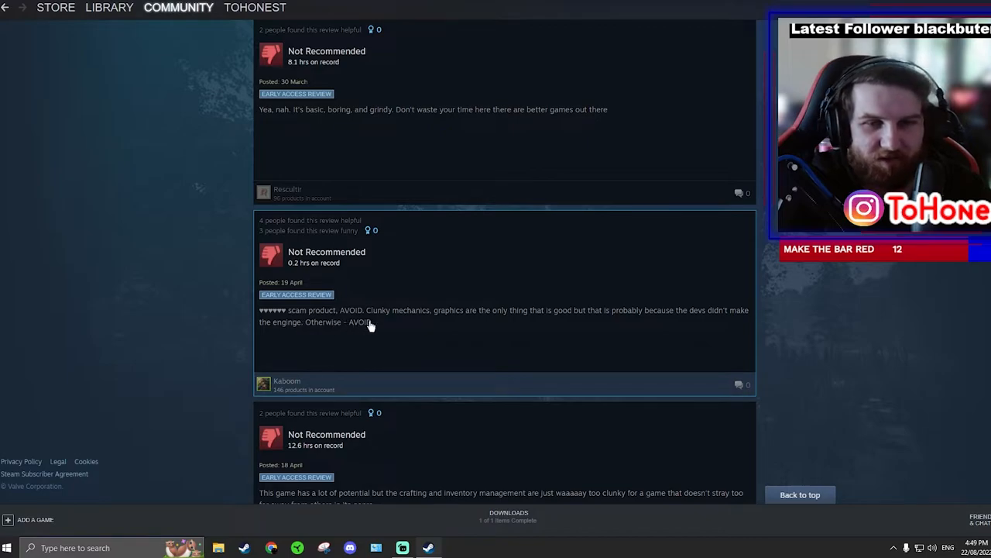
mouse_move(576, 316)
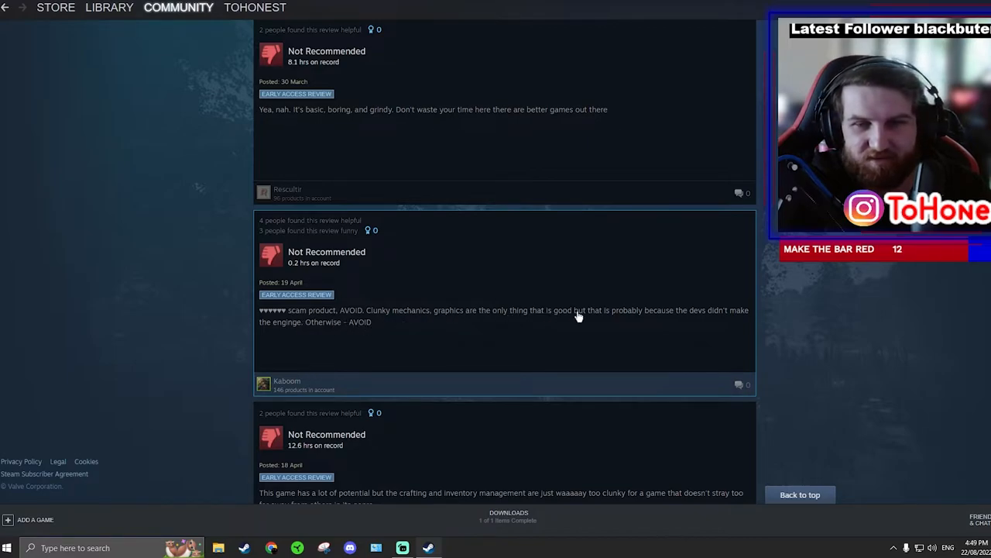
mouse_move(282, 333)
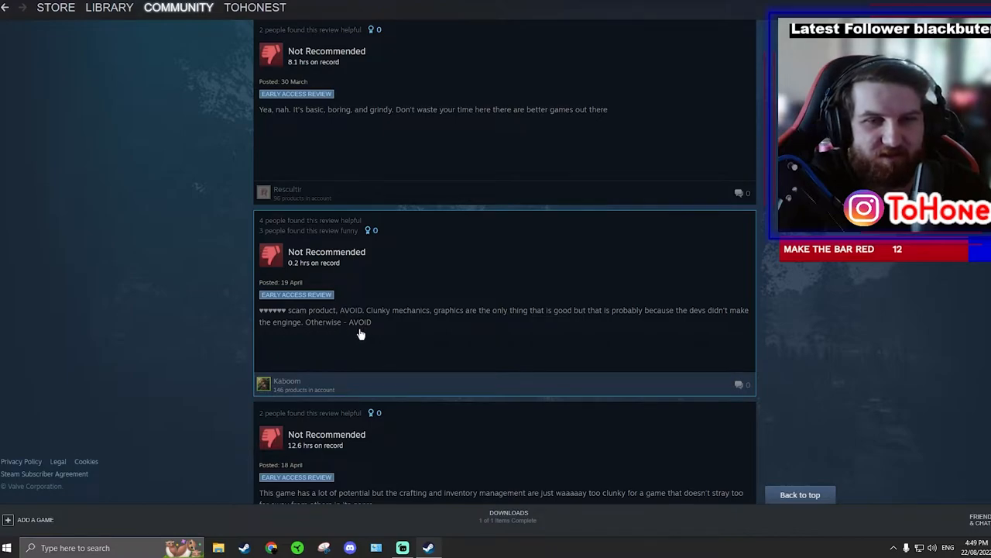
mouse_move(285, 260)
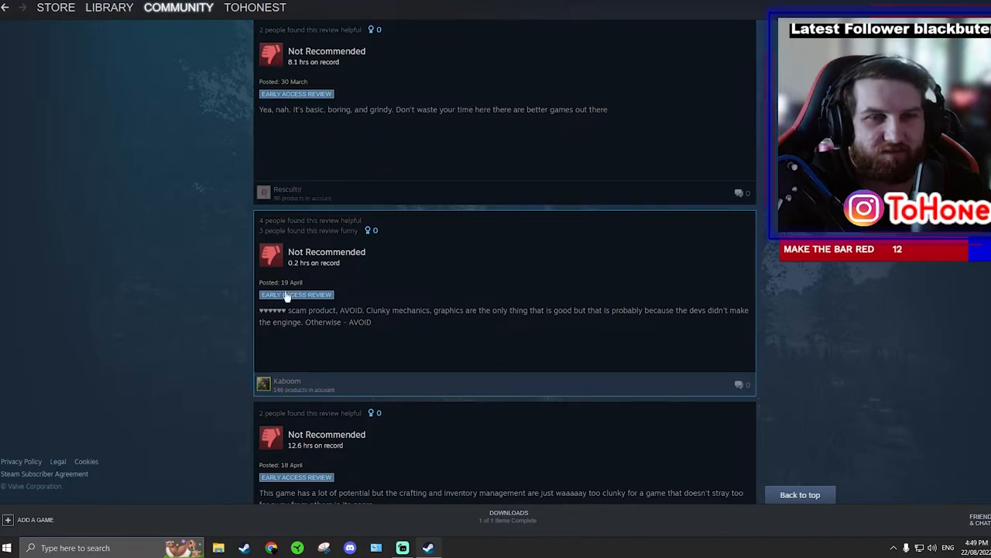
scroll(down, 3)
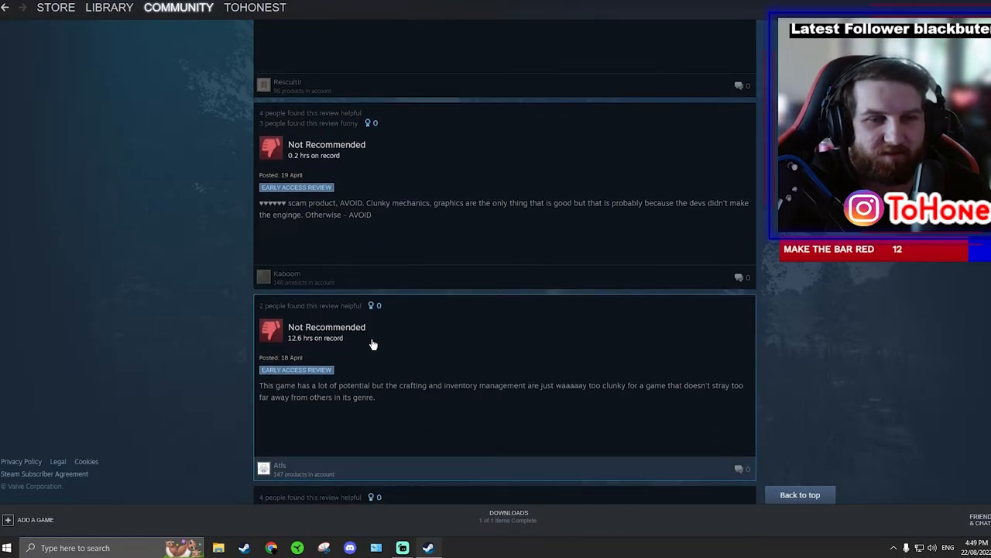
scroll(down, 3)
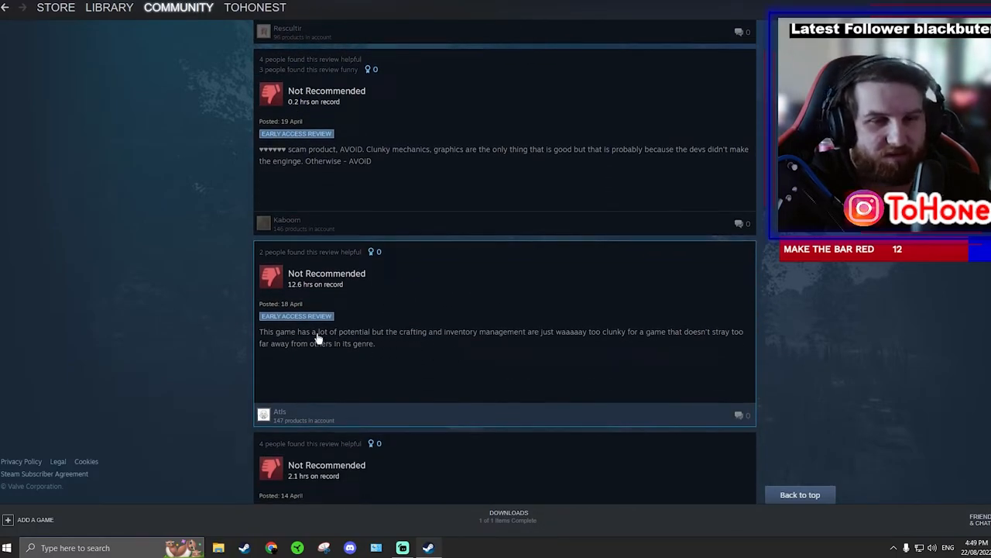
mouse_move(365, 300)
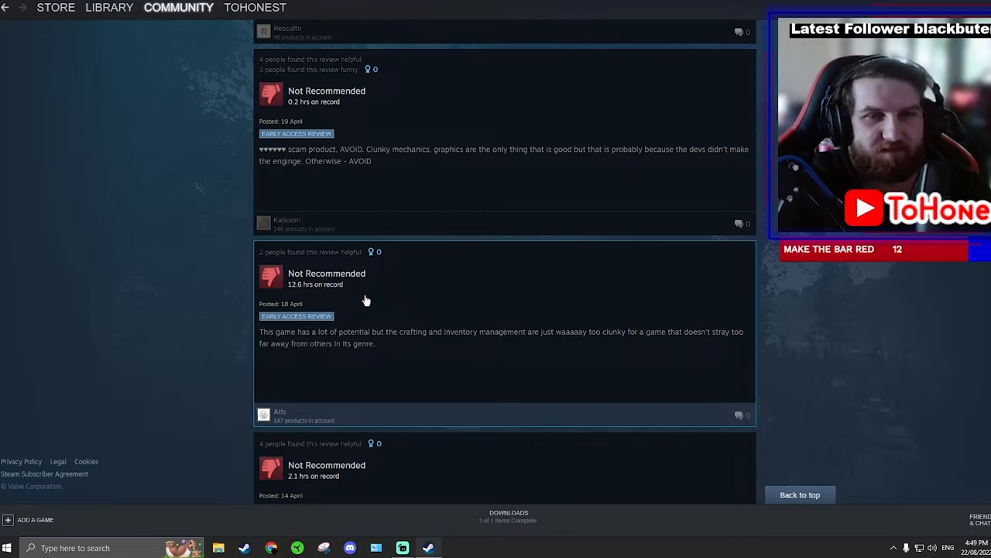
scroll(down, 3)
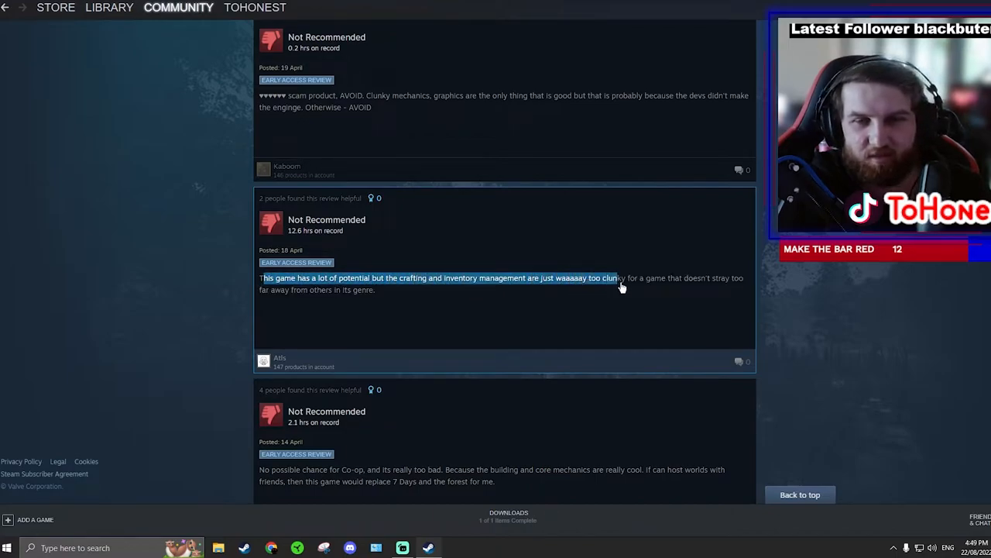
click(588, 324)
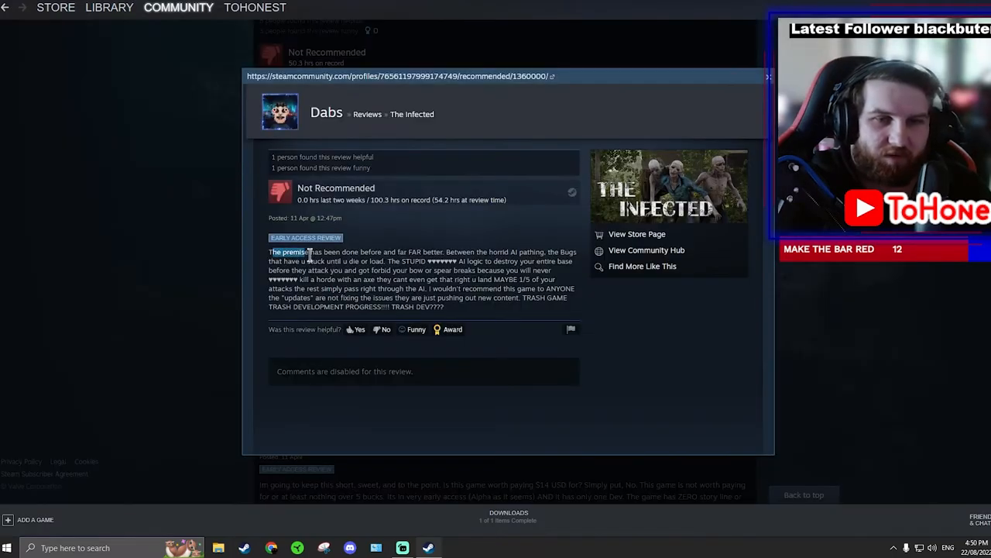
- Highlight Dabs' AI pathing and bug complaints and Cloudybay's, then close back to the review list
drag(269, 251, 457, 261)
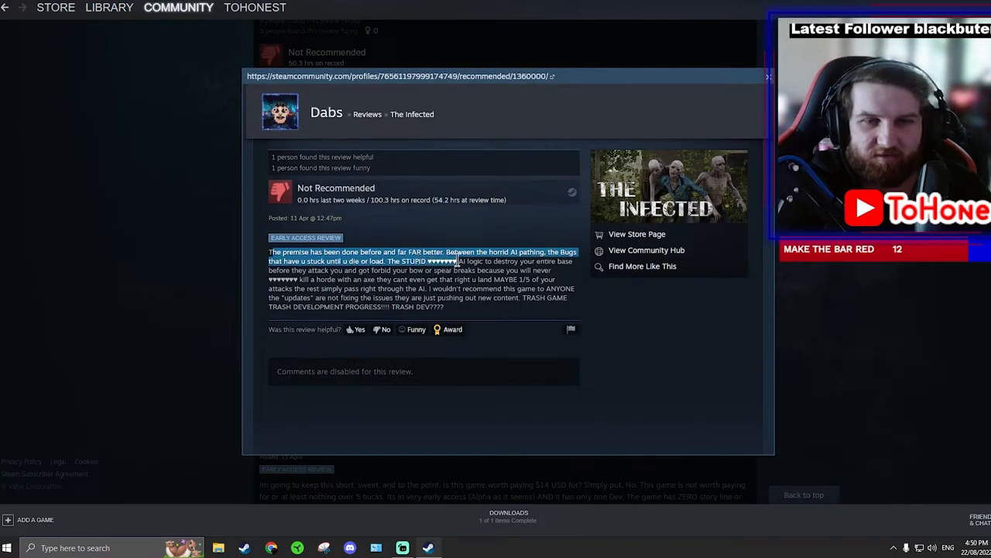
drag(446, 251, 504, 256)
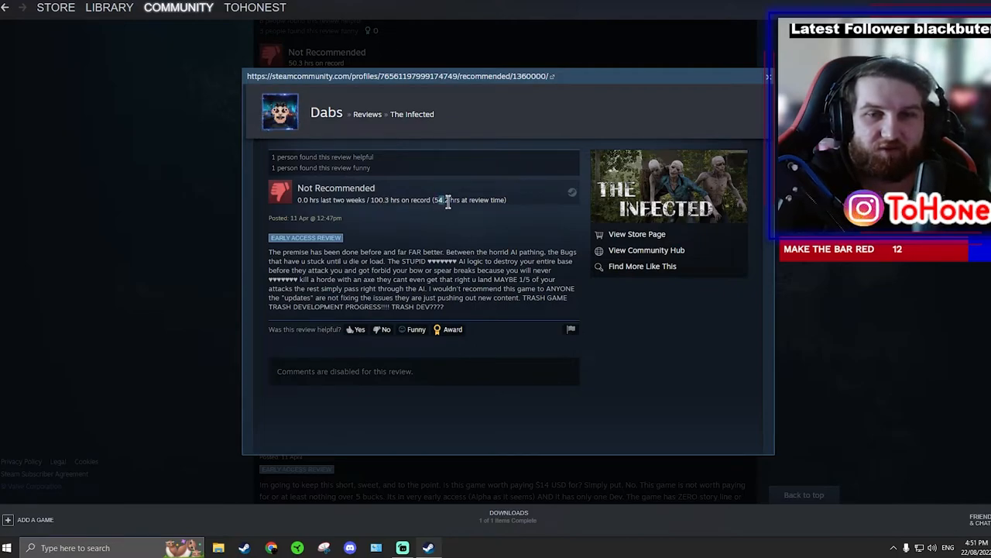
mouse_move(691, 99)
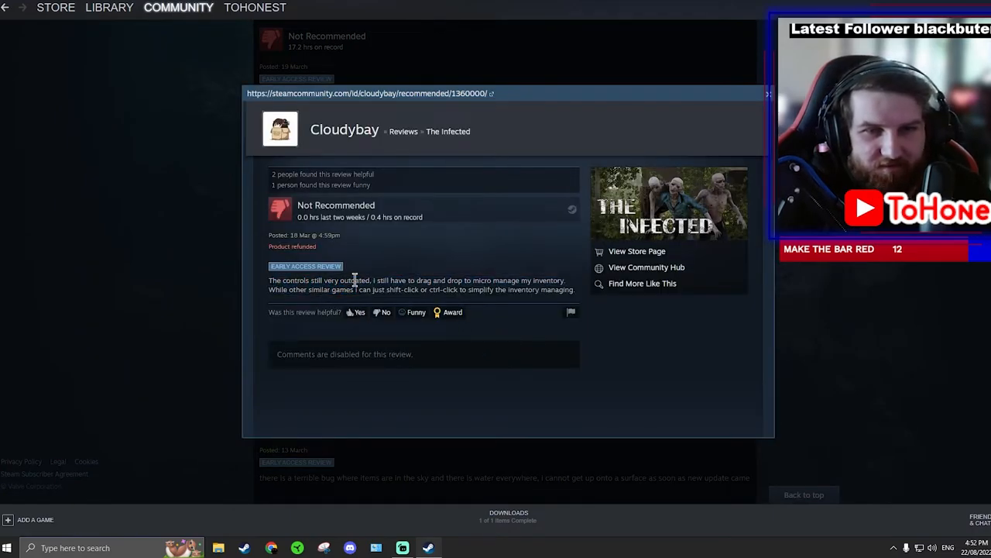
drag(373, 280, 463, 280)
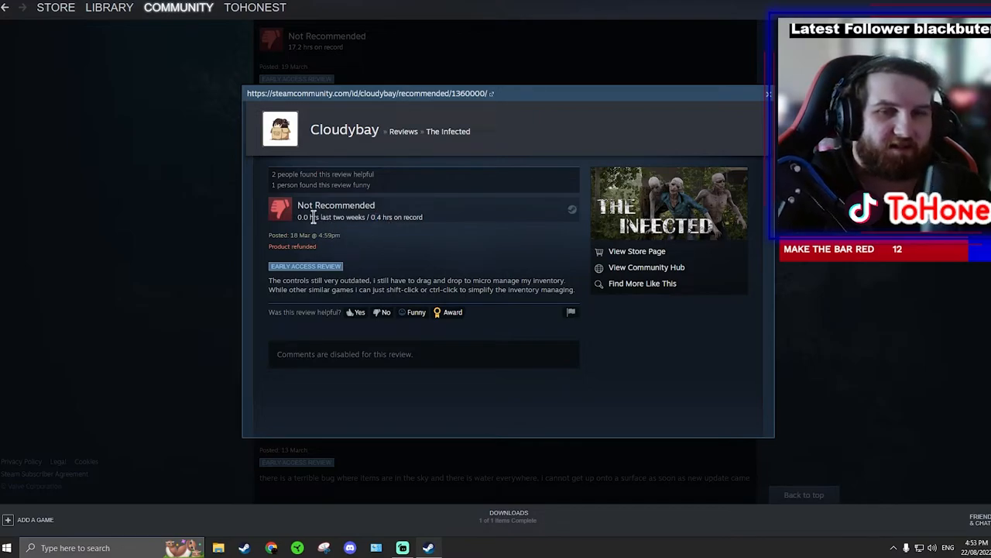
mouse_move(291, 246)
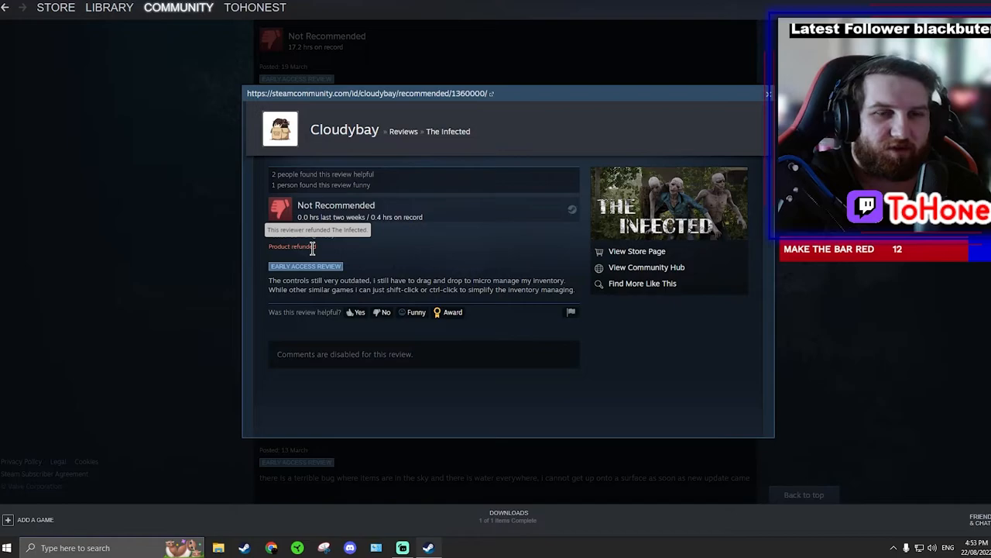
click(769, 94)
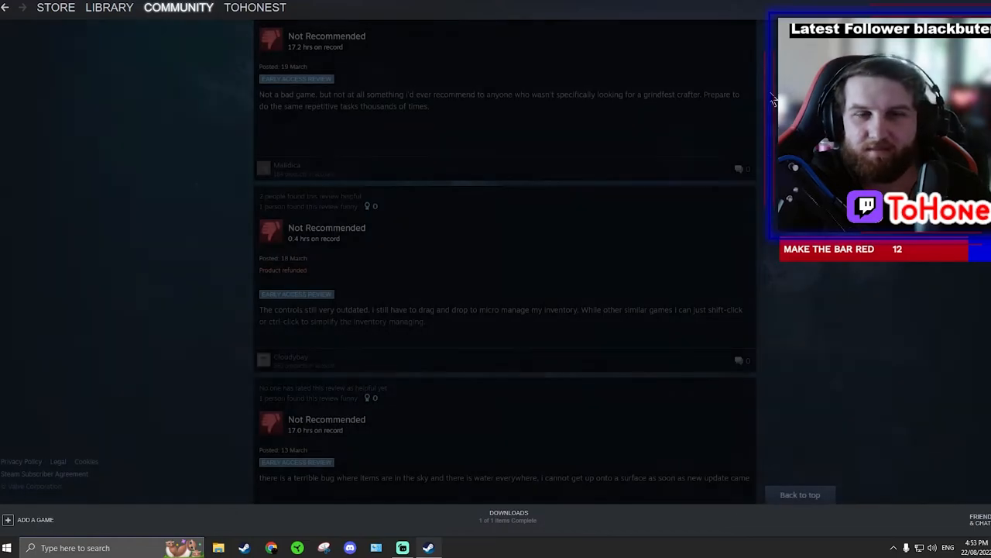
scroll(down, 3)
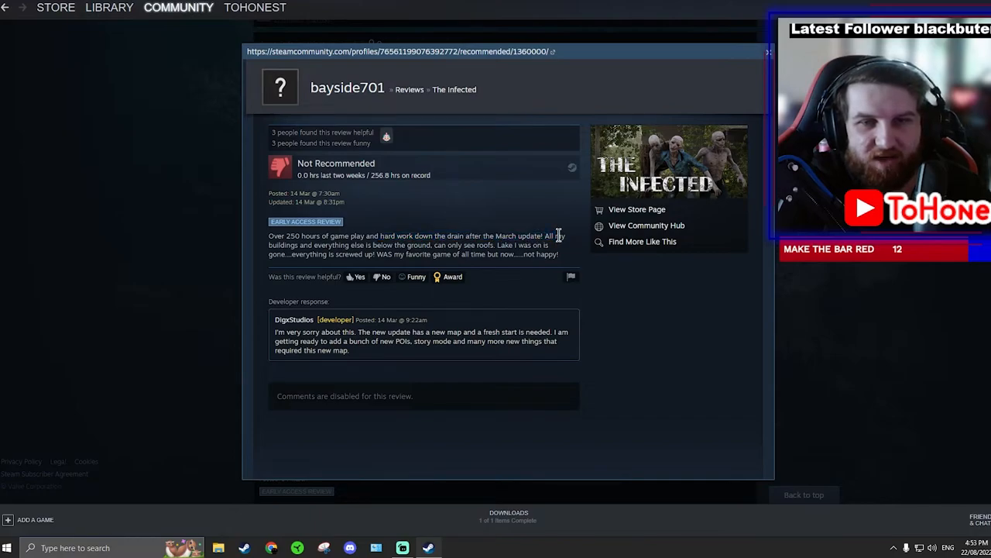
mouse_move(291, 246)
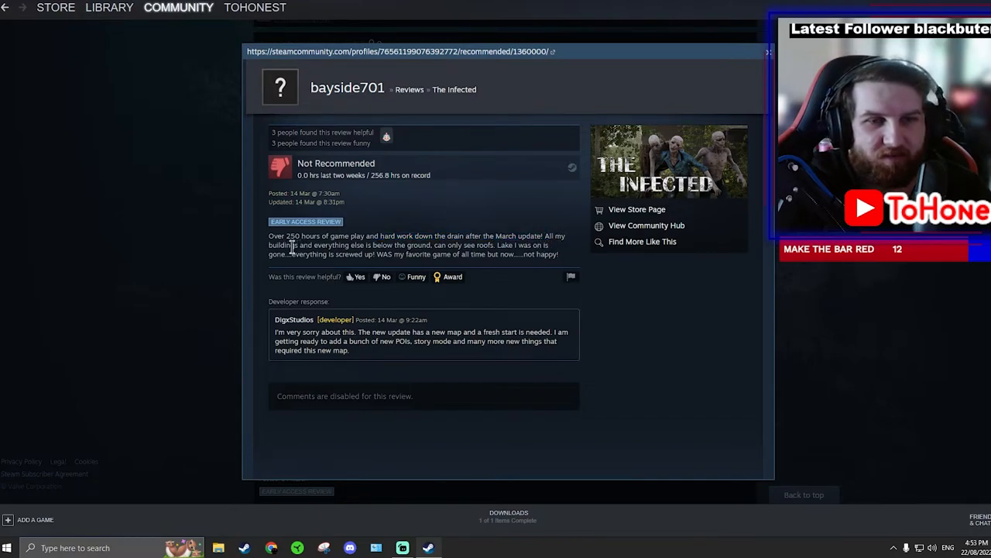
drag(297, 245, 437, 245)
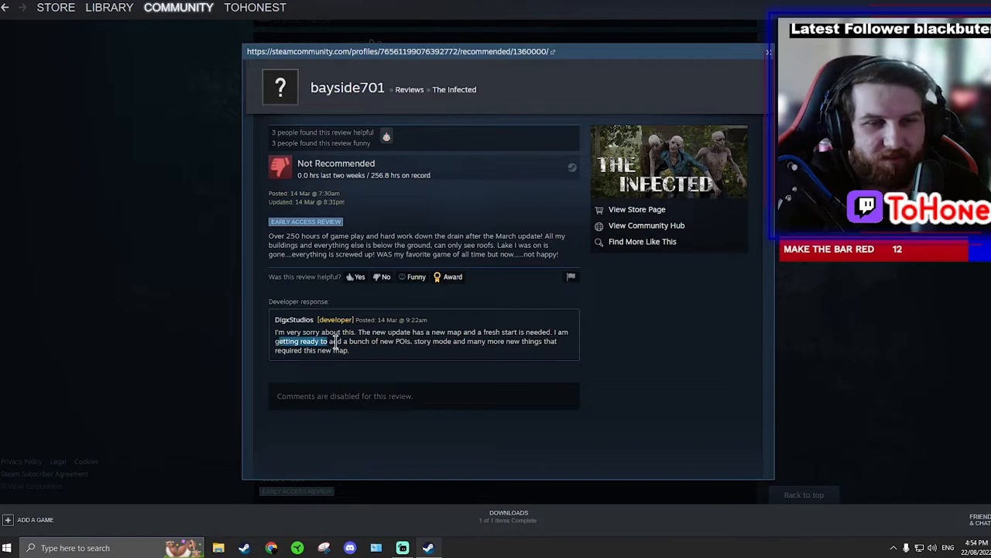
drag(274, 341, 424, 341)
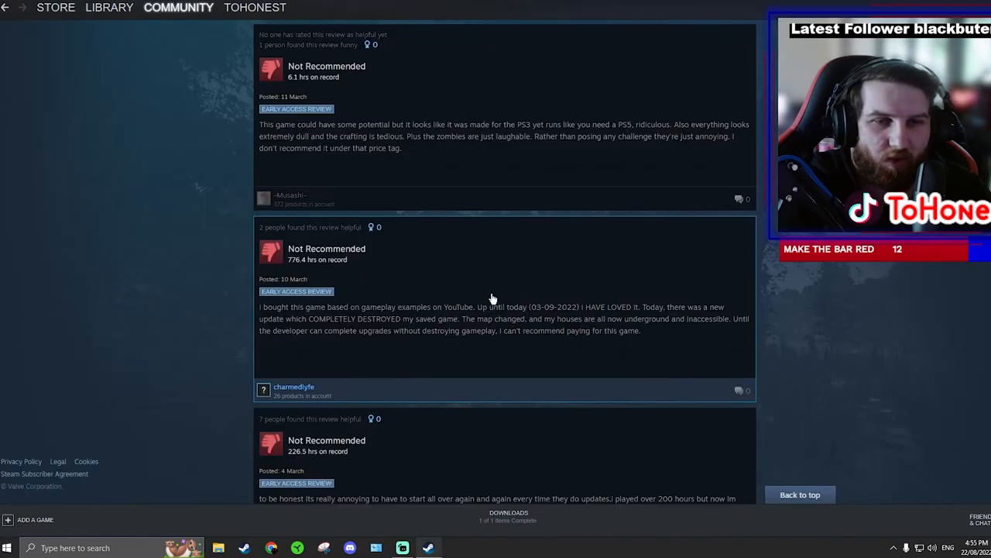
click(292, 387)
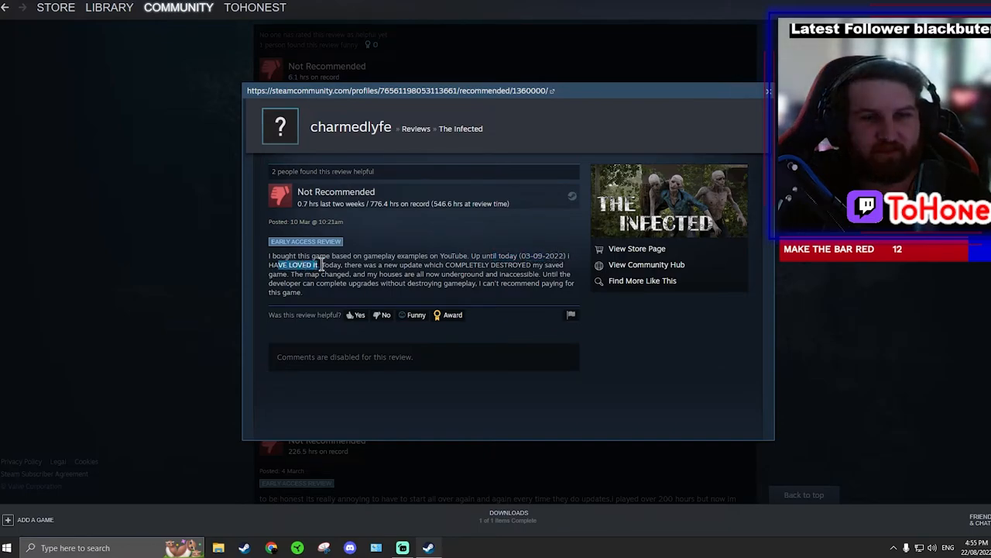
drag(327, 264, 442, 265)
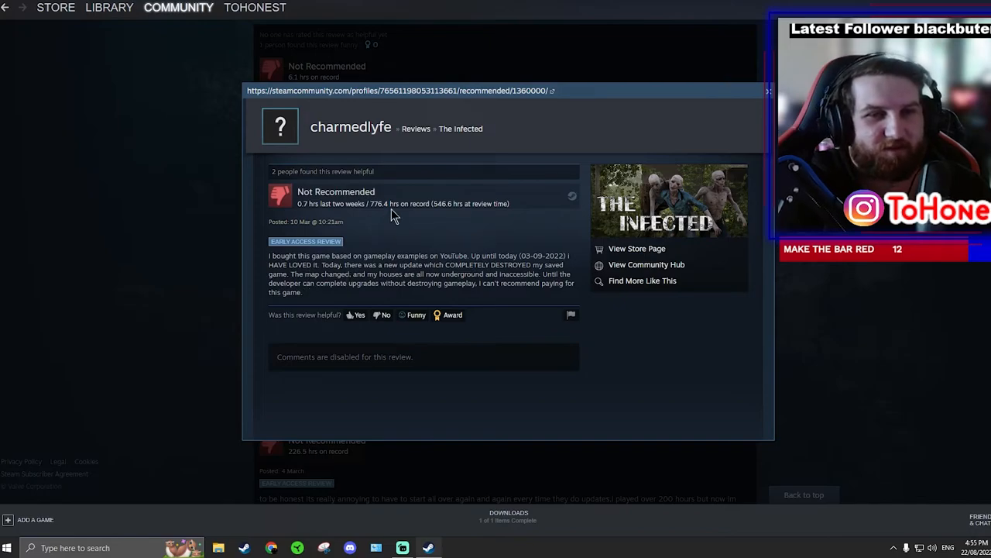
mouse_move(337, 279)
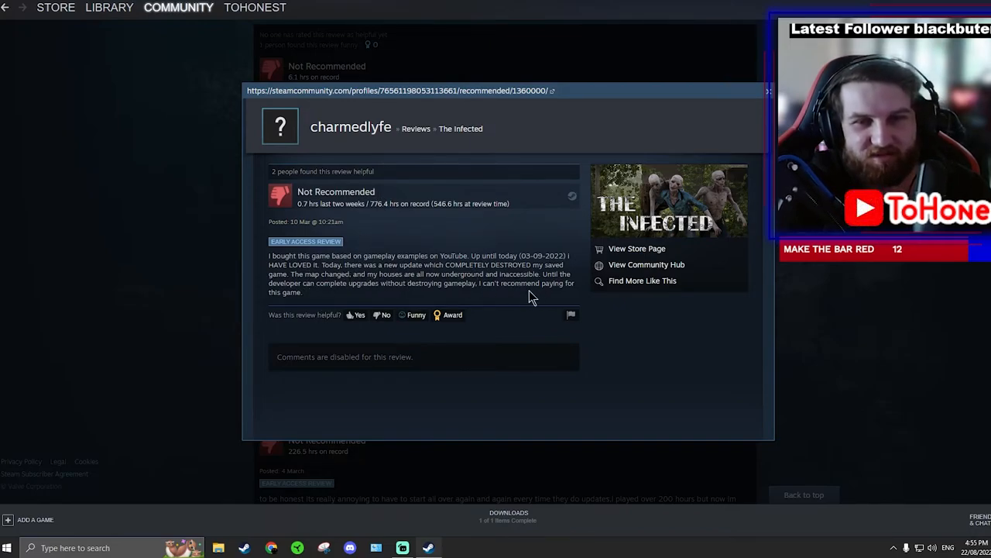
mouse_move(483, 285)
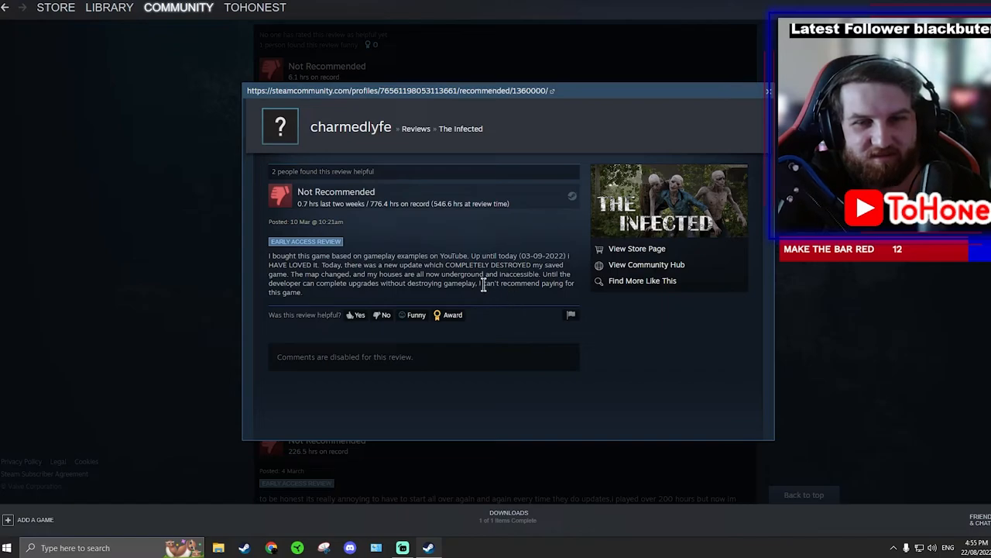
click(766, 90)
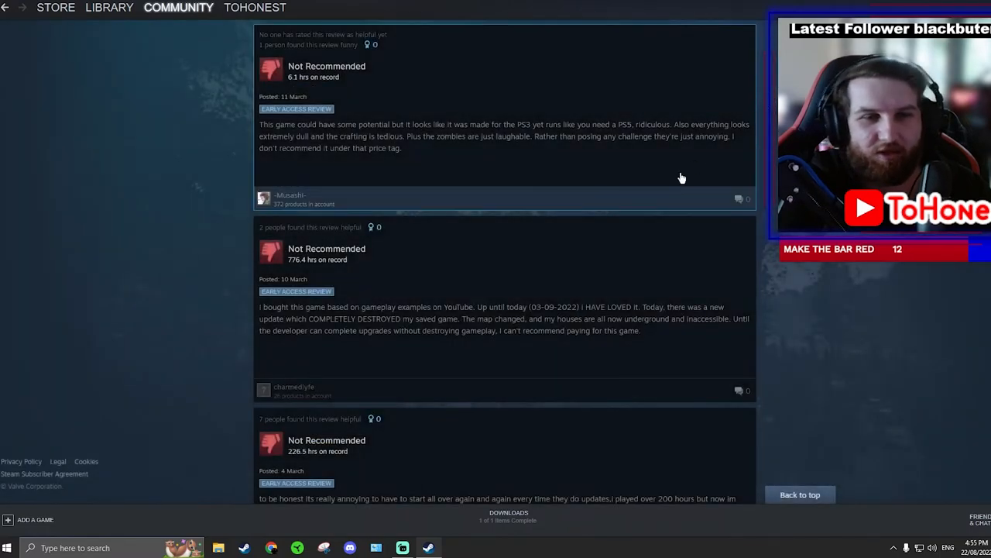
scroll(down, 3)
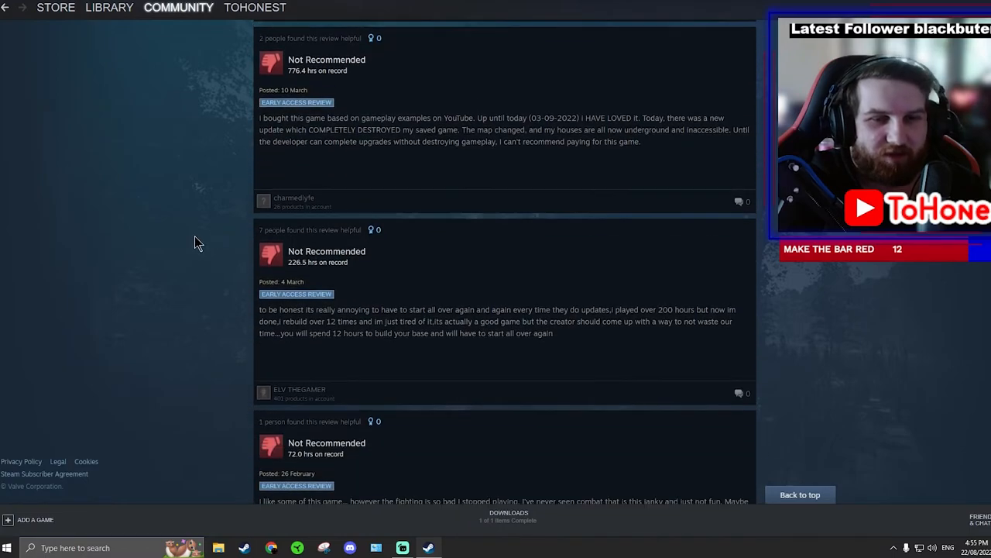
scroll(down, 3)
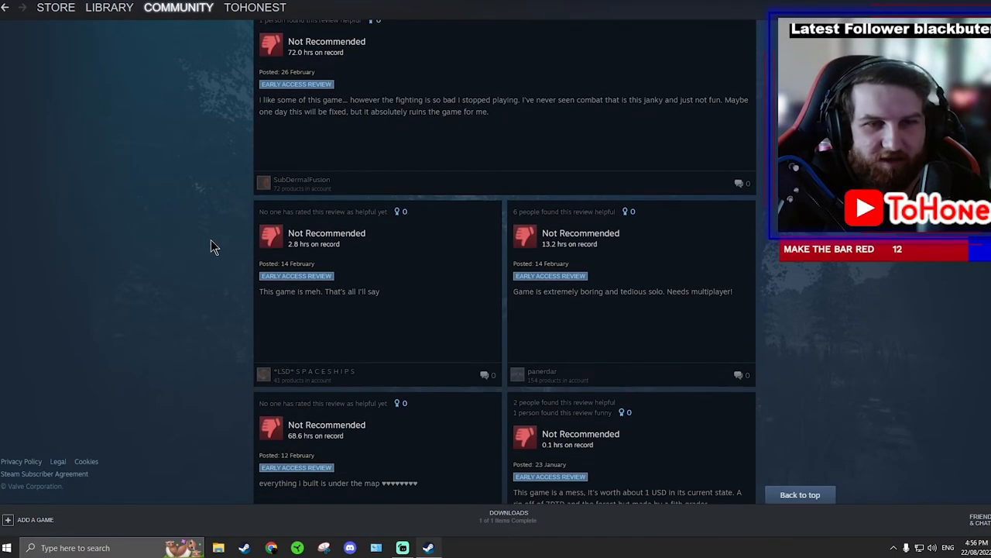
scroll(down, 3)
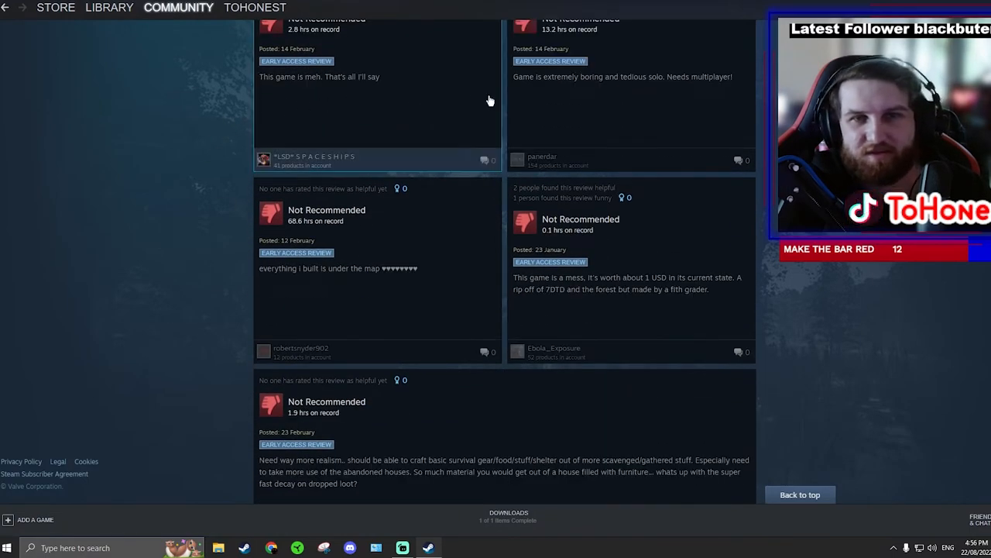
mouse_move(672, 106)
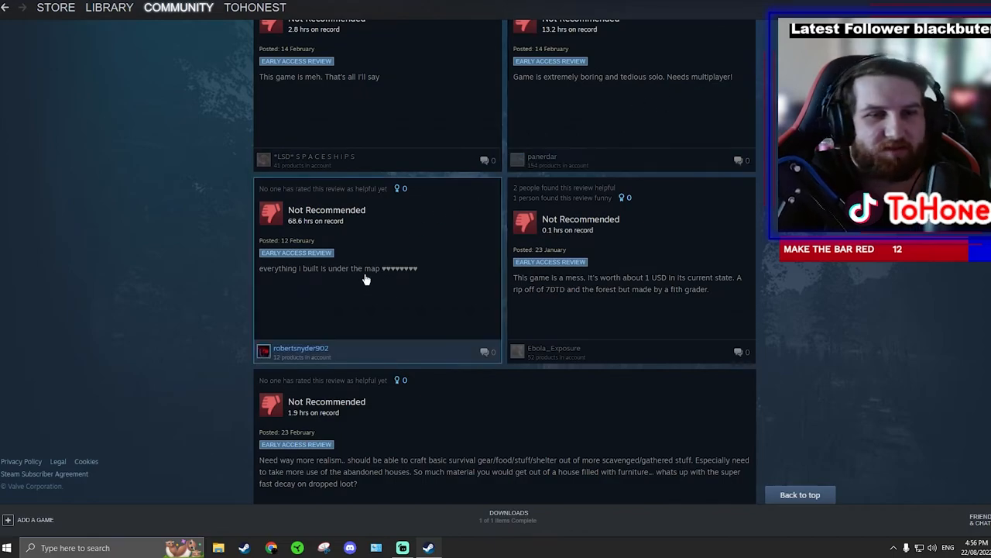
mouse_move(309, 291)
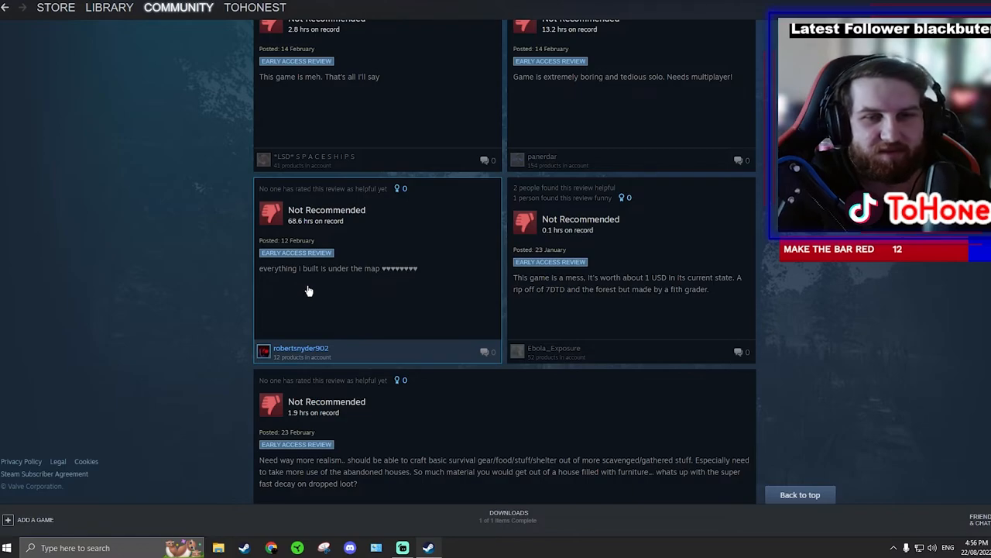
scroll(down, 3)
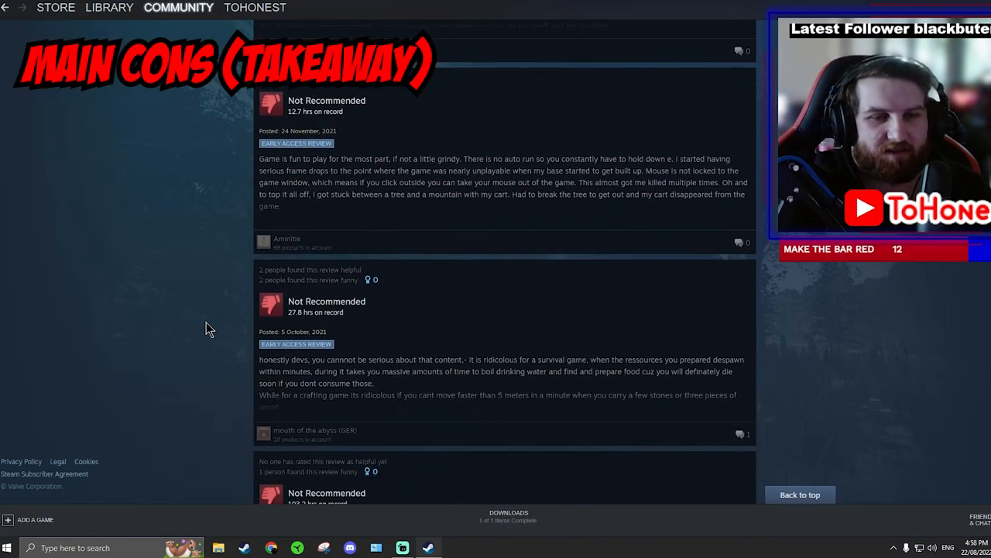
scroll(down, 3)
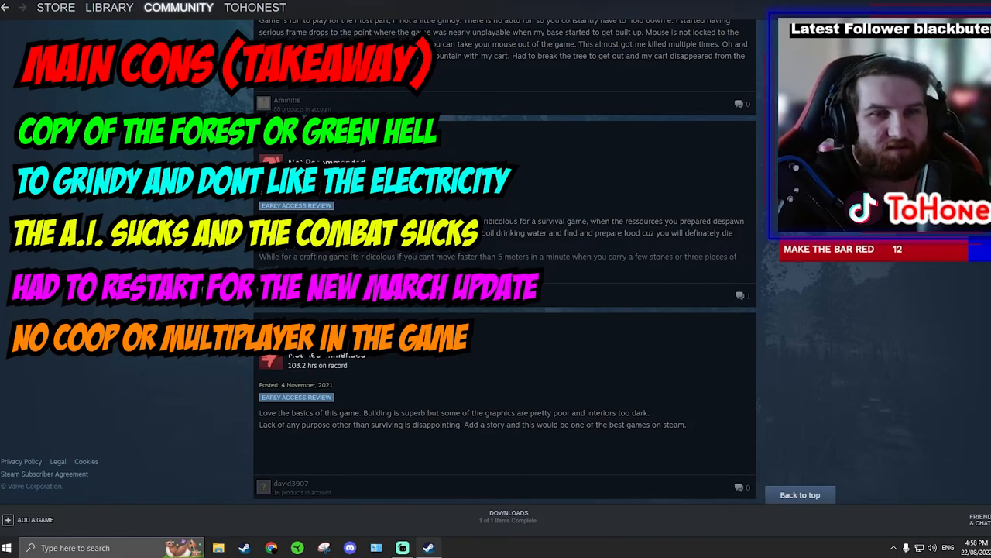
scroll(down, 3)
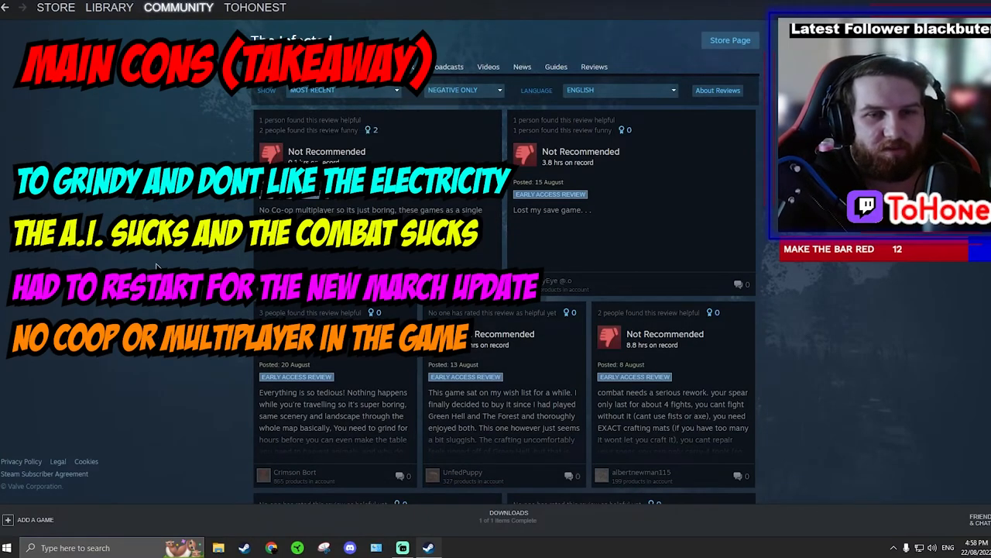
scroll(down, 3)
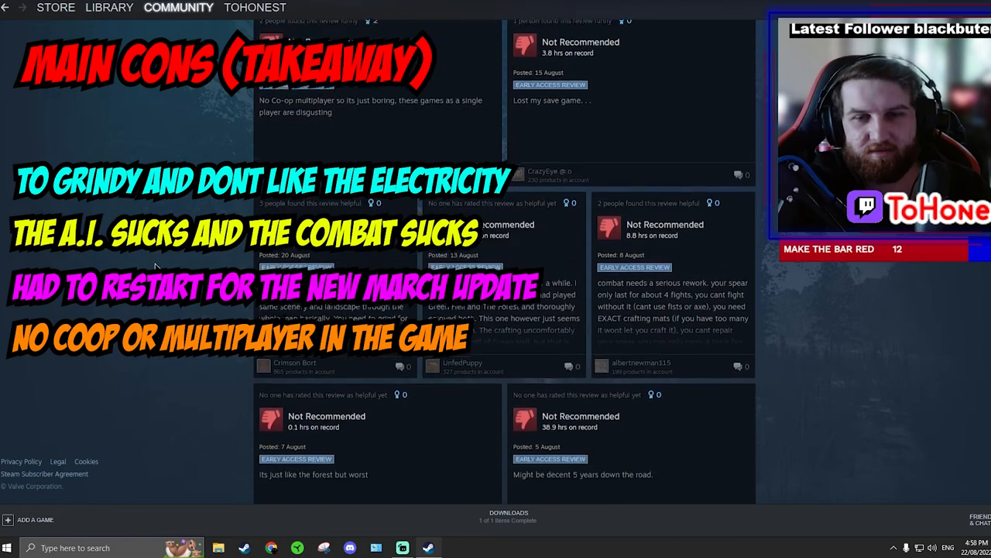